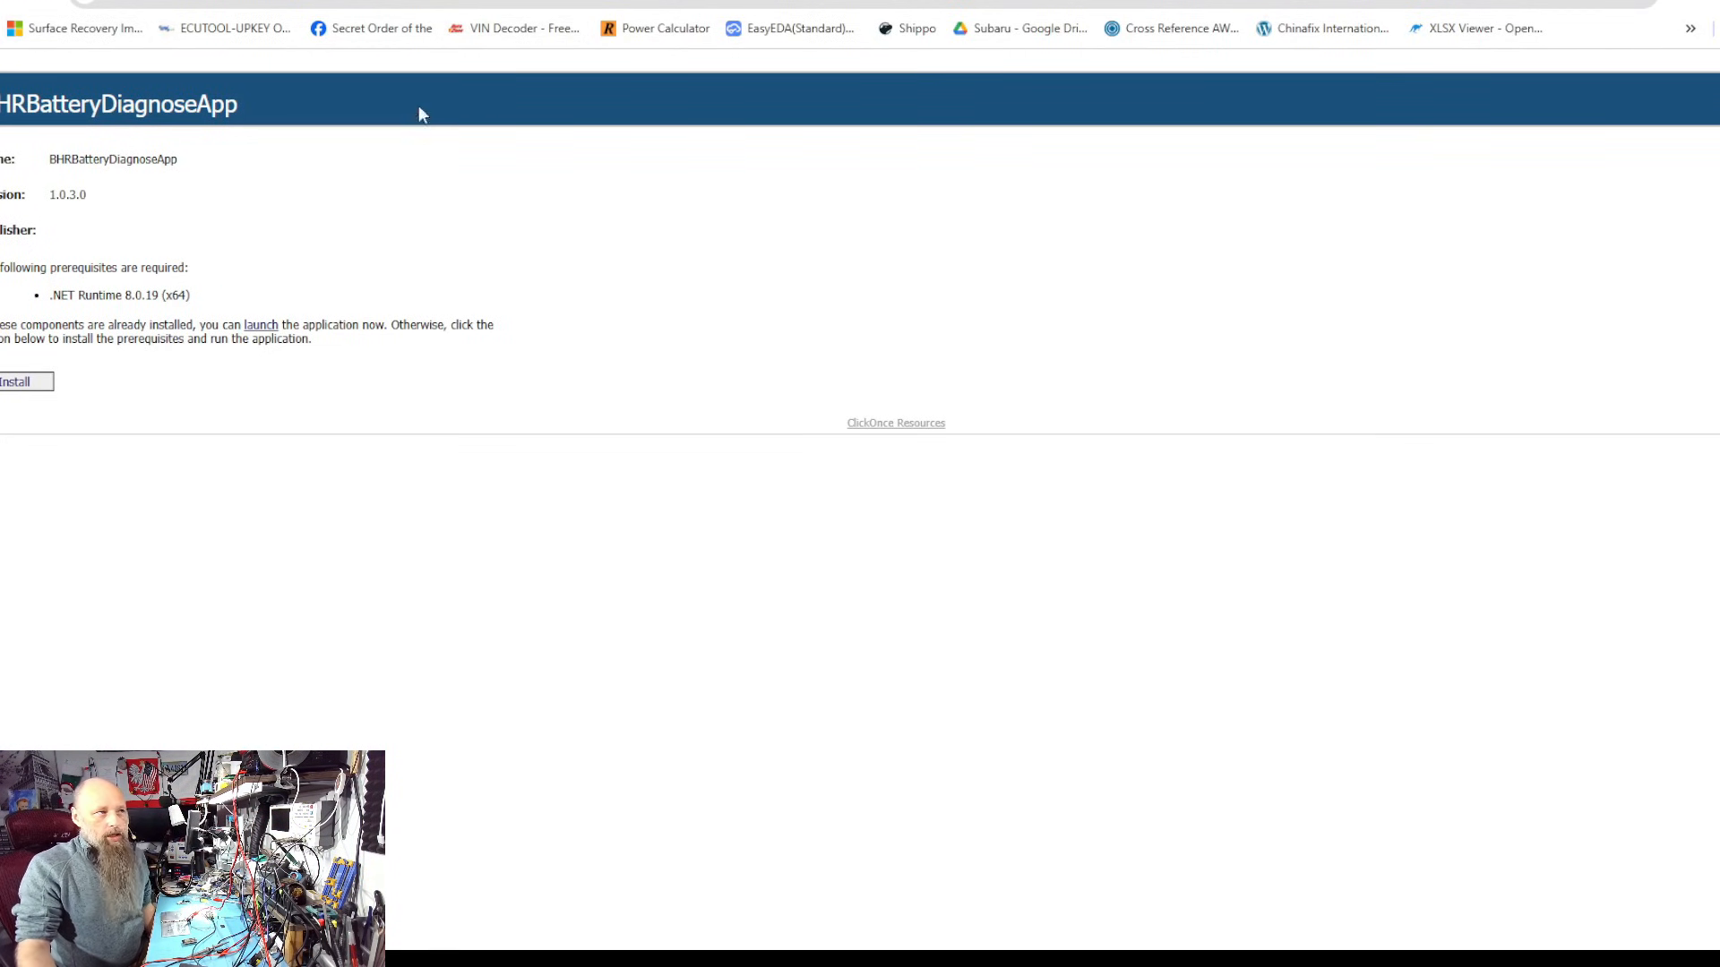
mouse_move(641, 167)
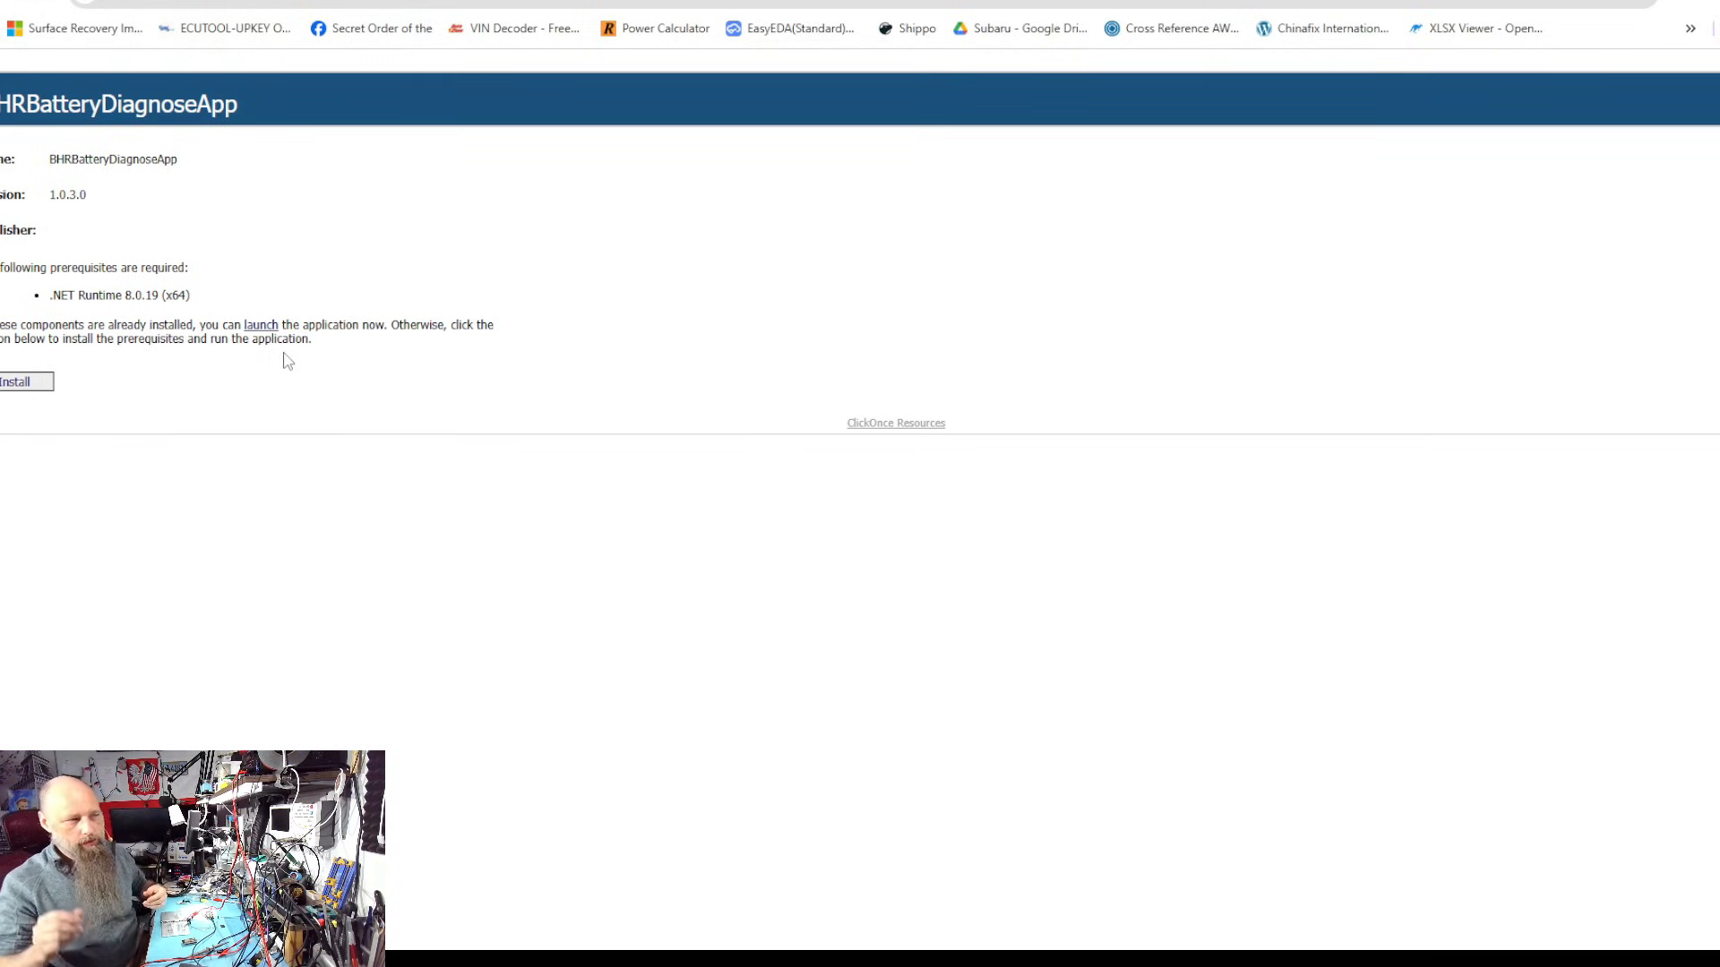
mouse_move(294, 530)
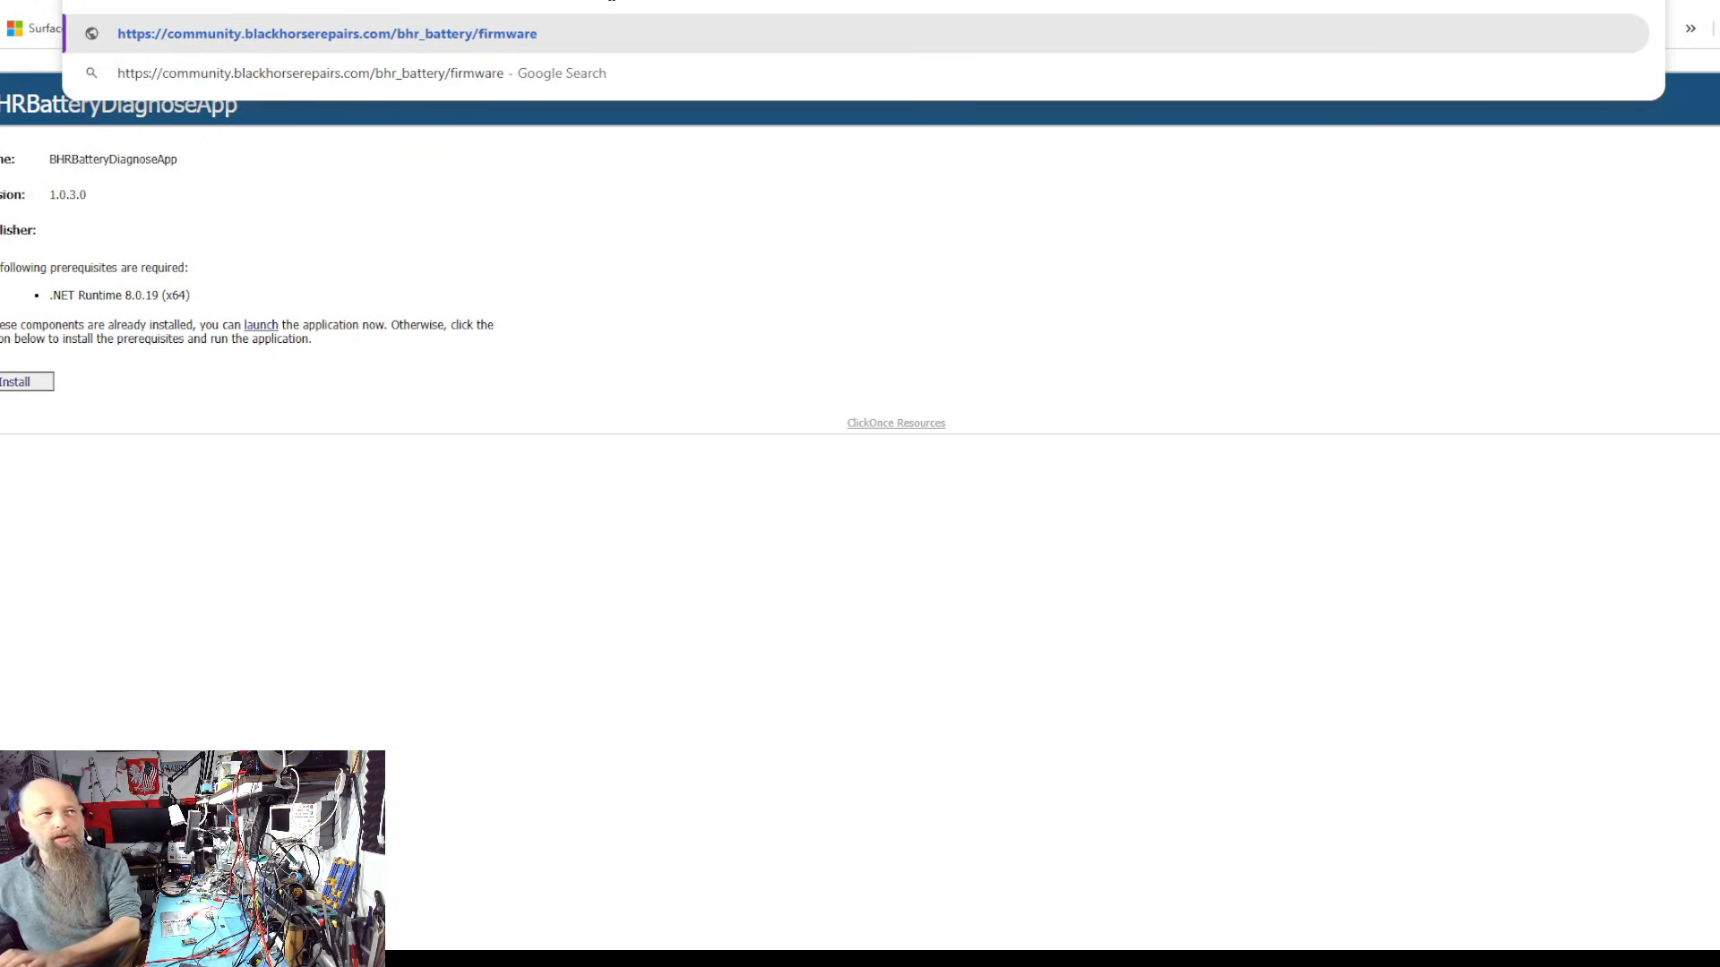
Open the release folder inside Downloads > firmware.zip to view the flashing files
type(".")
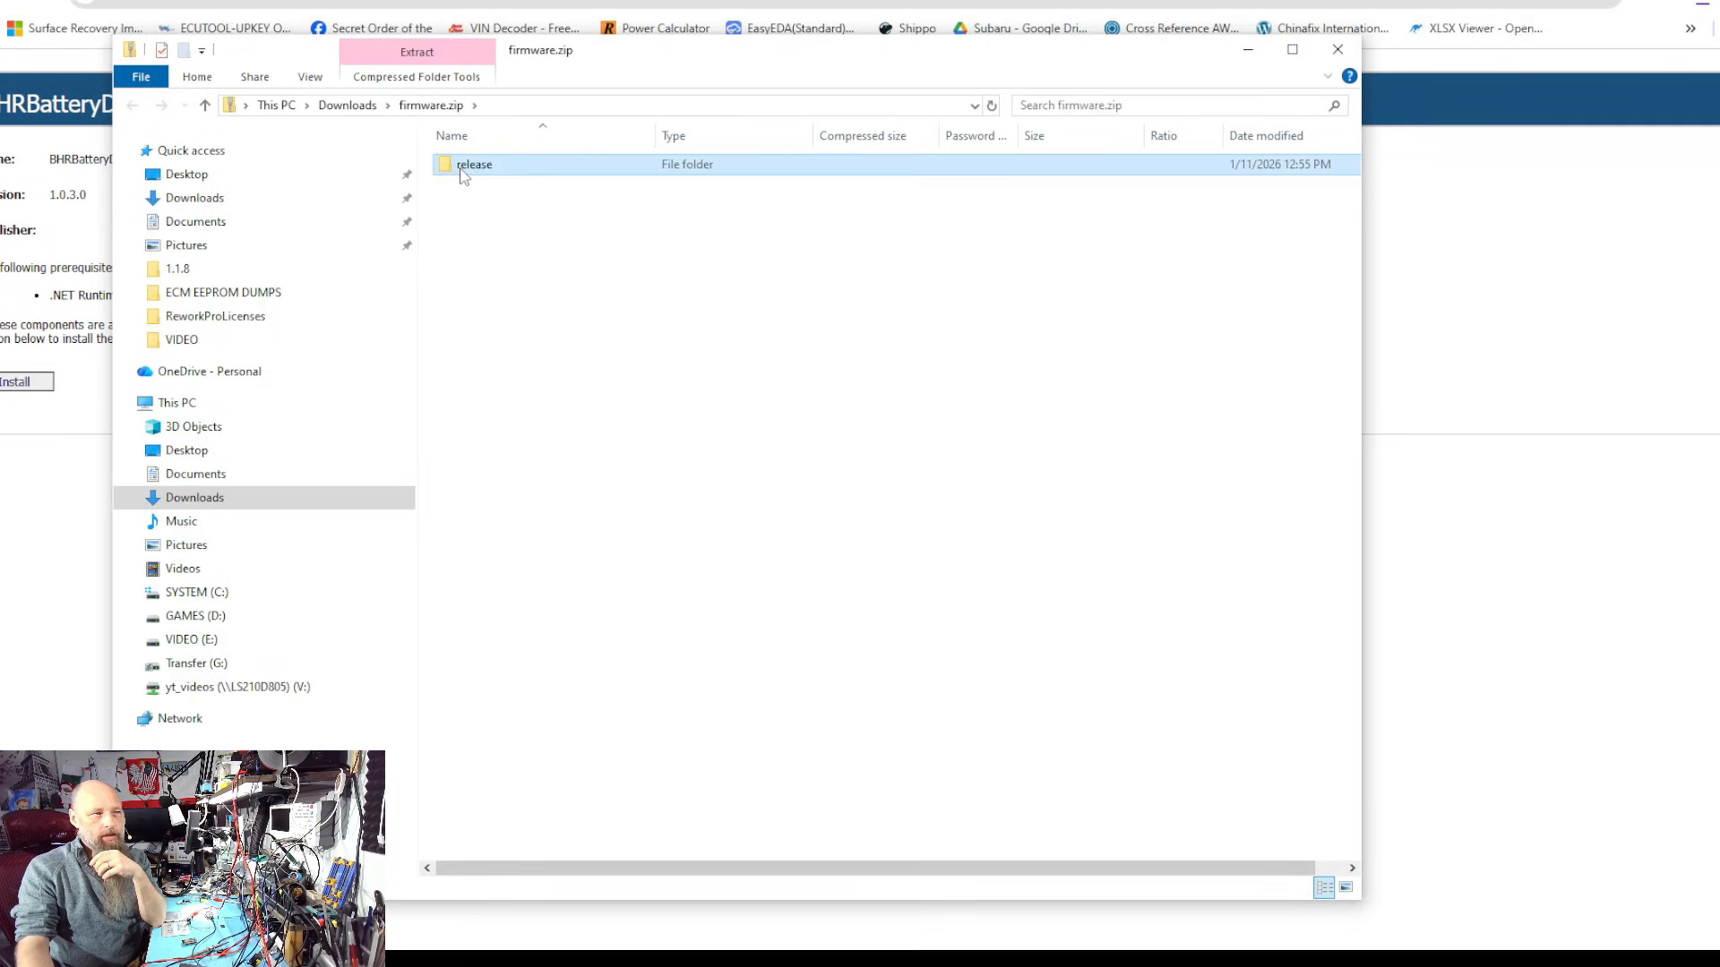
double_click(474, 163)
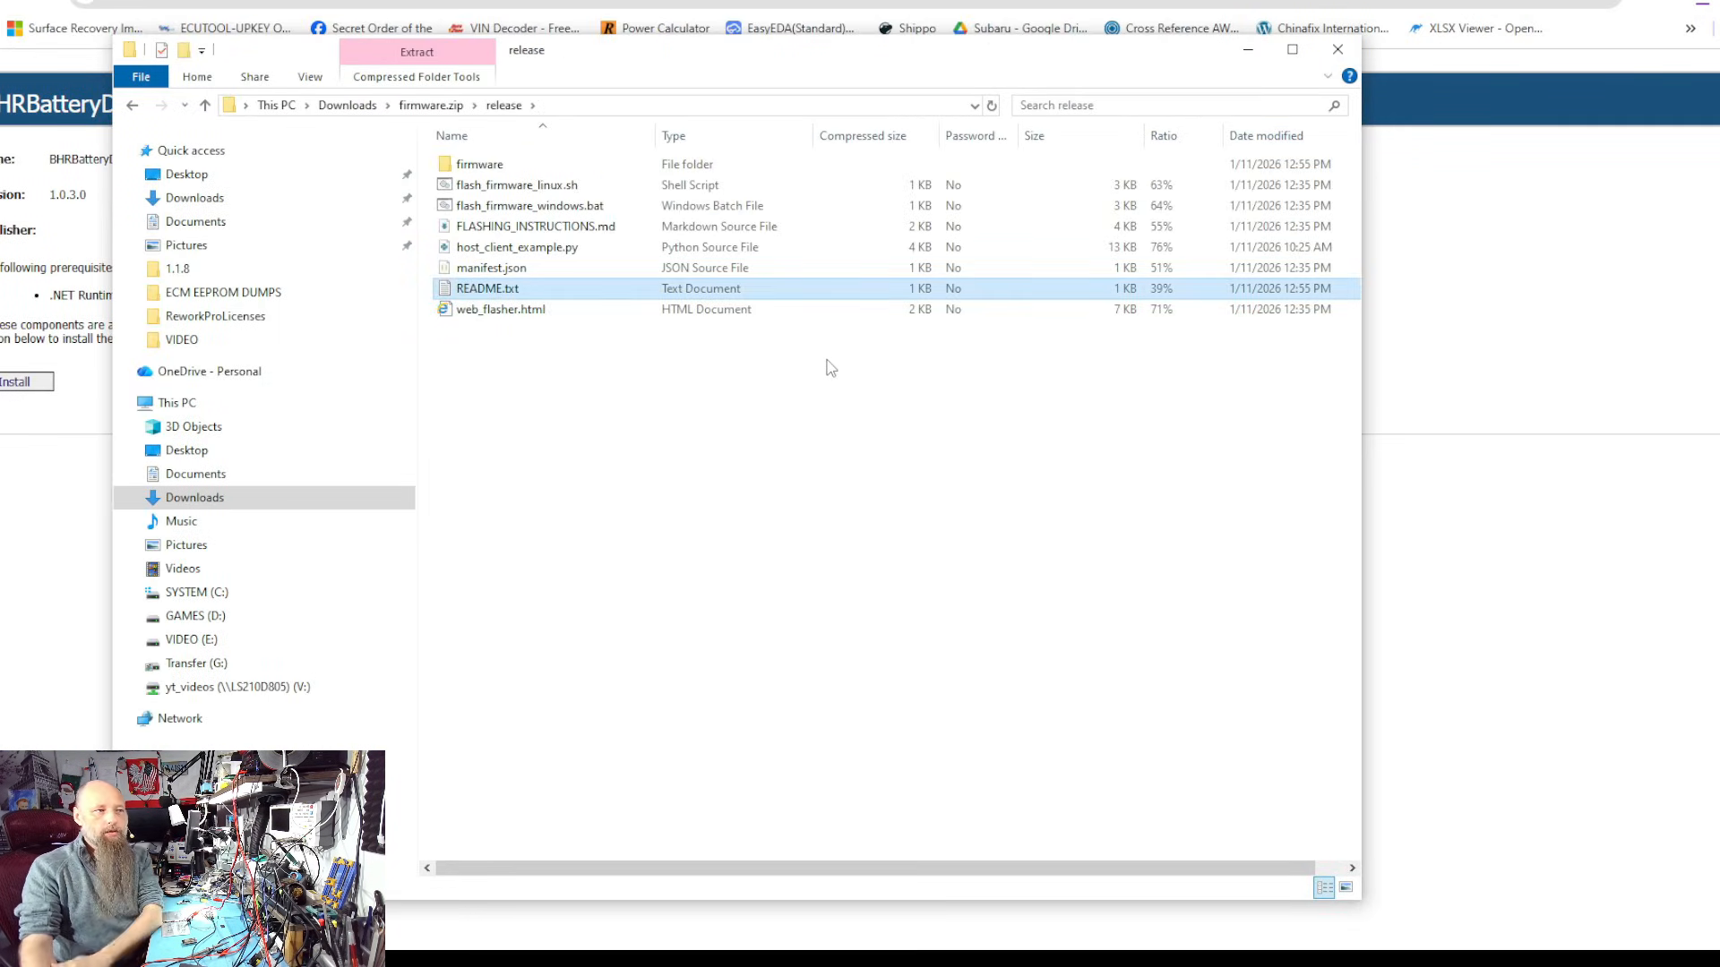
mouse_move(865, 414)
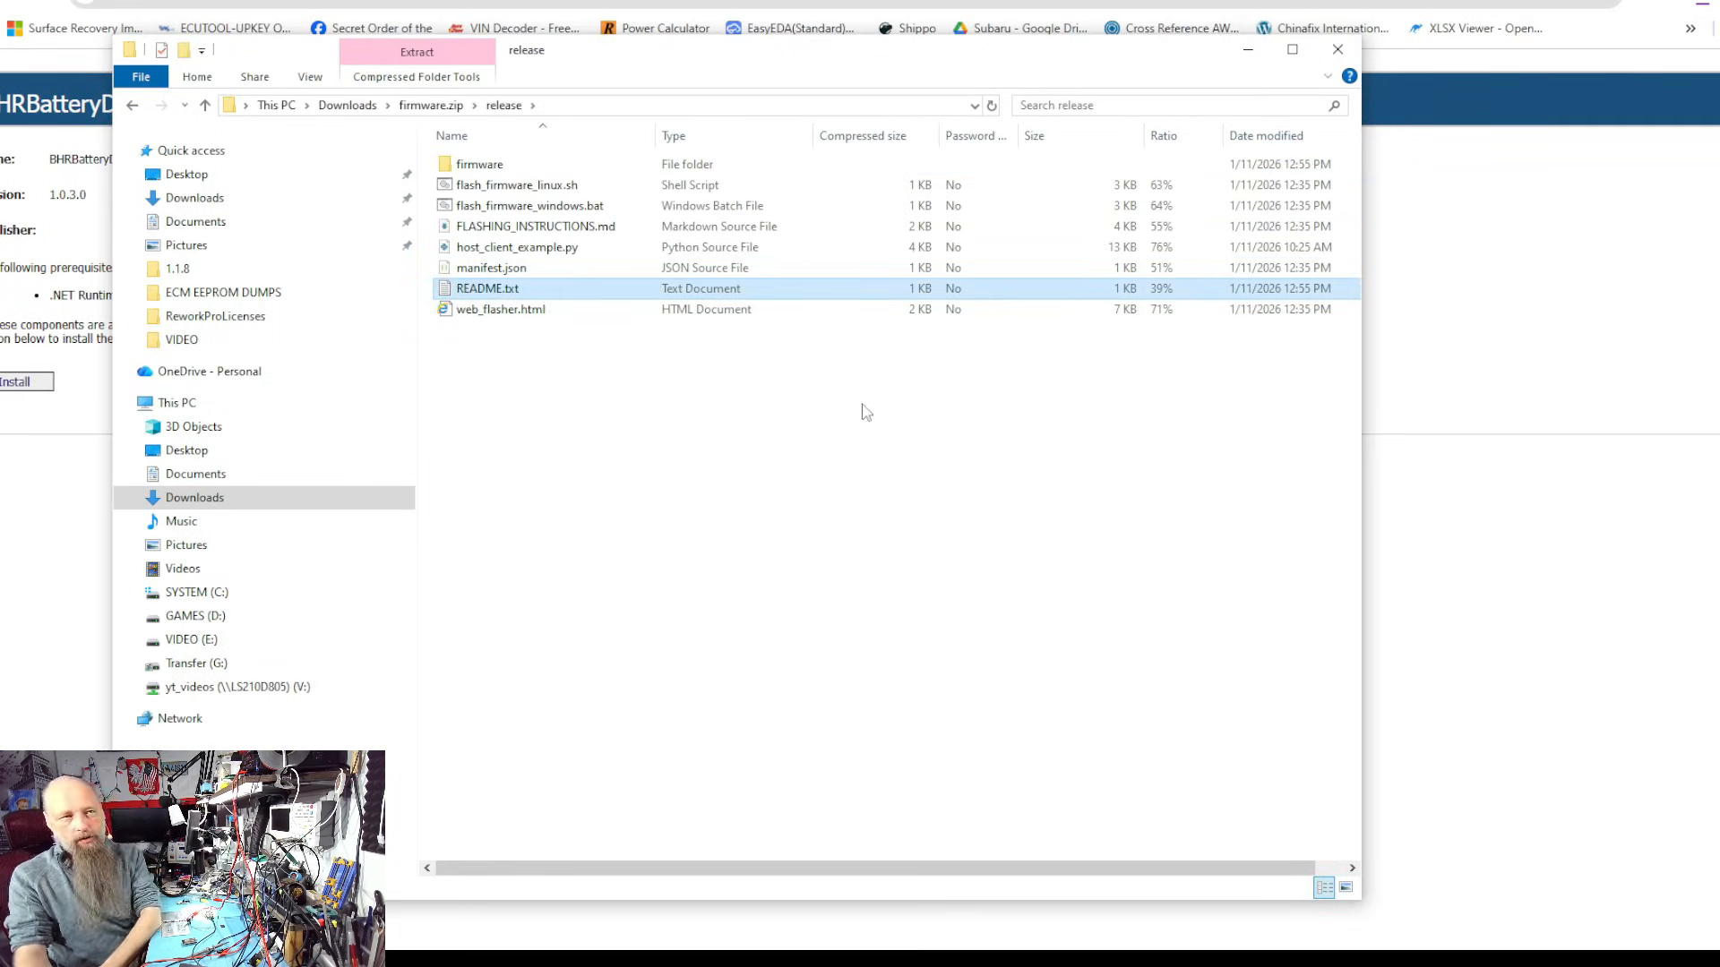
mouse_move(1337, 50)
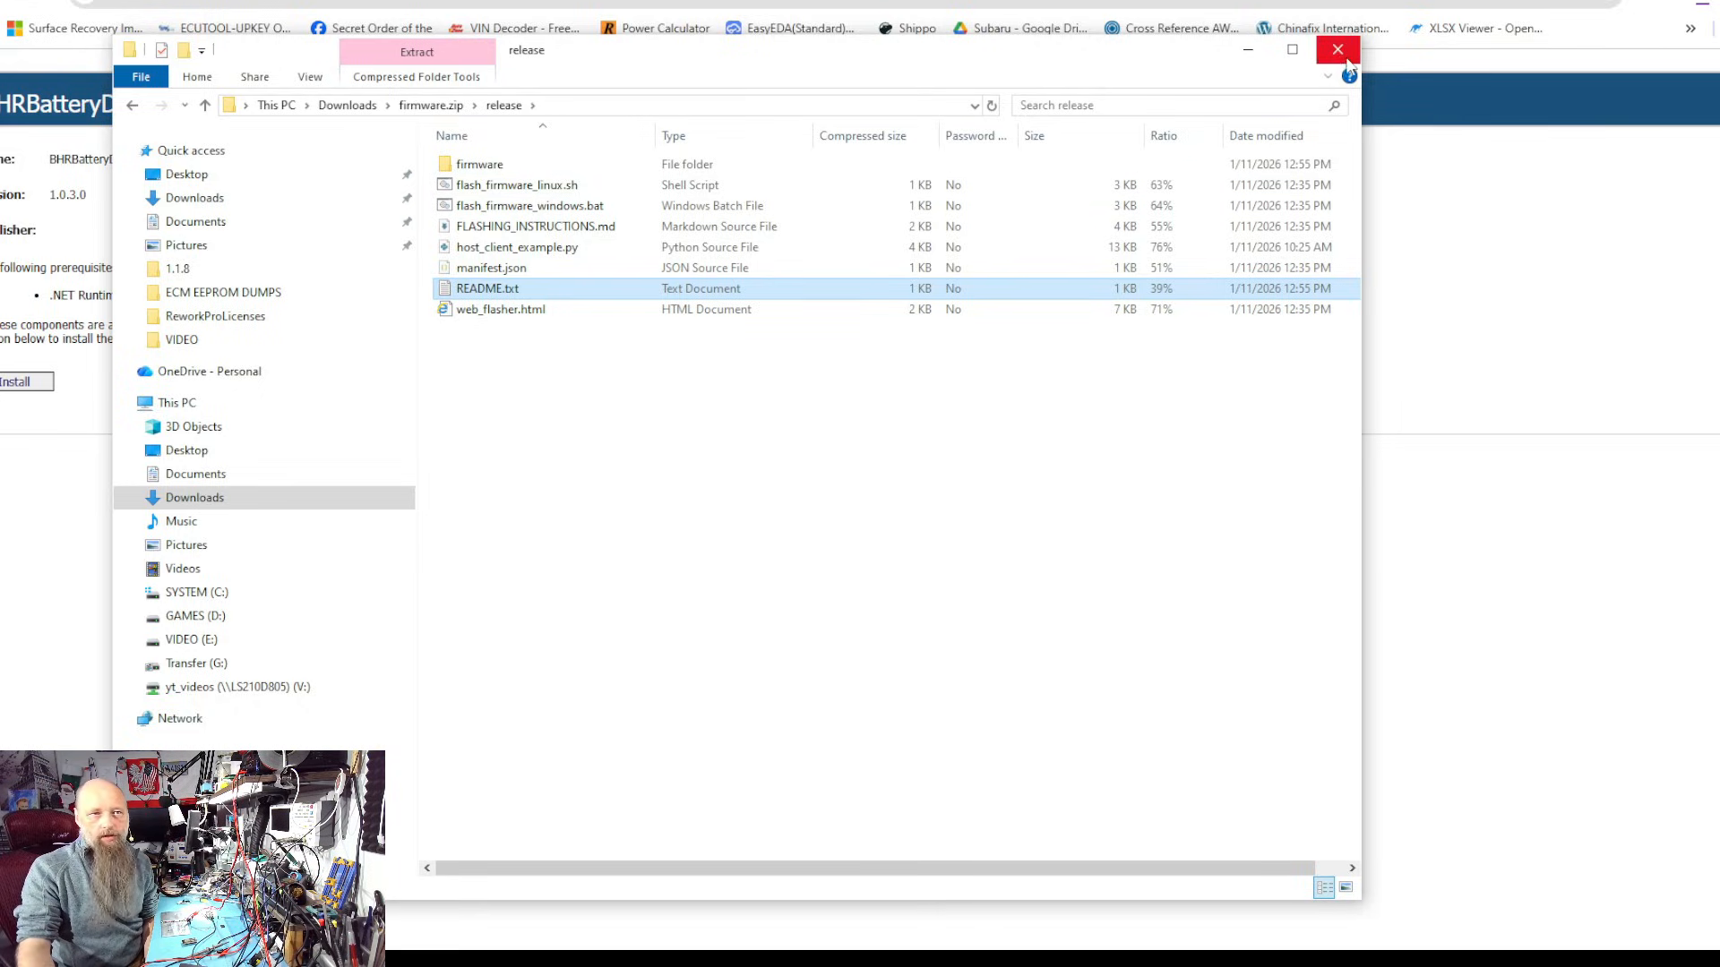
Close the File Explorer firmware window to return to the Chrome install page
left_click(1337, 50)
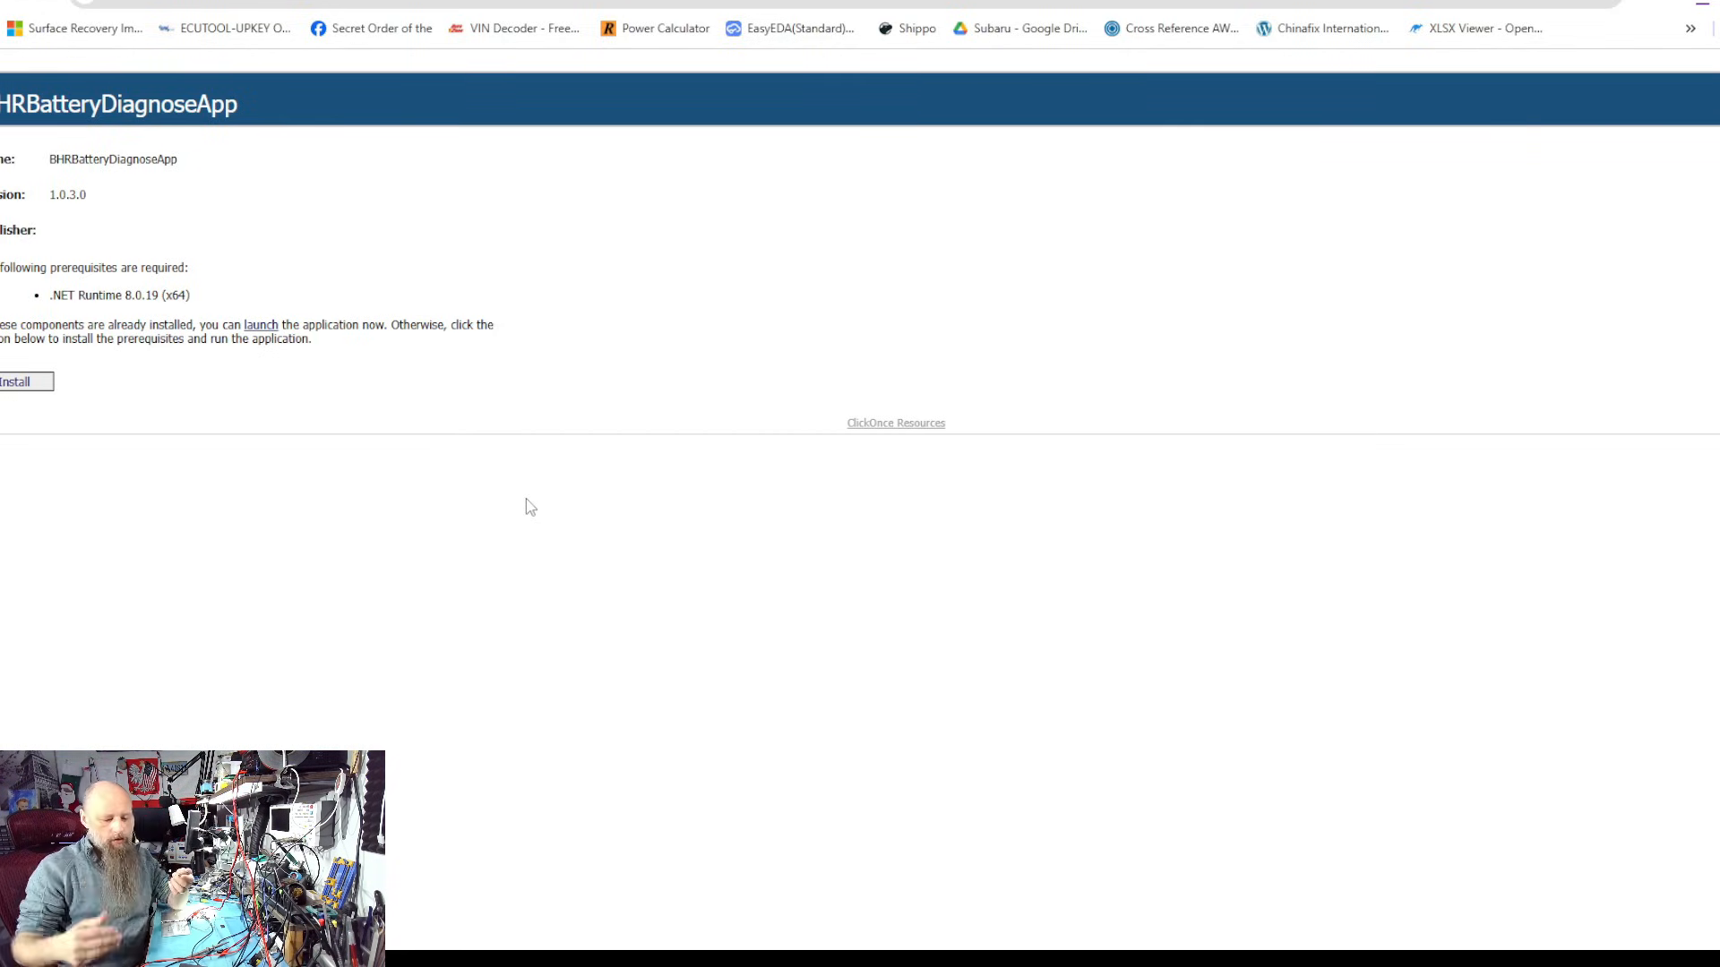
mouse_move(524, 487)
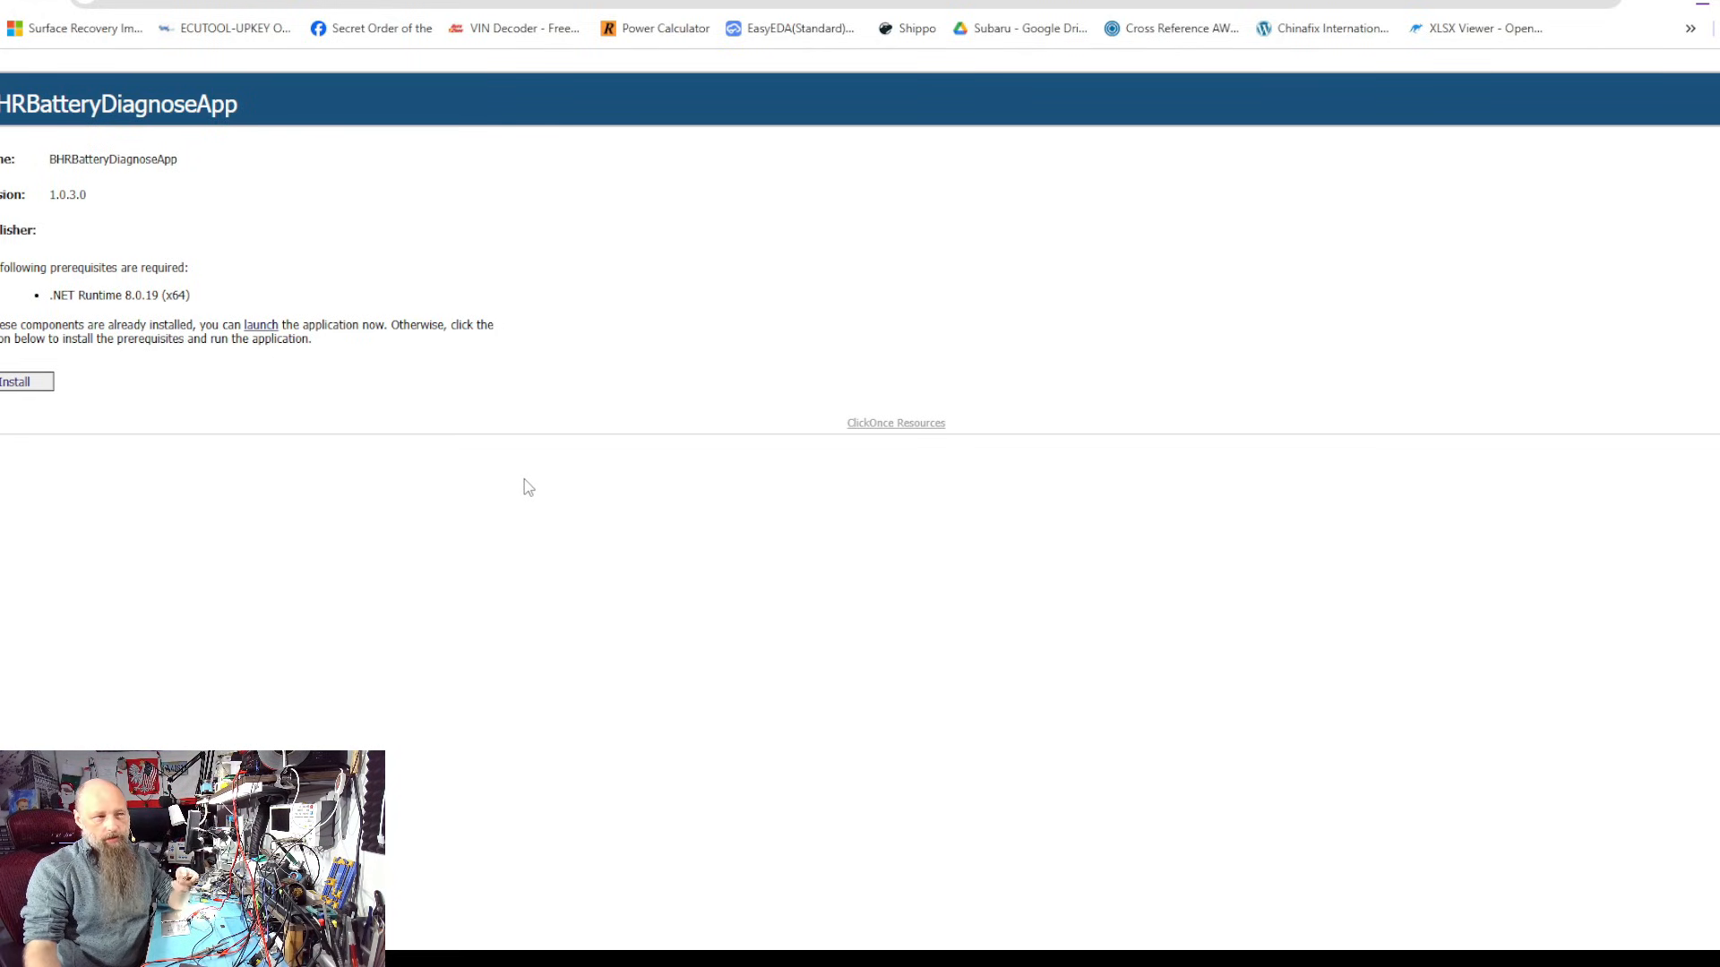
mouse_move(514, 502)
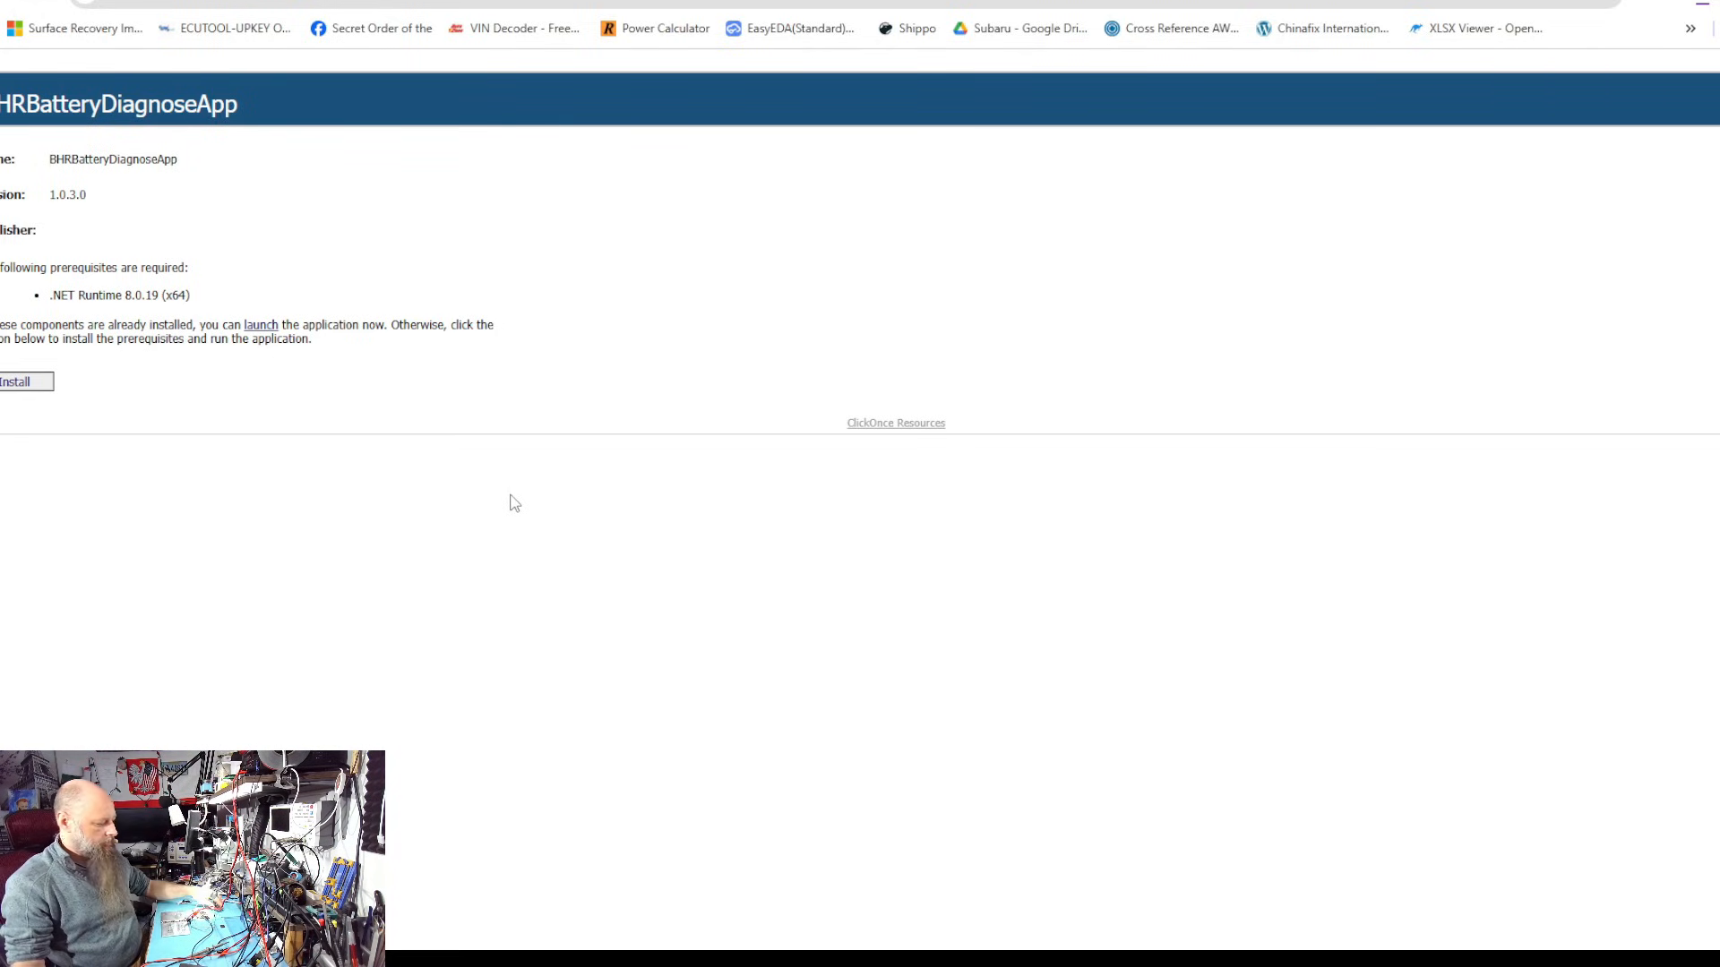
mouse_move(800, 718)
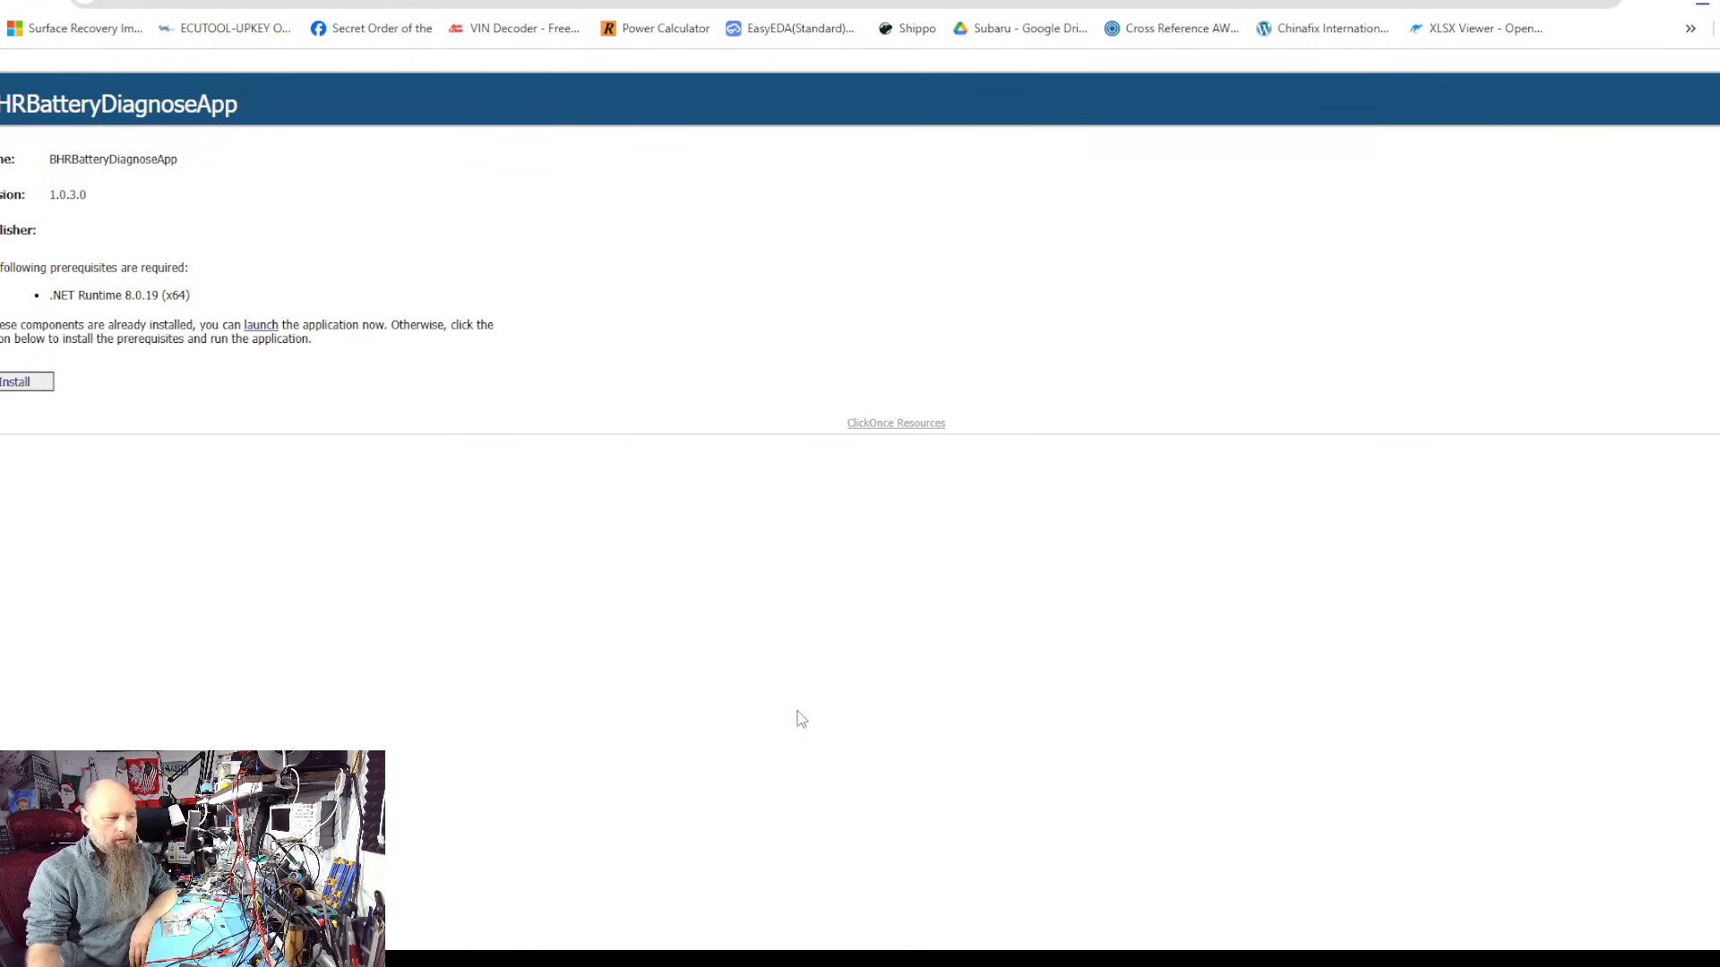
mouse_move(795, 710)
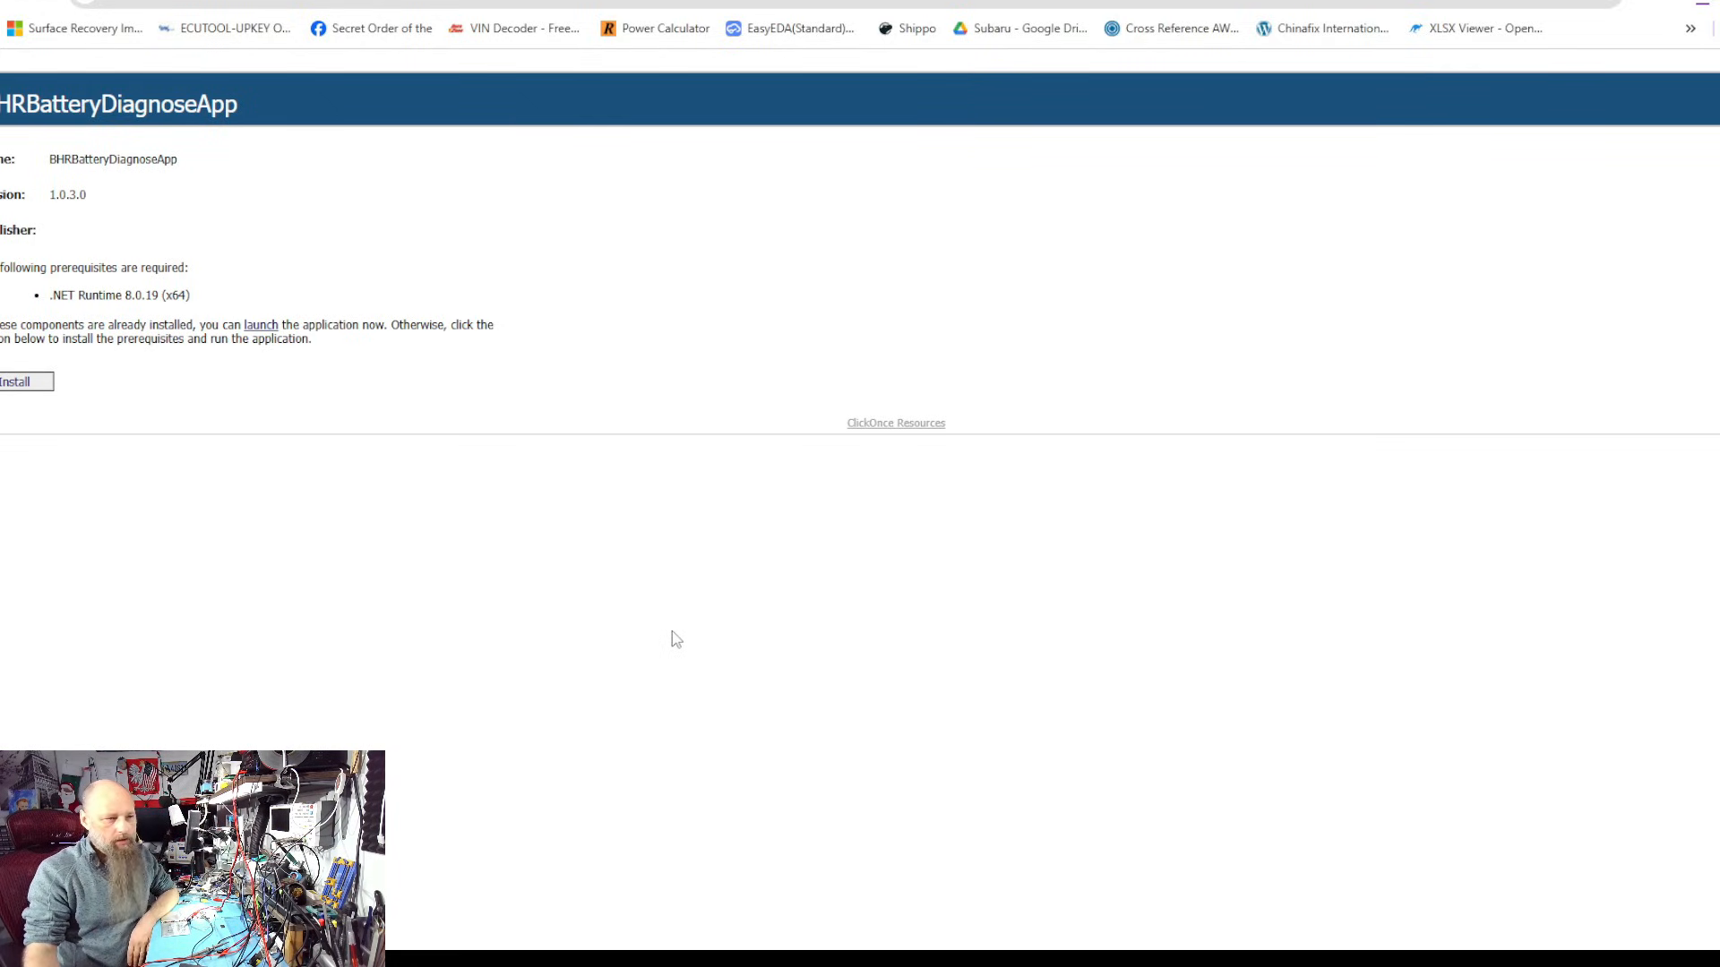
mouse_move(747, 776)
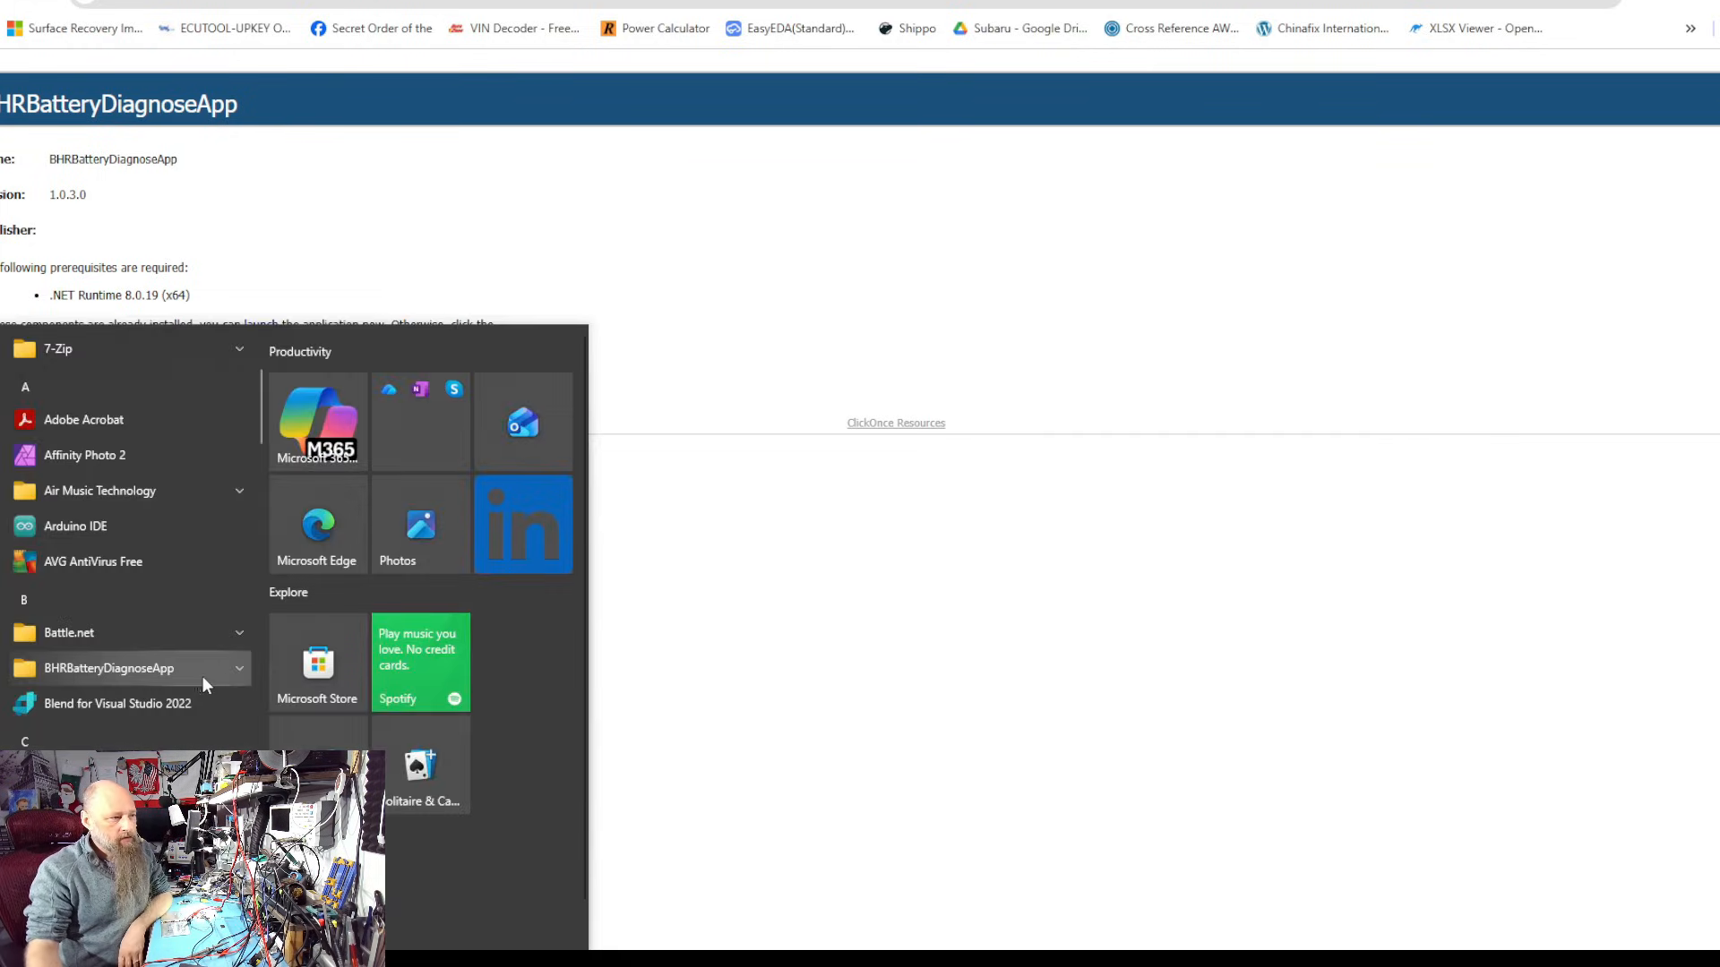
Launch BHRBatteryDiagnoseApp and set COM Port to COM7 and Baud Rate to 115200
left_click(109, 668)
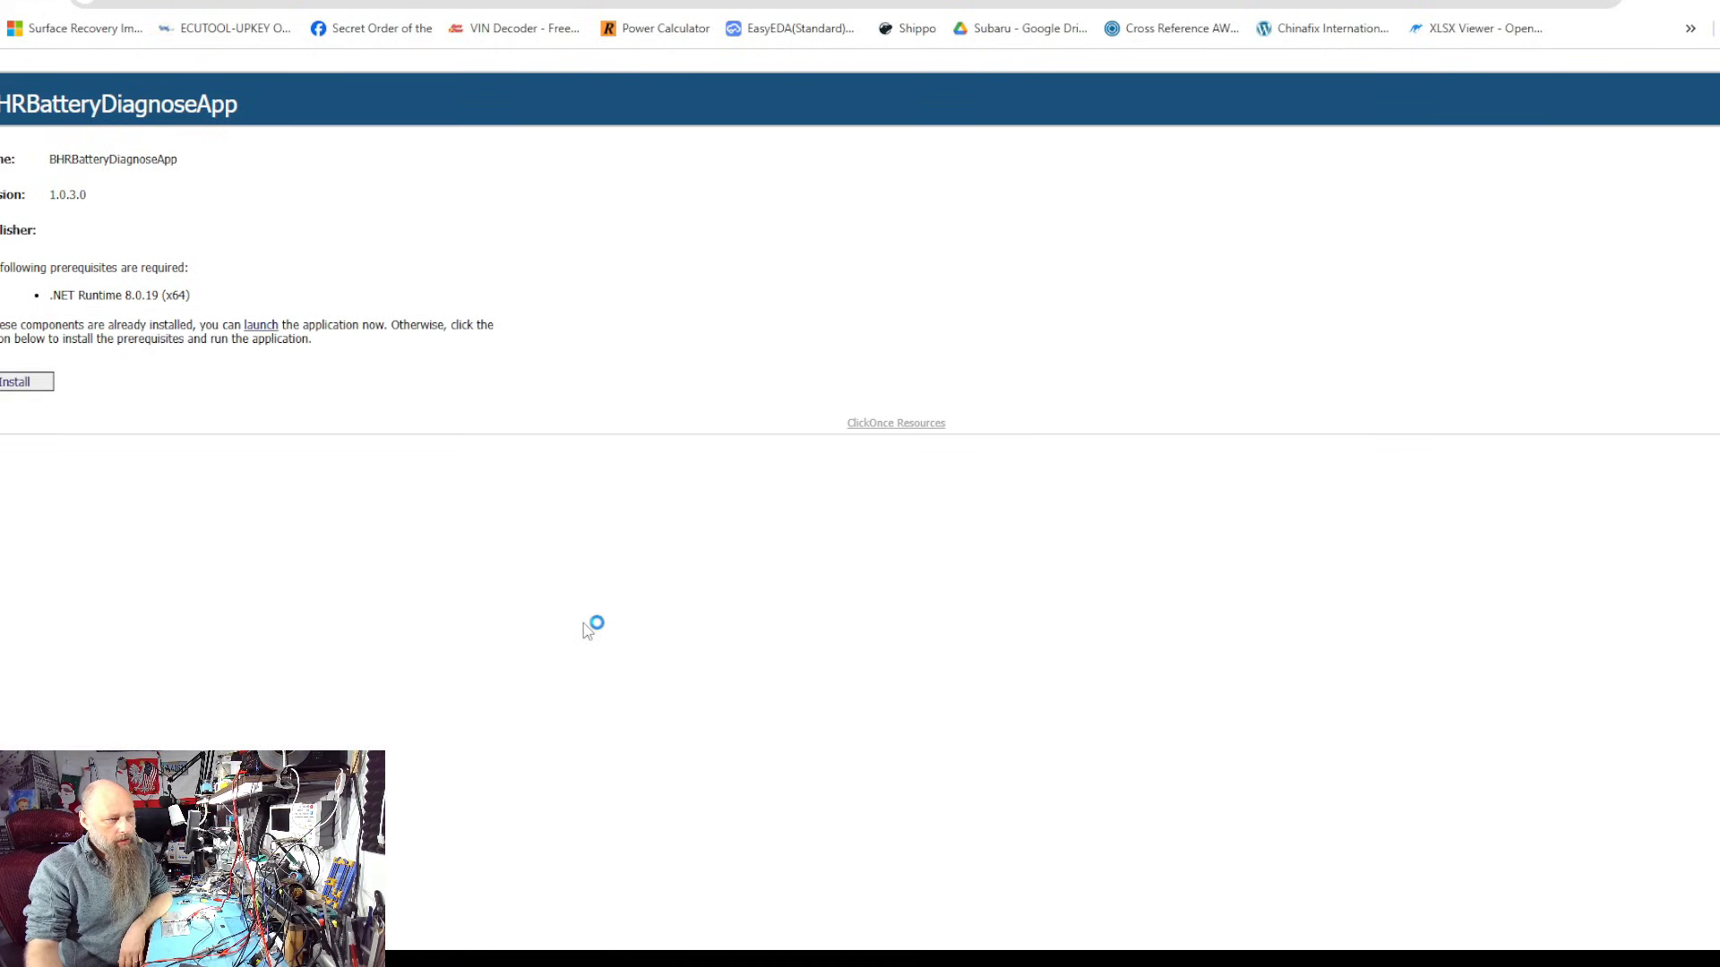
left_click(260, 324)
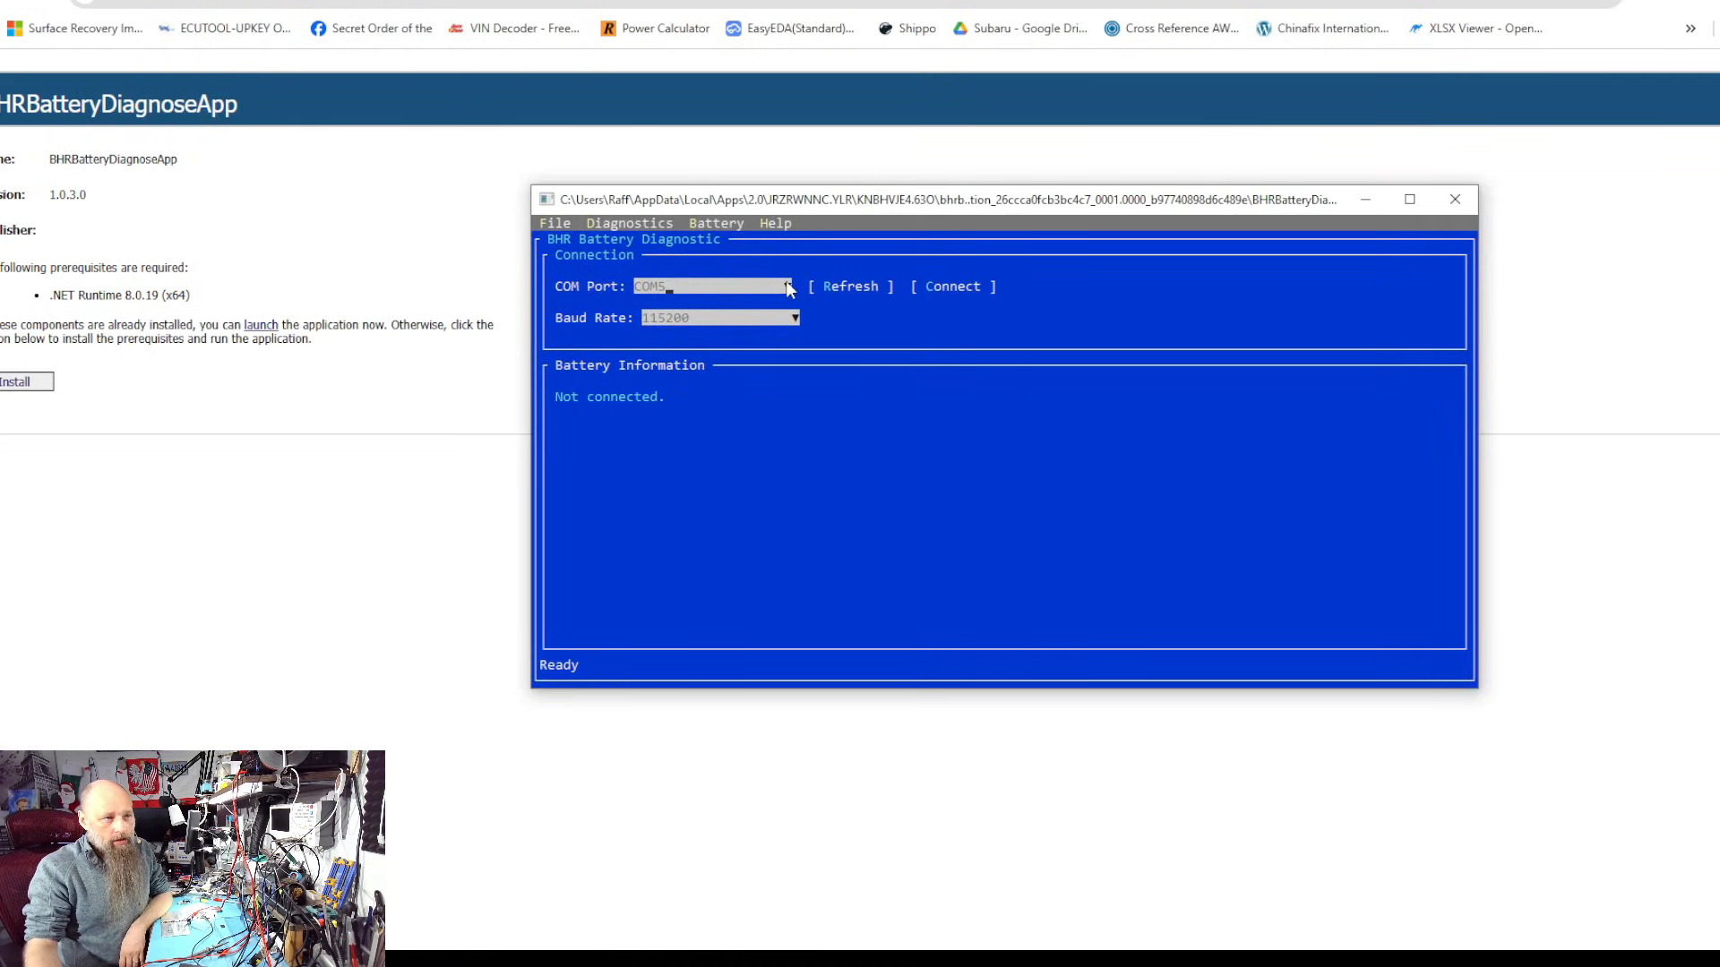
left_click(649, 318)
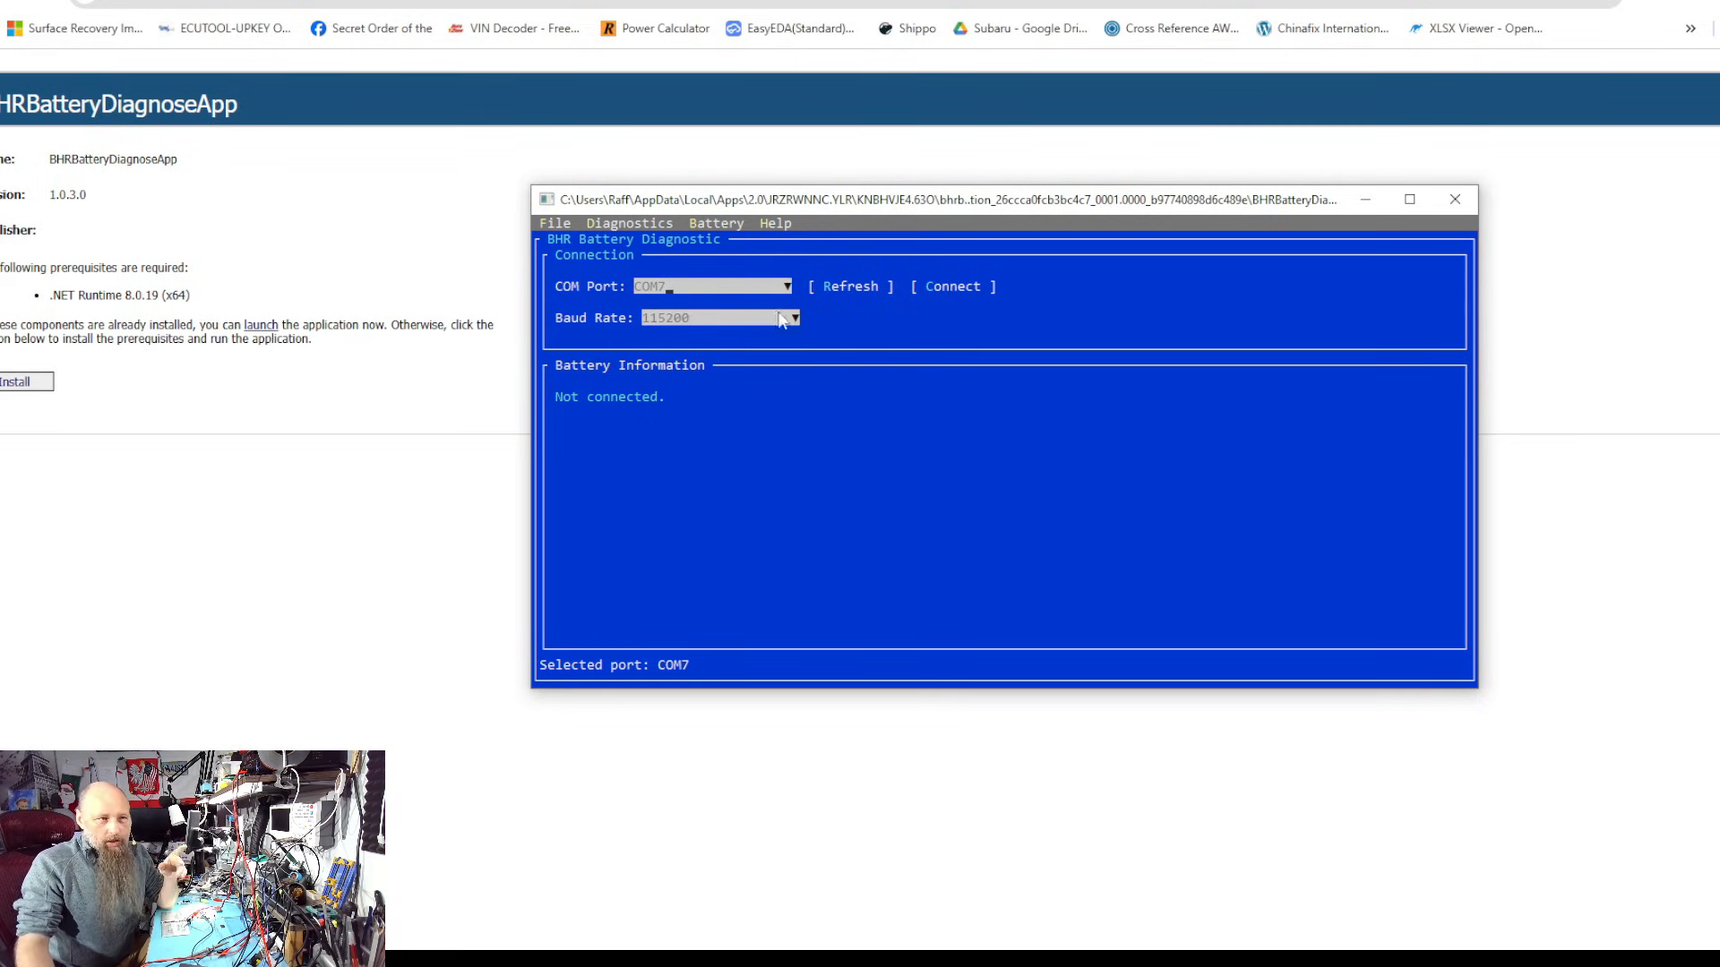
left_click(795, 318)
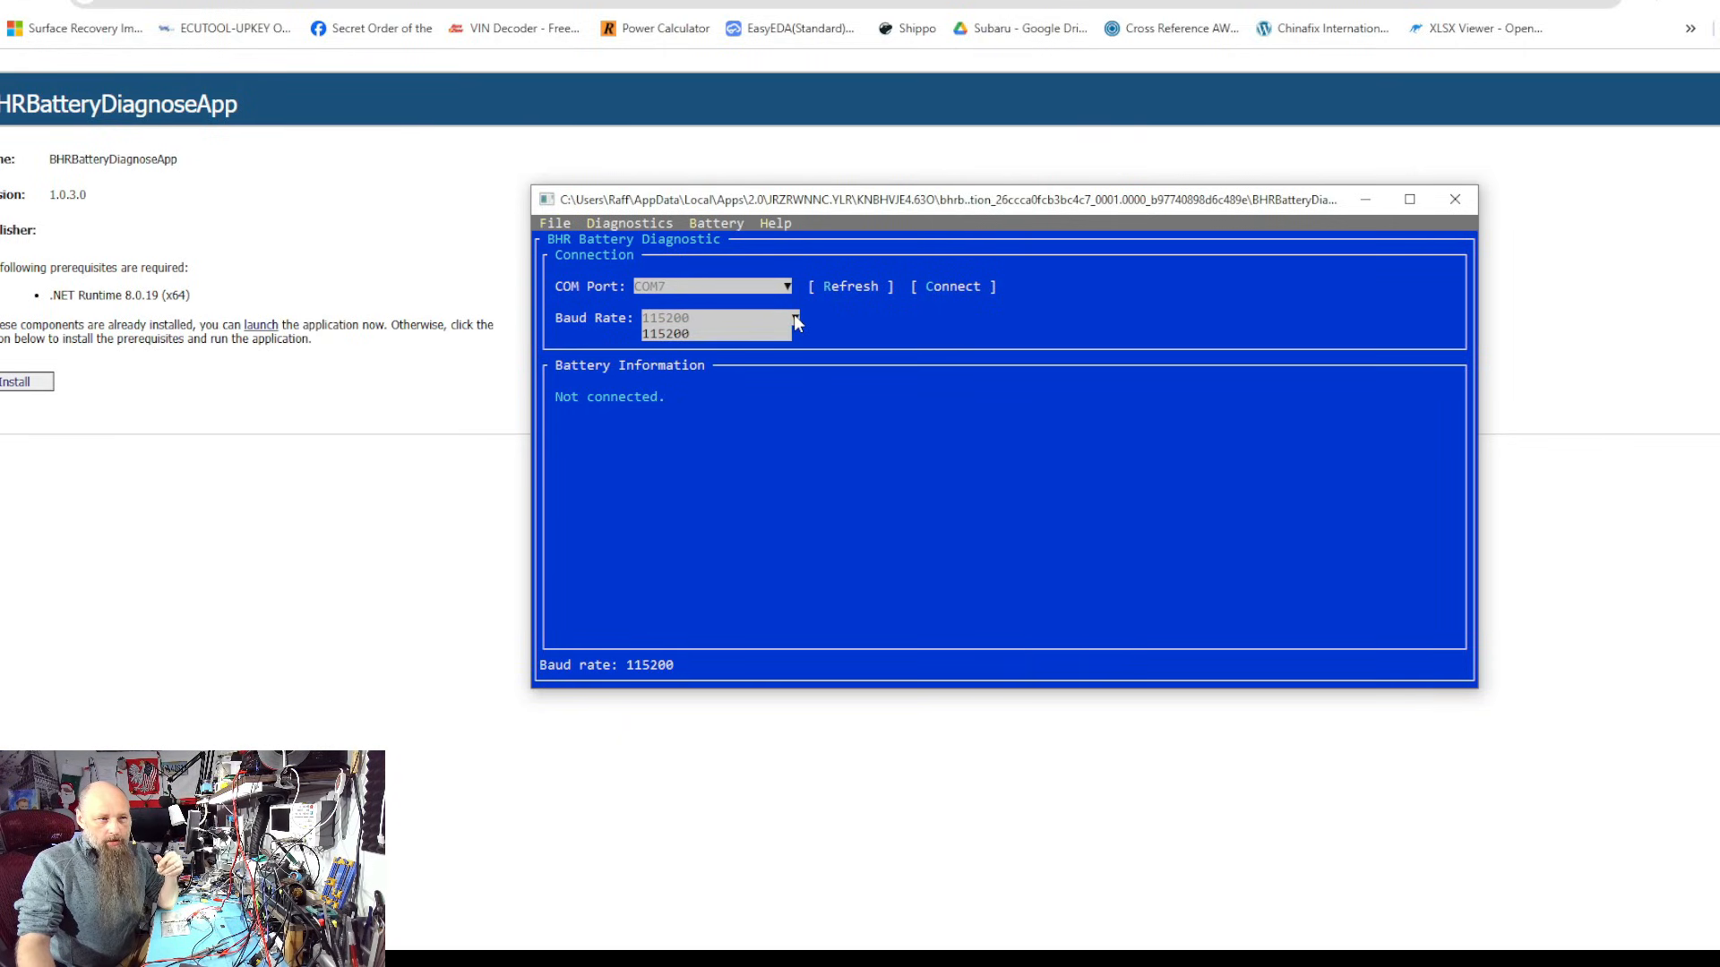
mouse_move(732, 322)
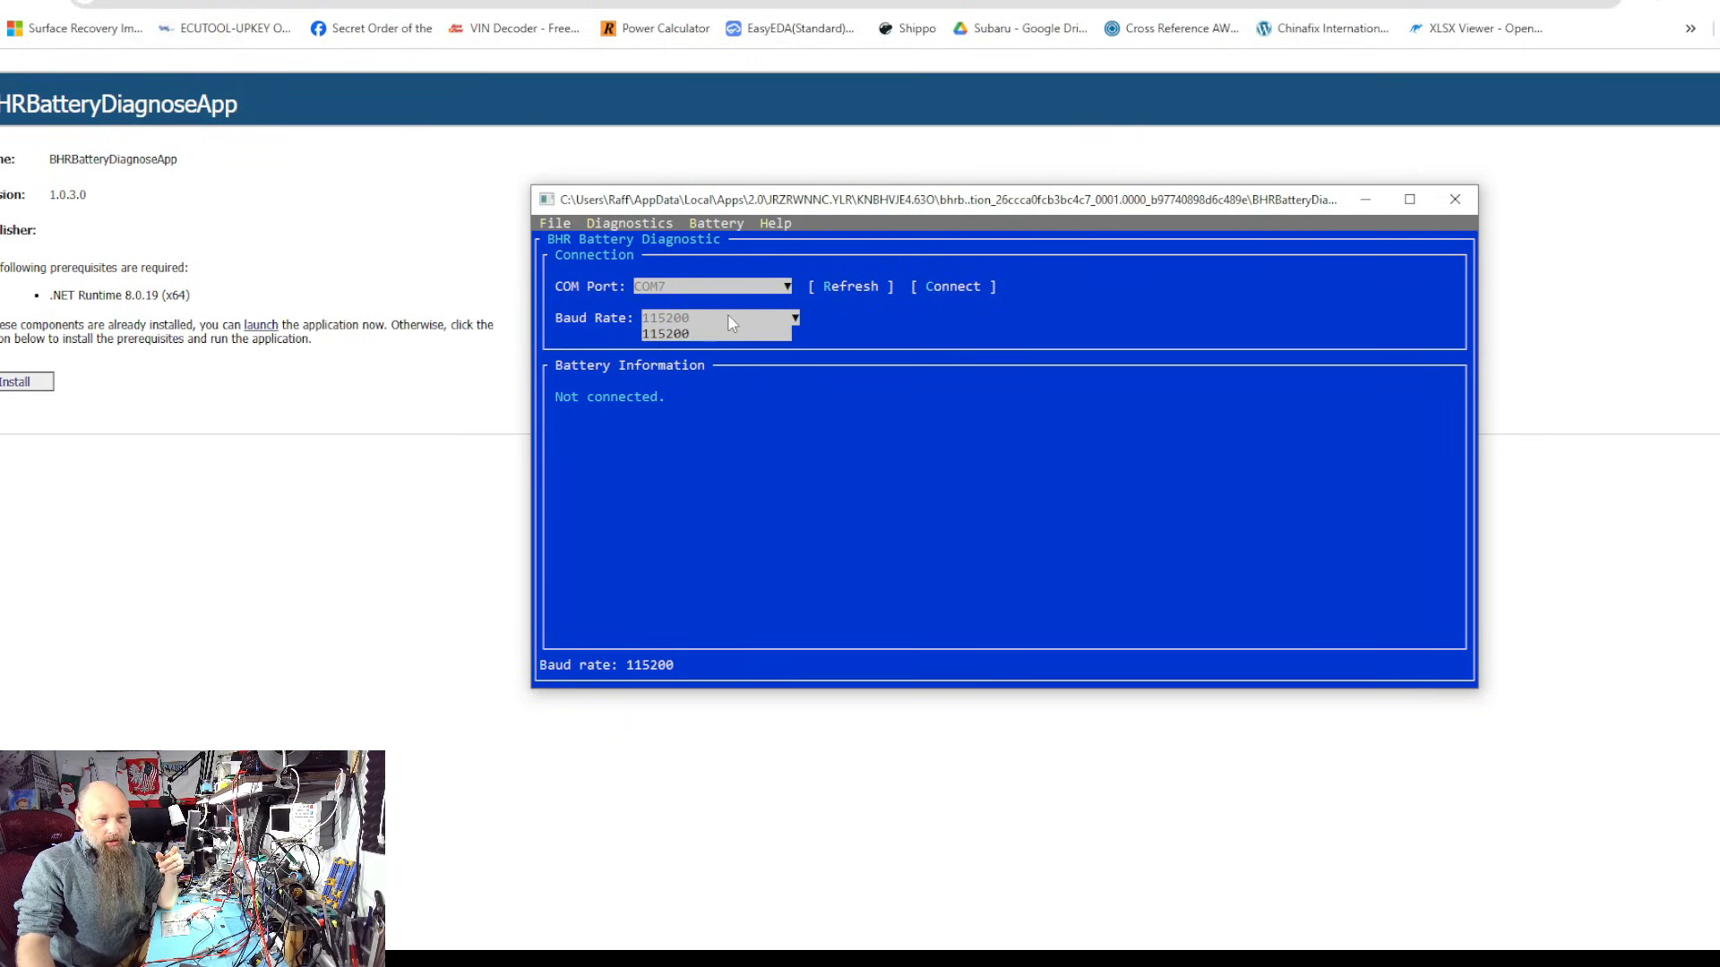
left_click(719, 333)
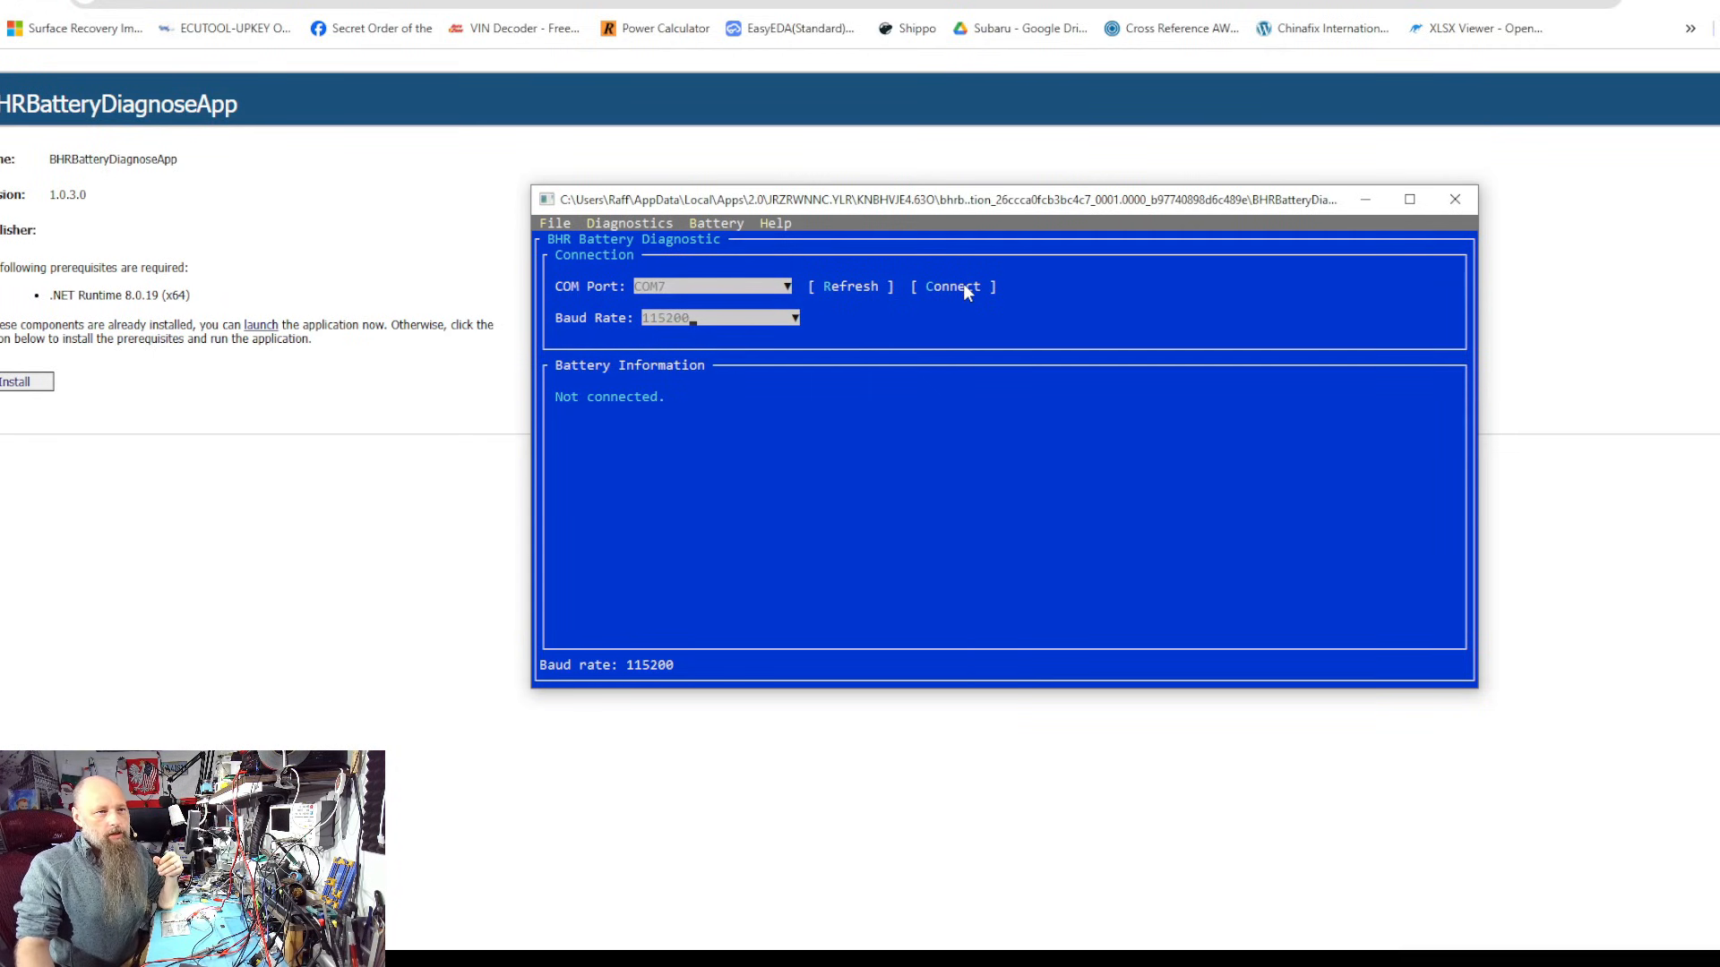
Connect to the battery, turn on Battery > Auto Refresh, then choose Battery > Unseal Battery
left_click(952, 287)
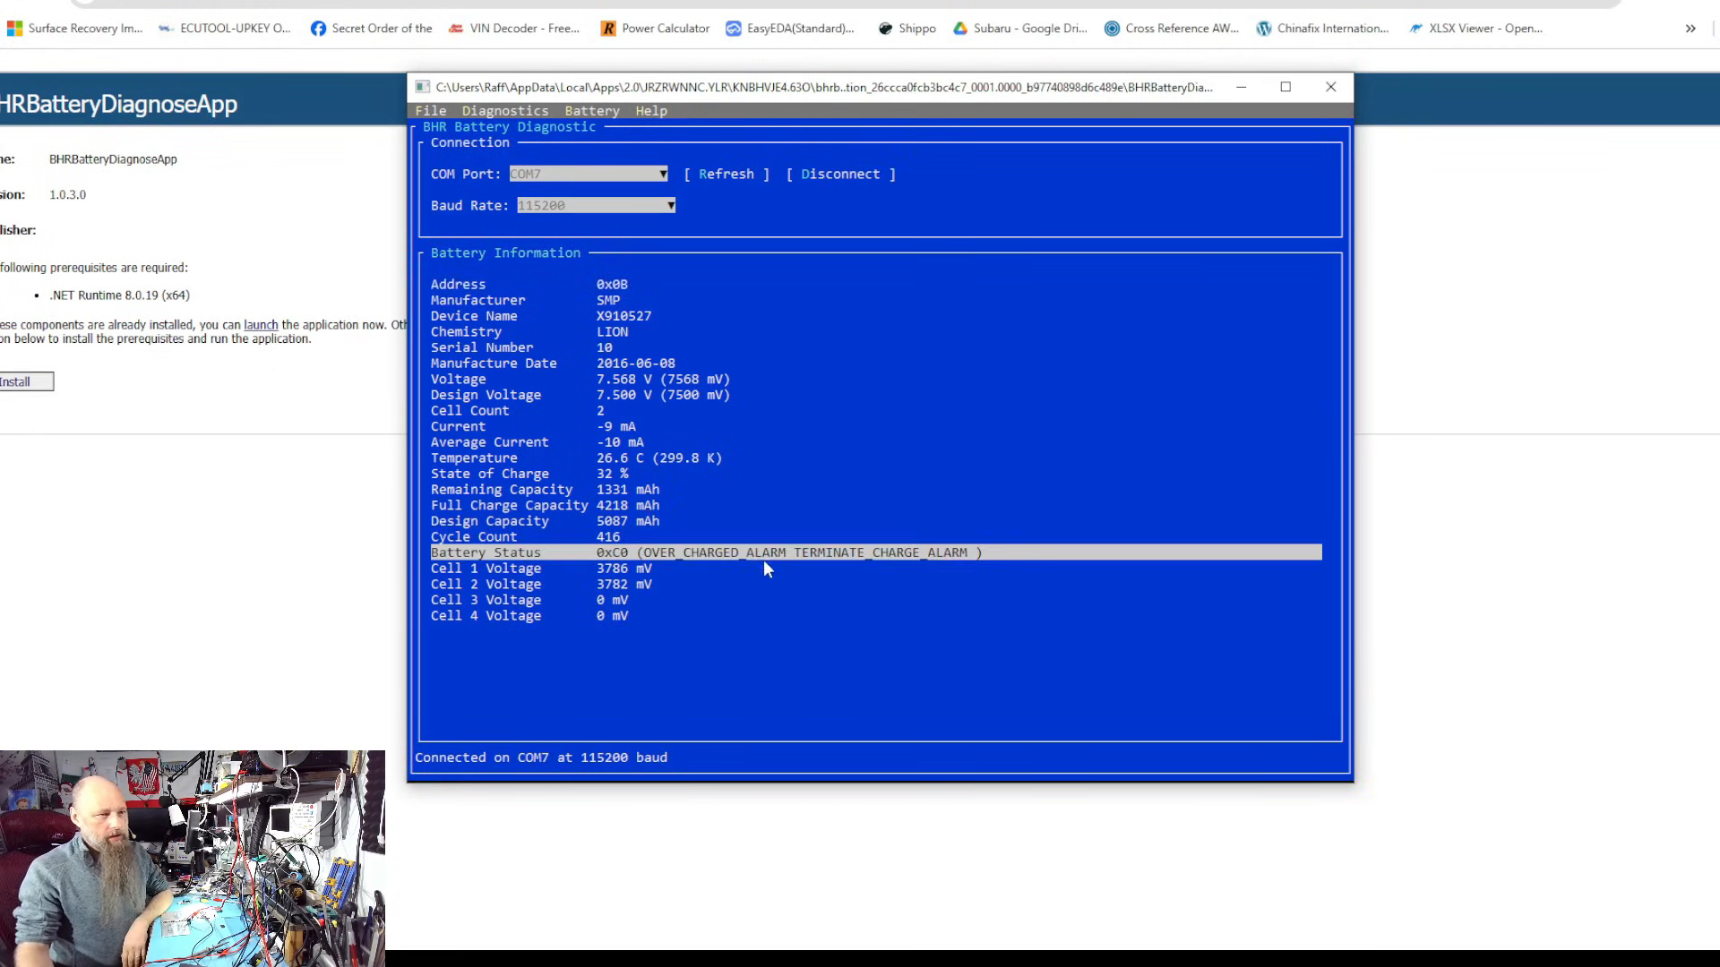
mouse_move(641, 570)
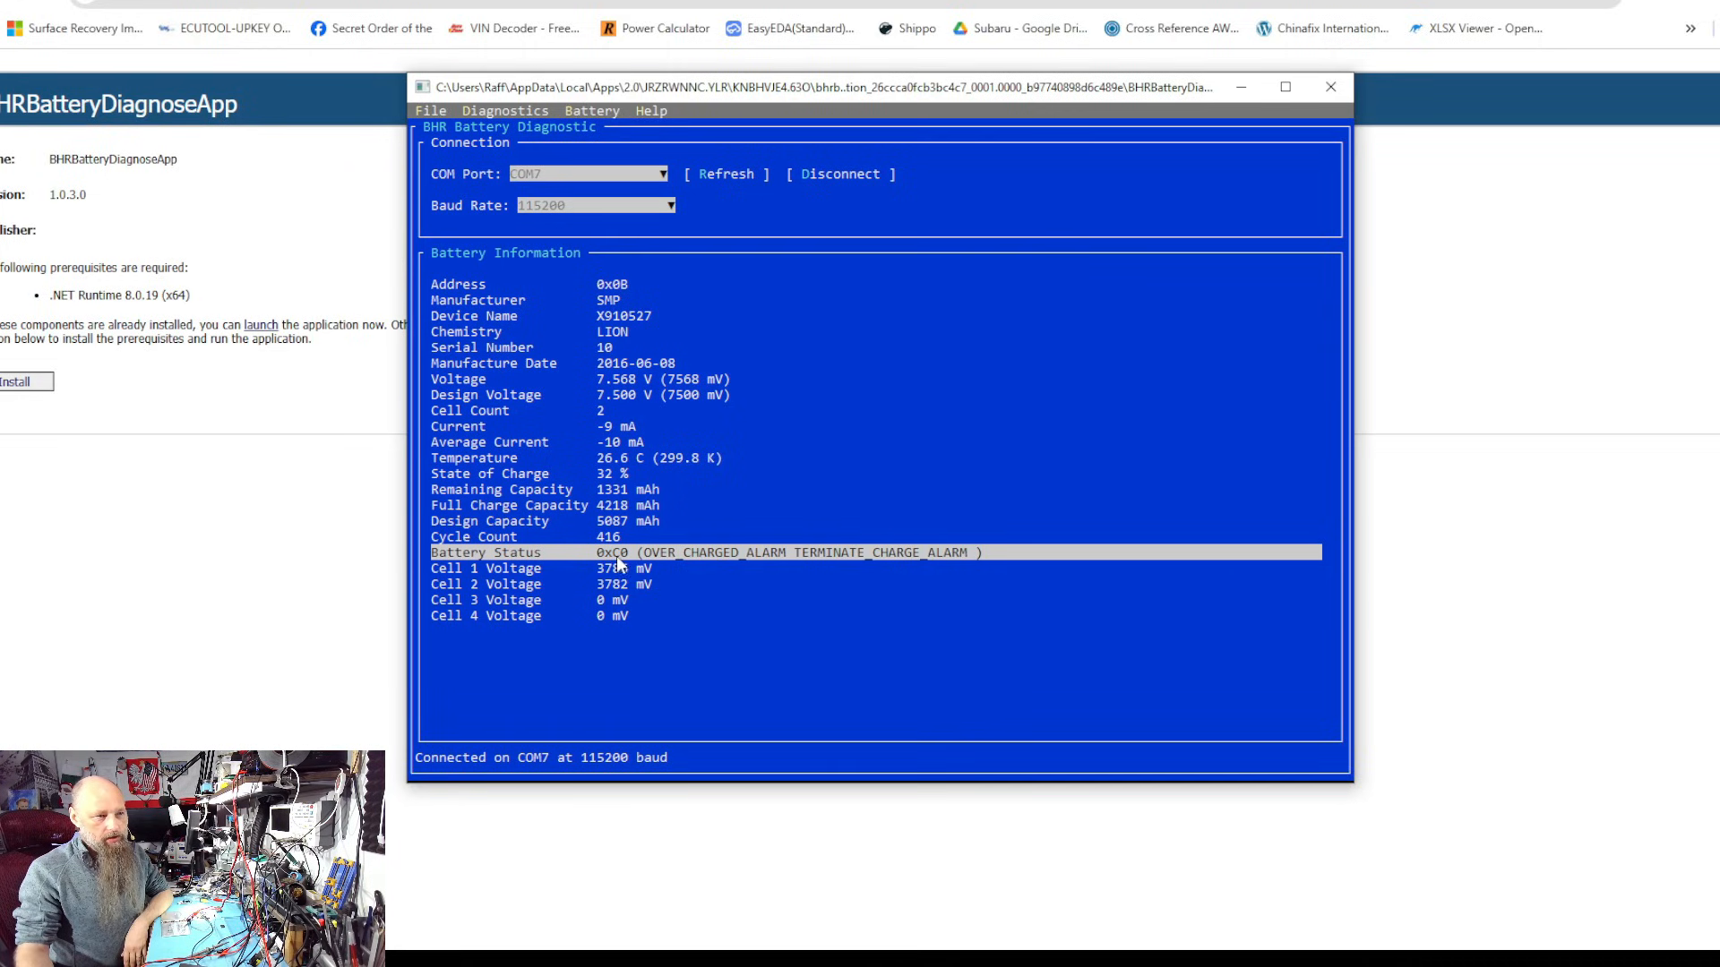
mouse_move(982, 629)
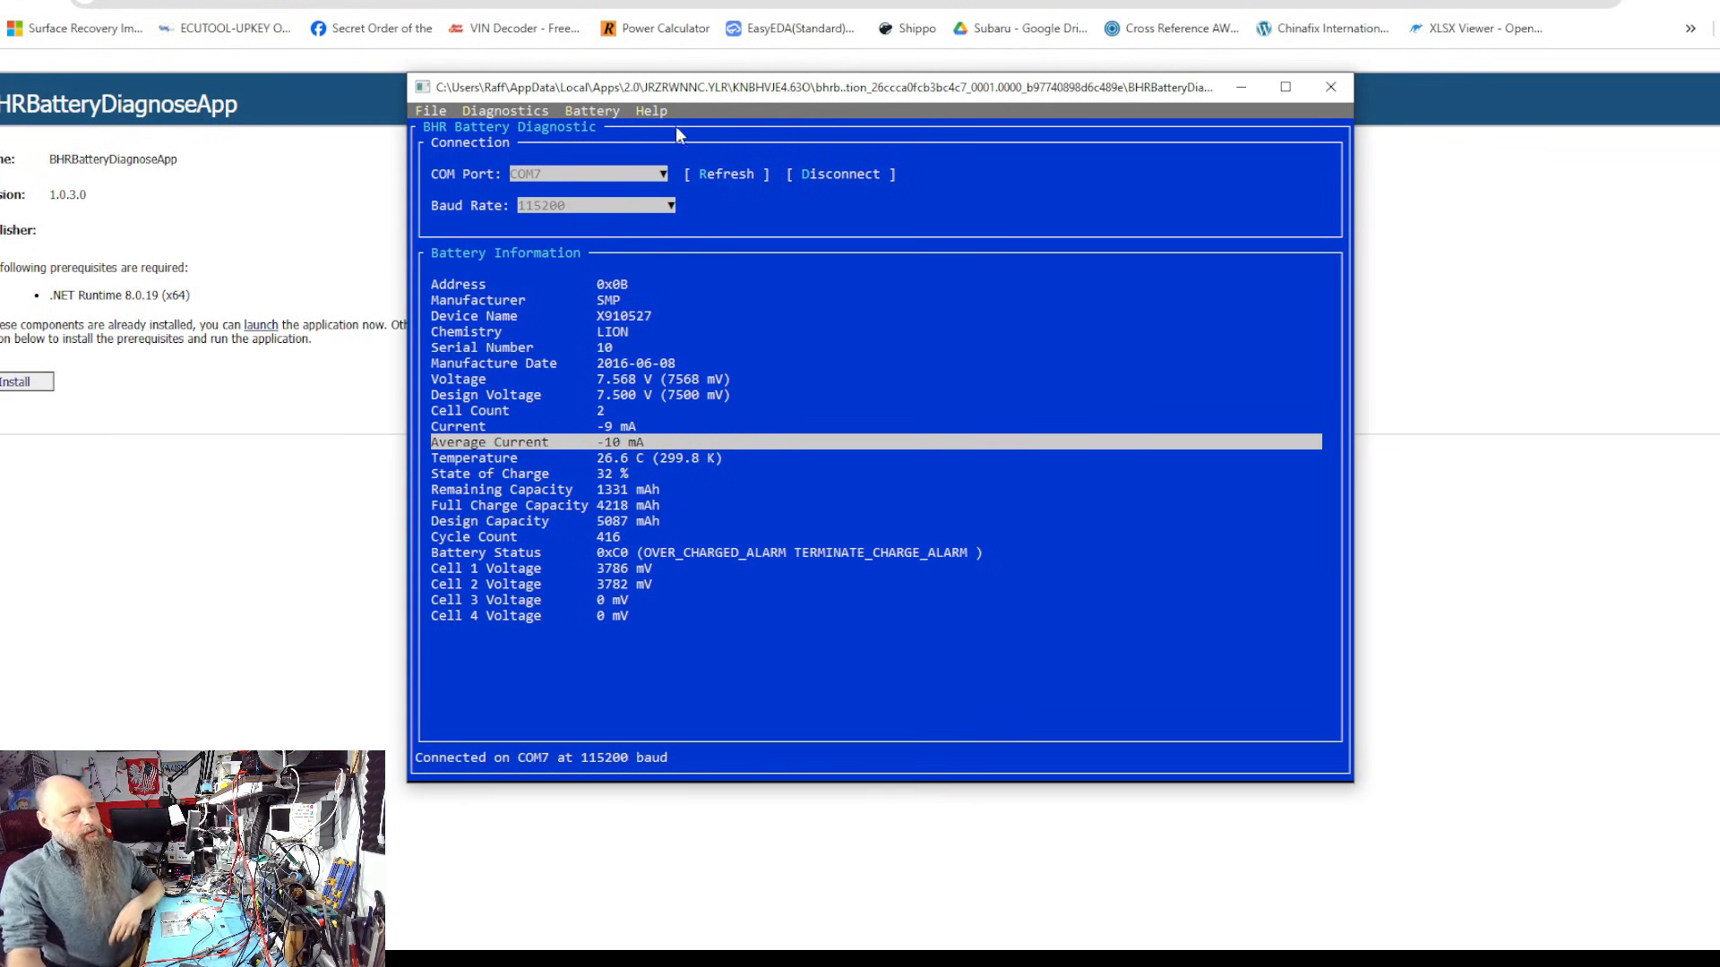
left_click(591, 109)
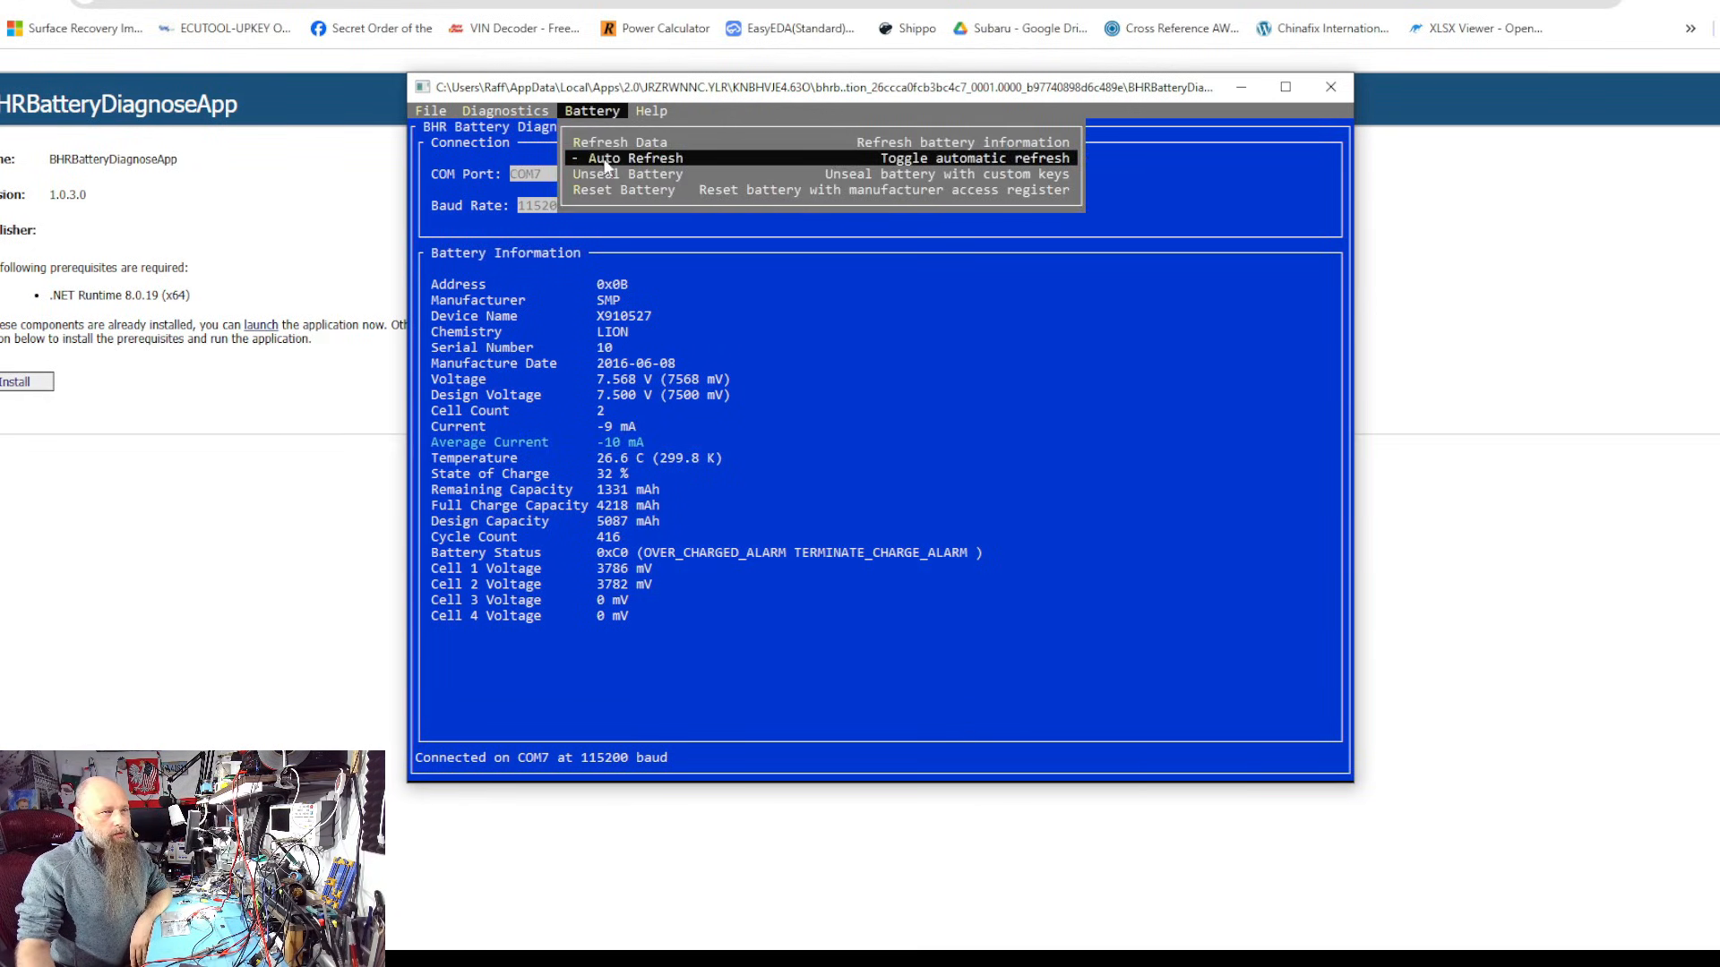
left_click(633, 157)
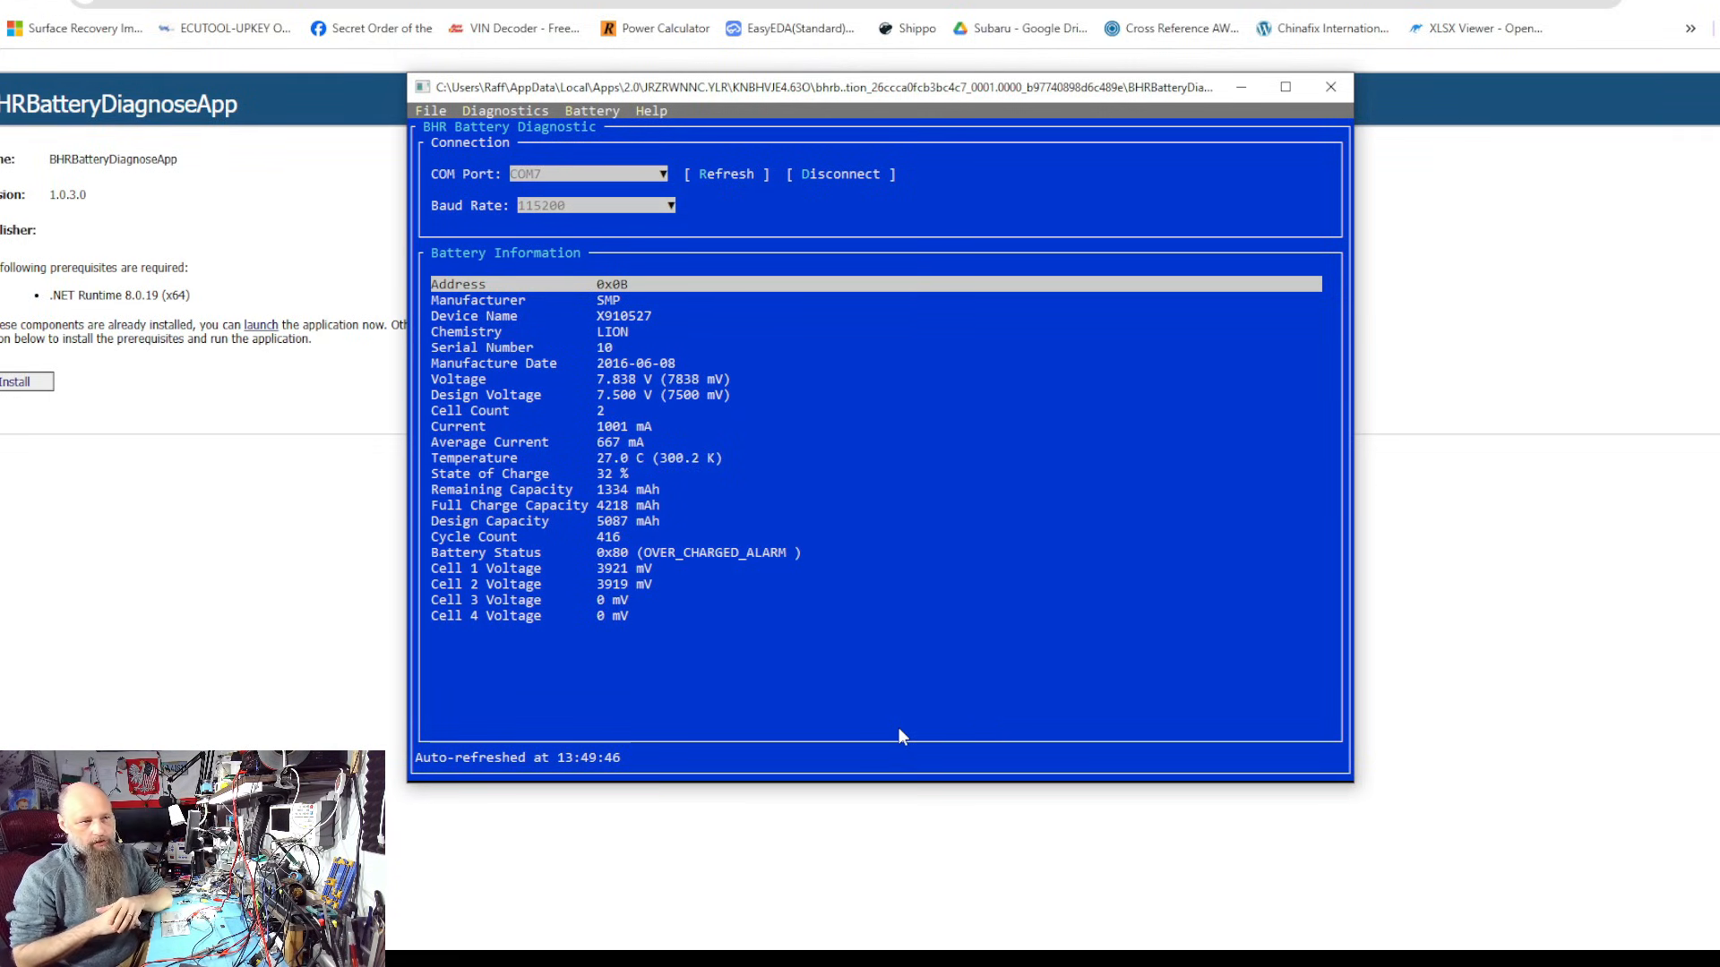
mouse_move(735, 571)
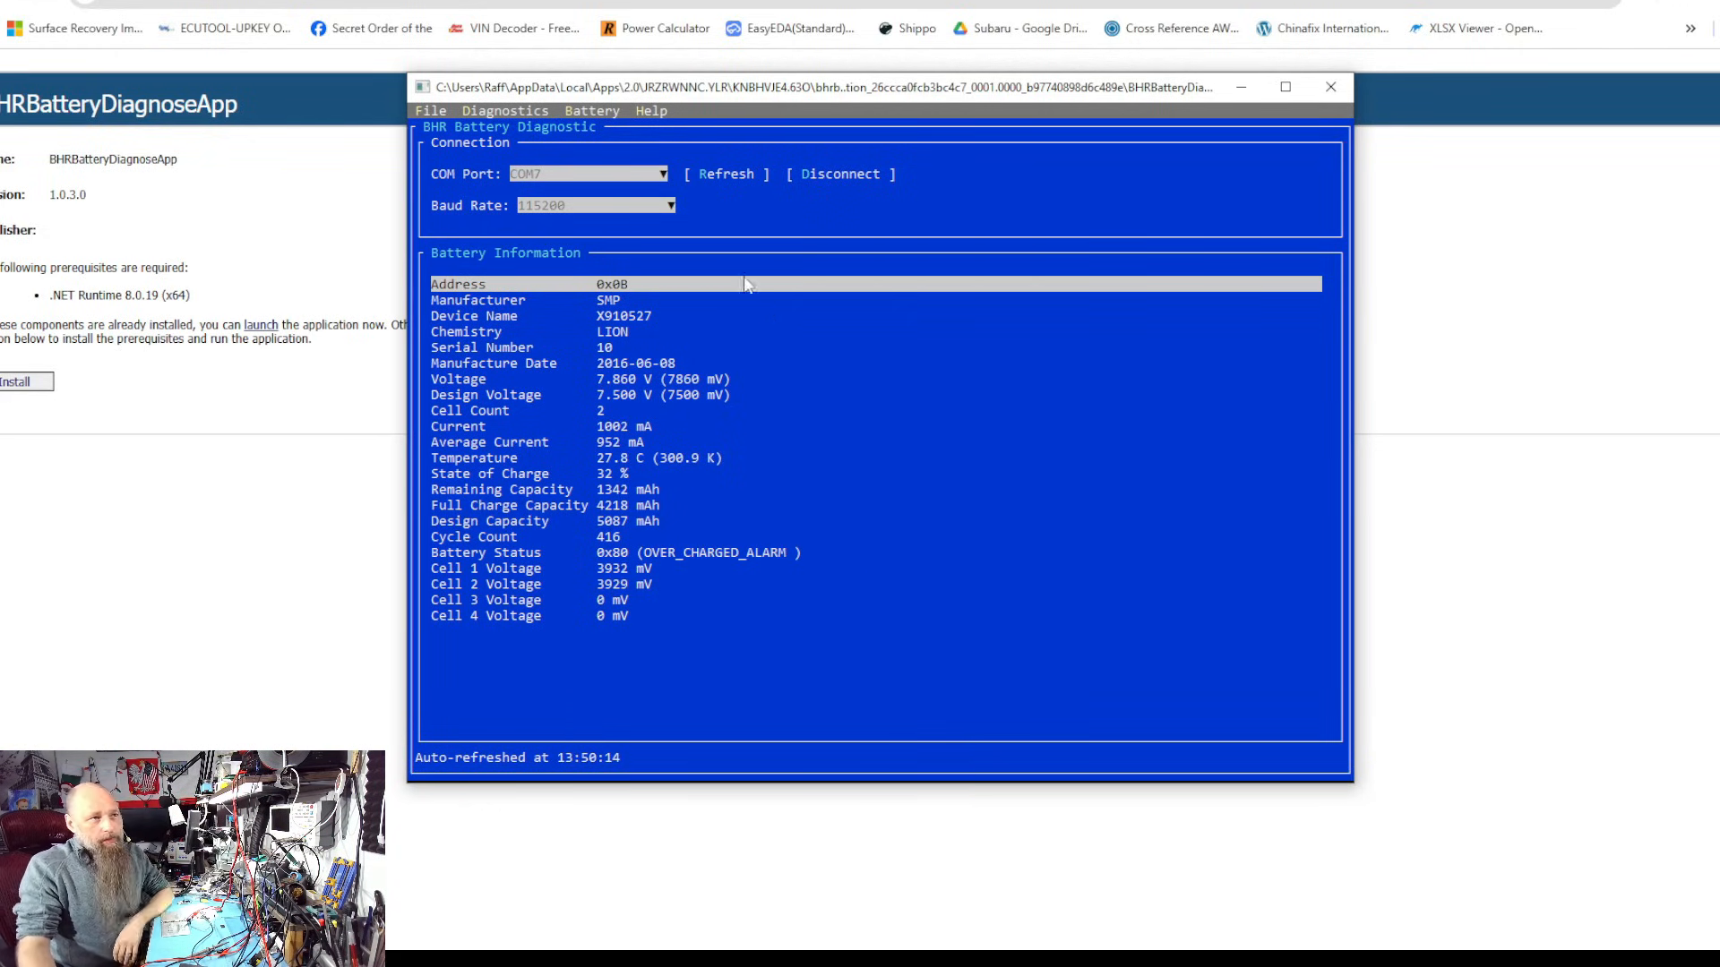
left_click(591, 110)
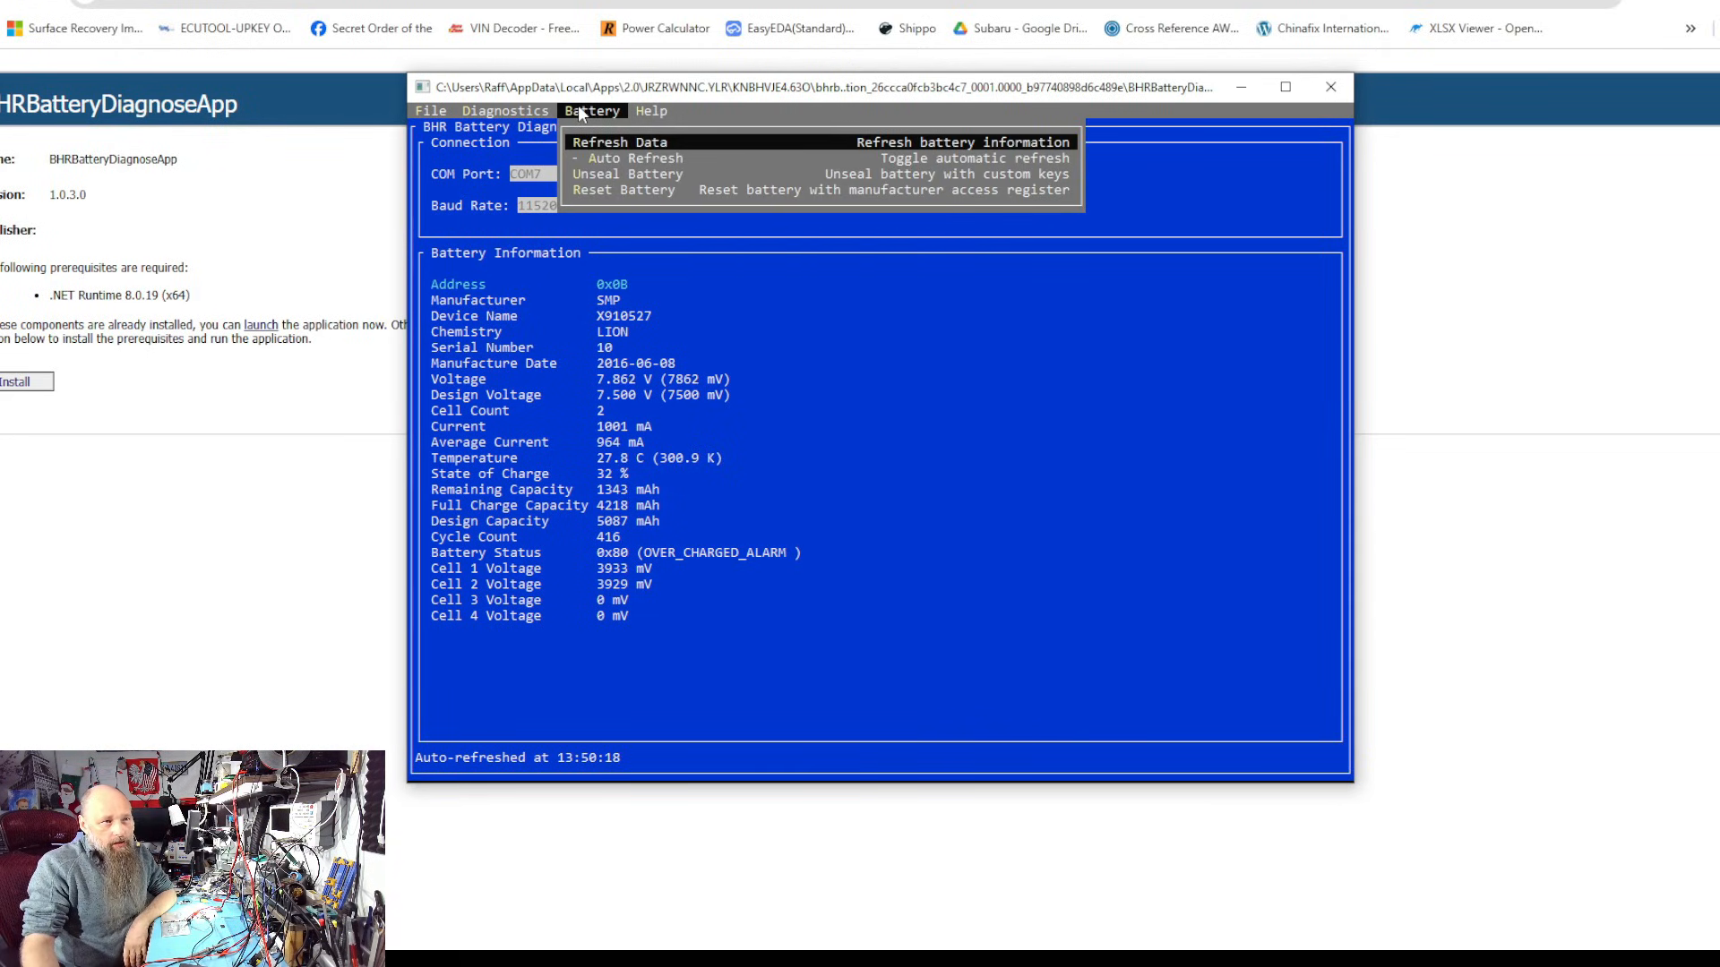
mouse_move(629, 173)
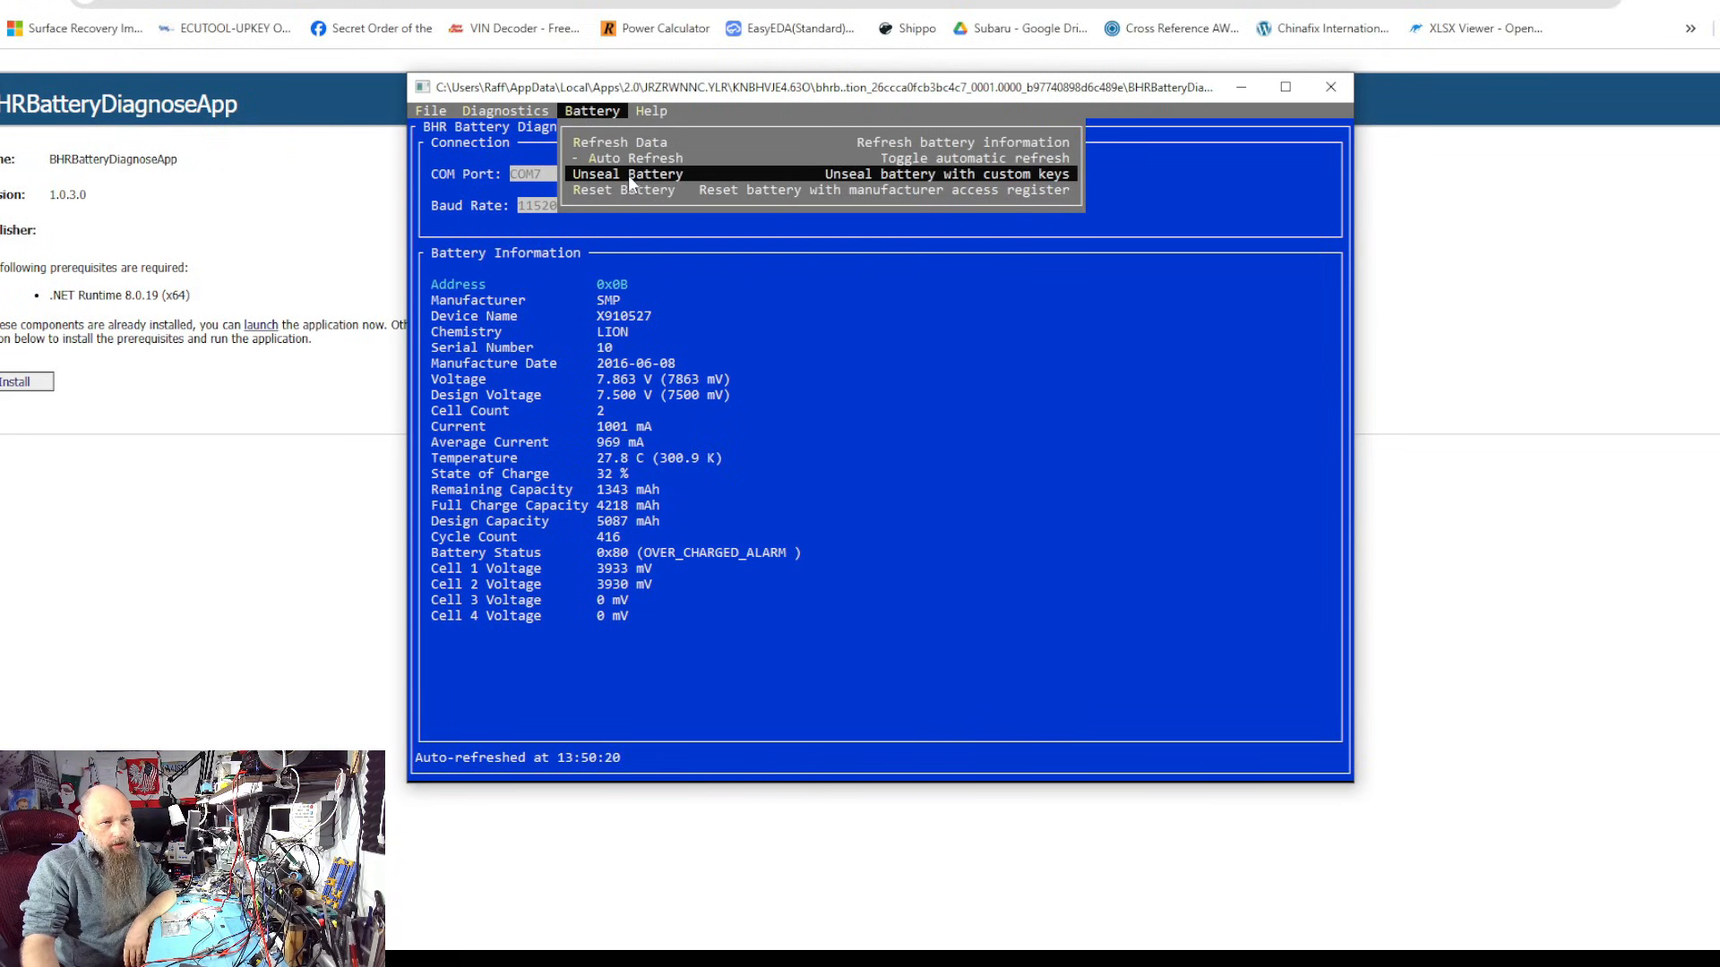
left_click(626, 173)
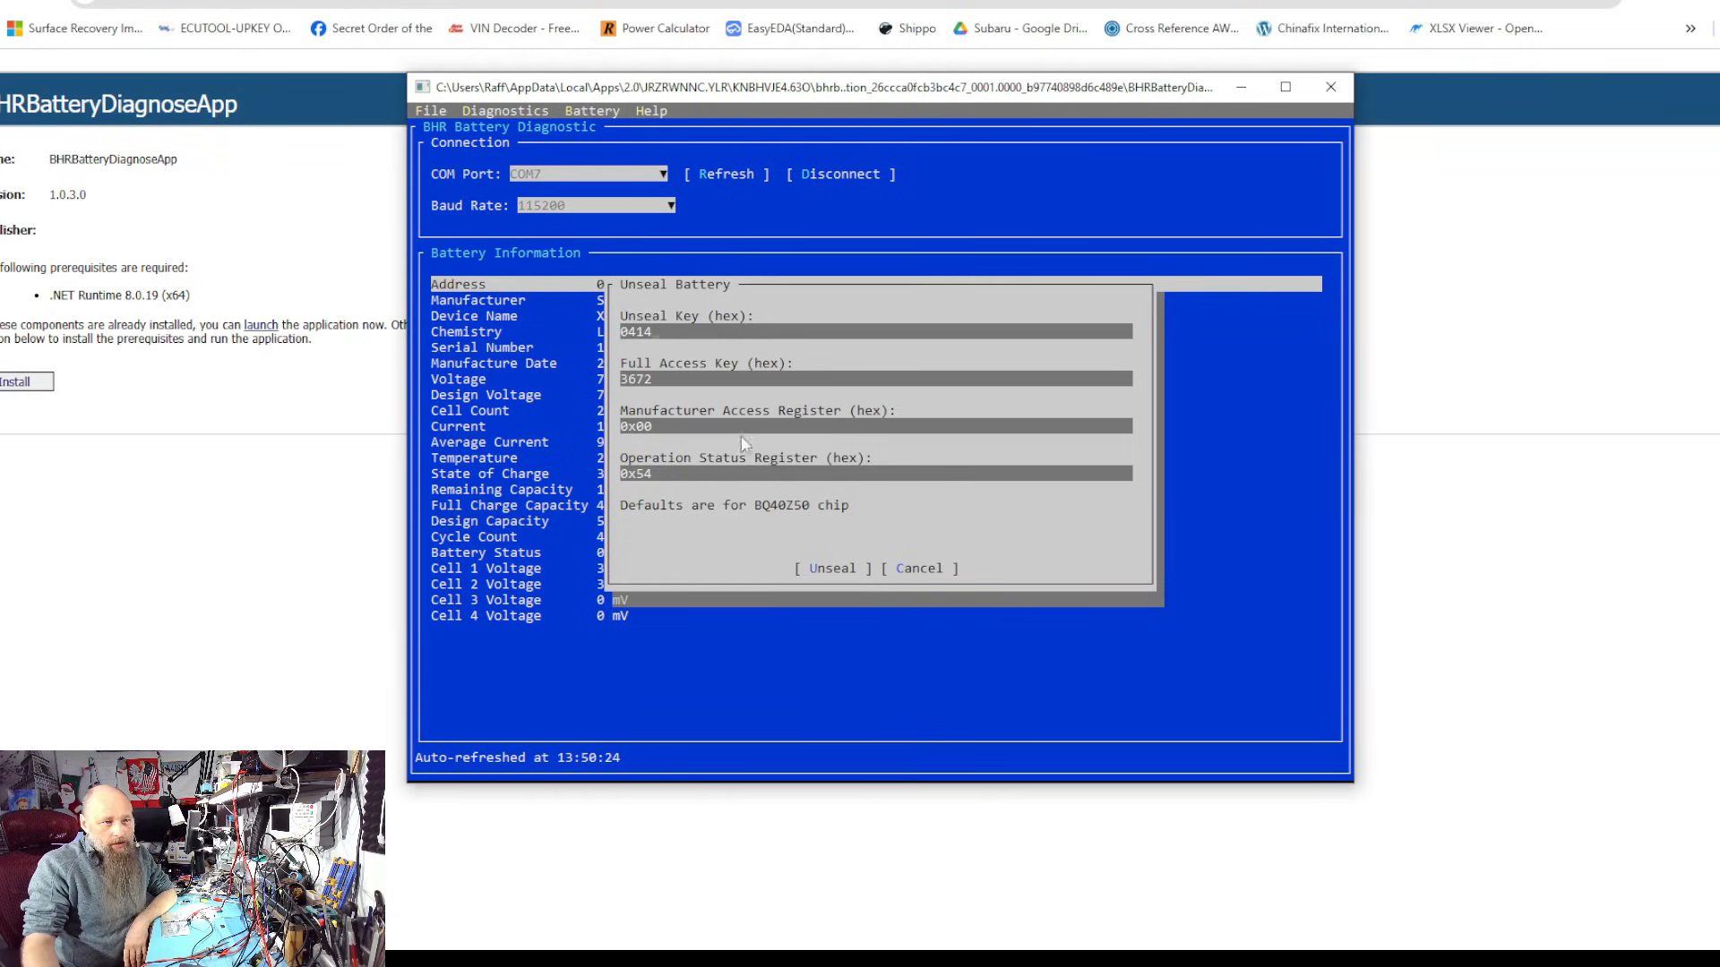
mouse_move(641, 440)
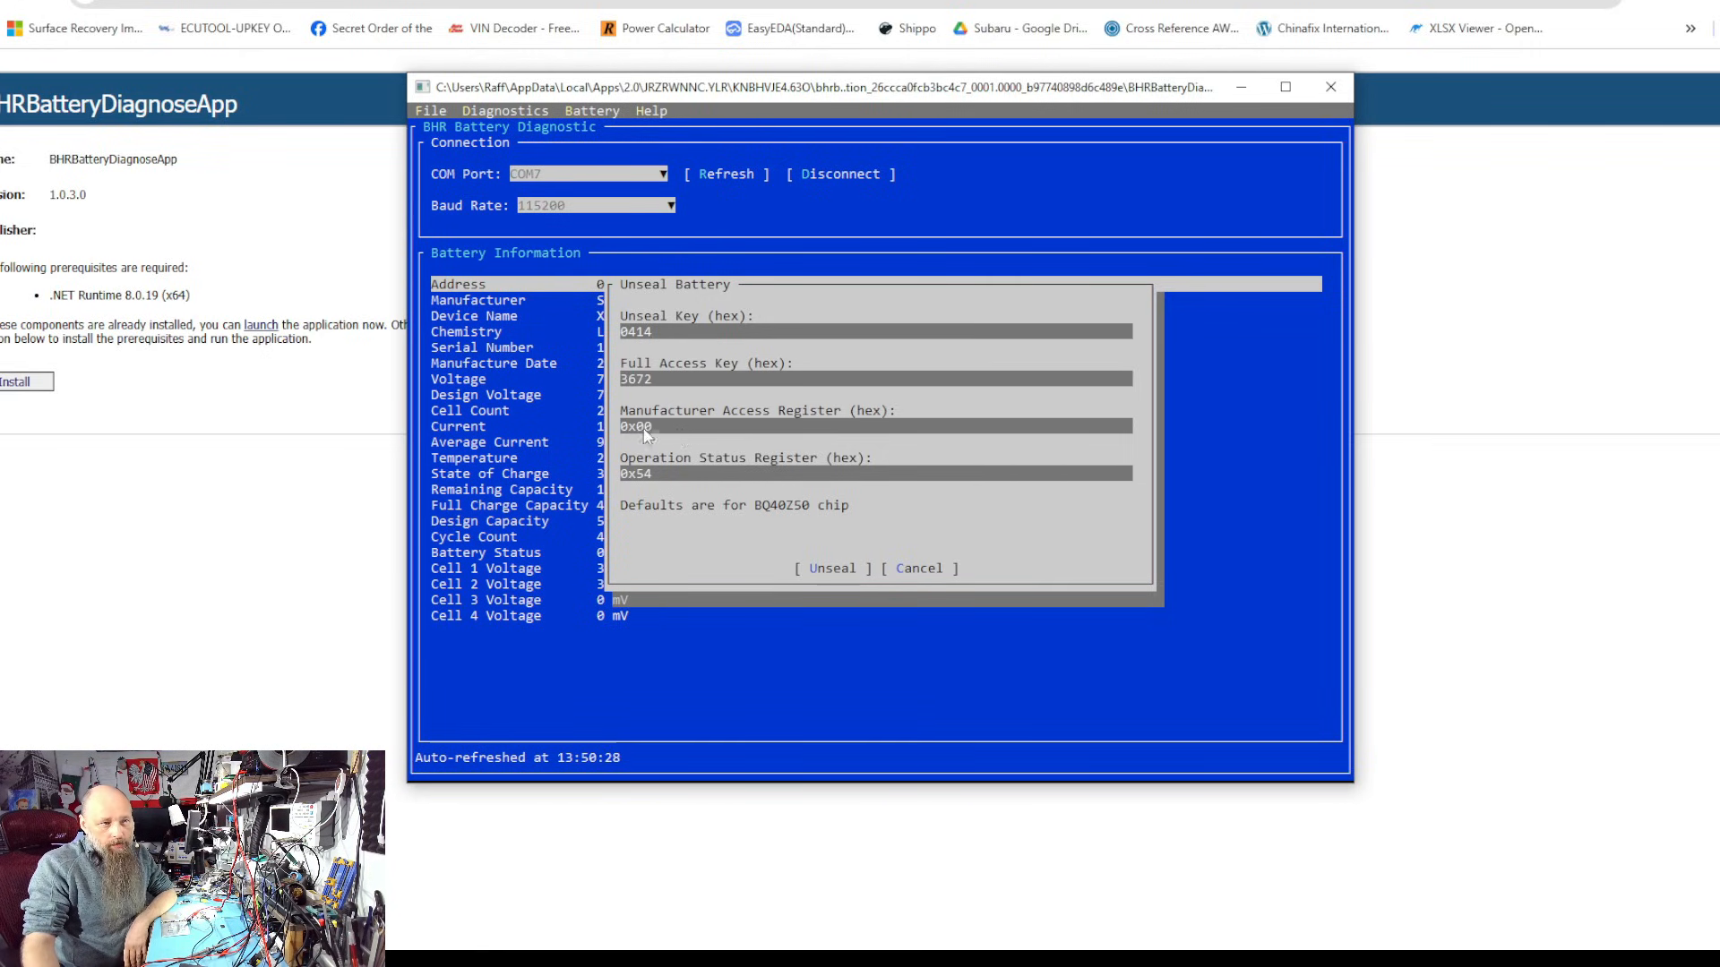
mouse_move(677, 490)
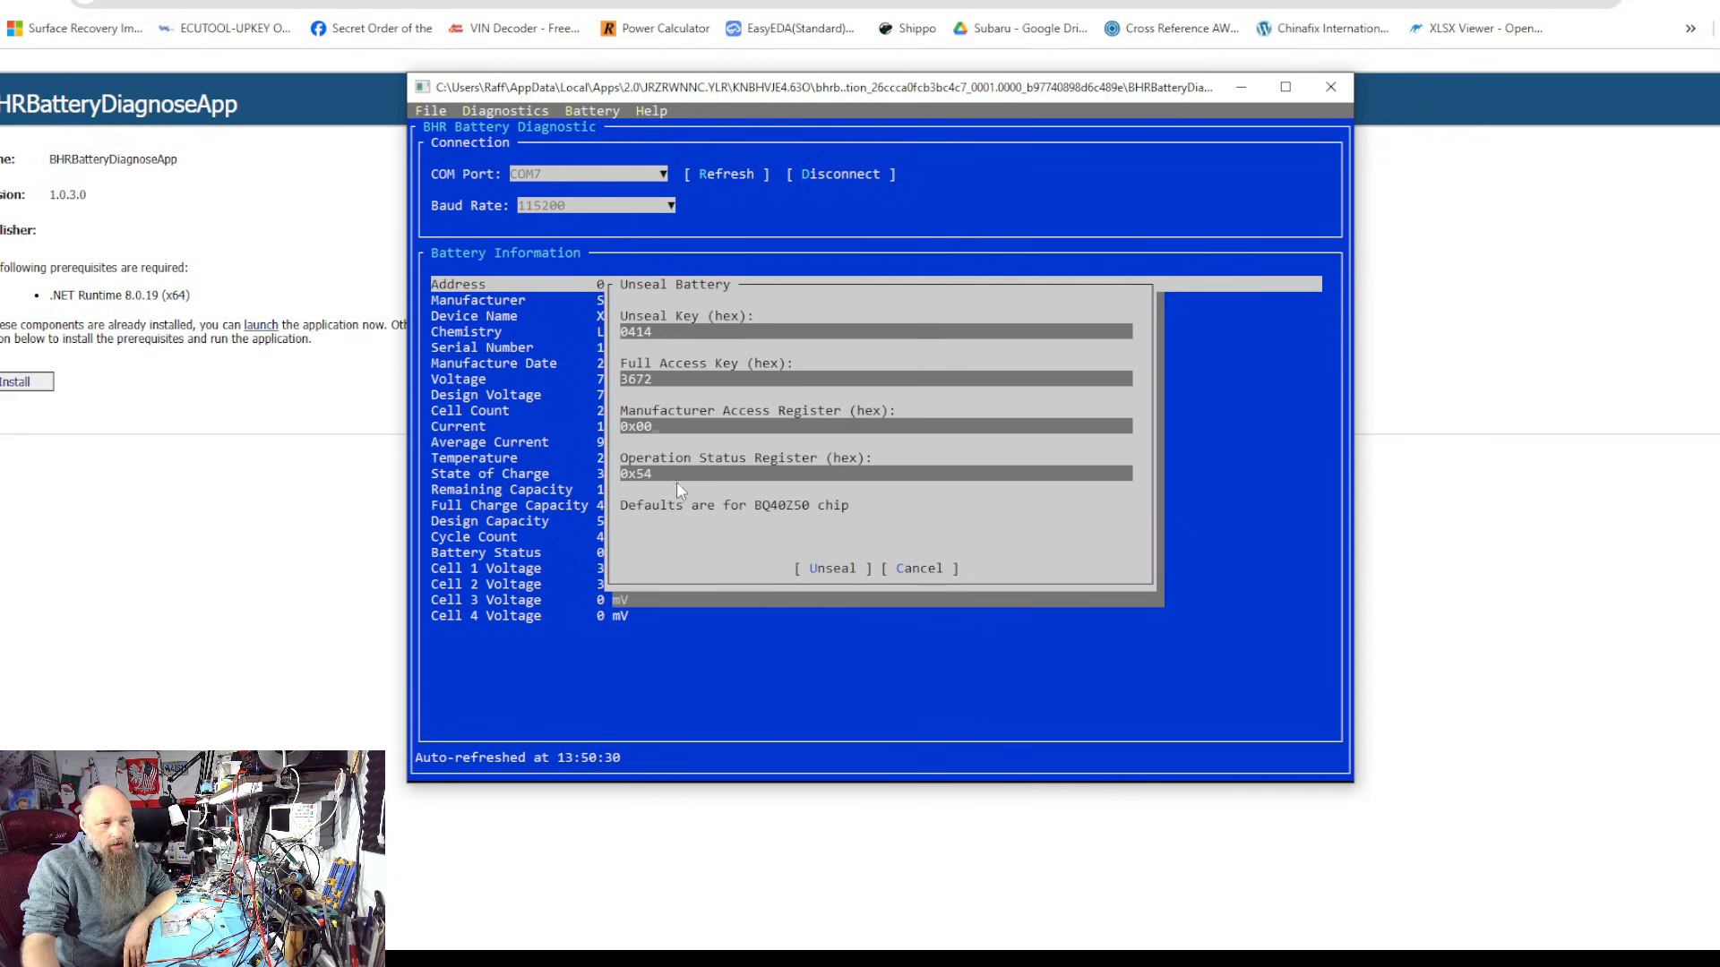
mouse_move(673, 478)
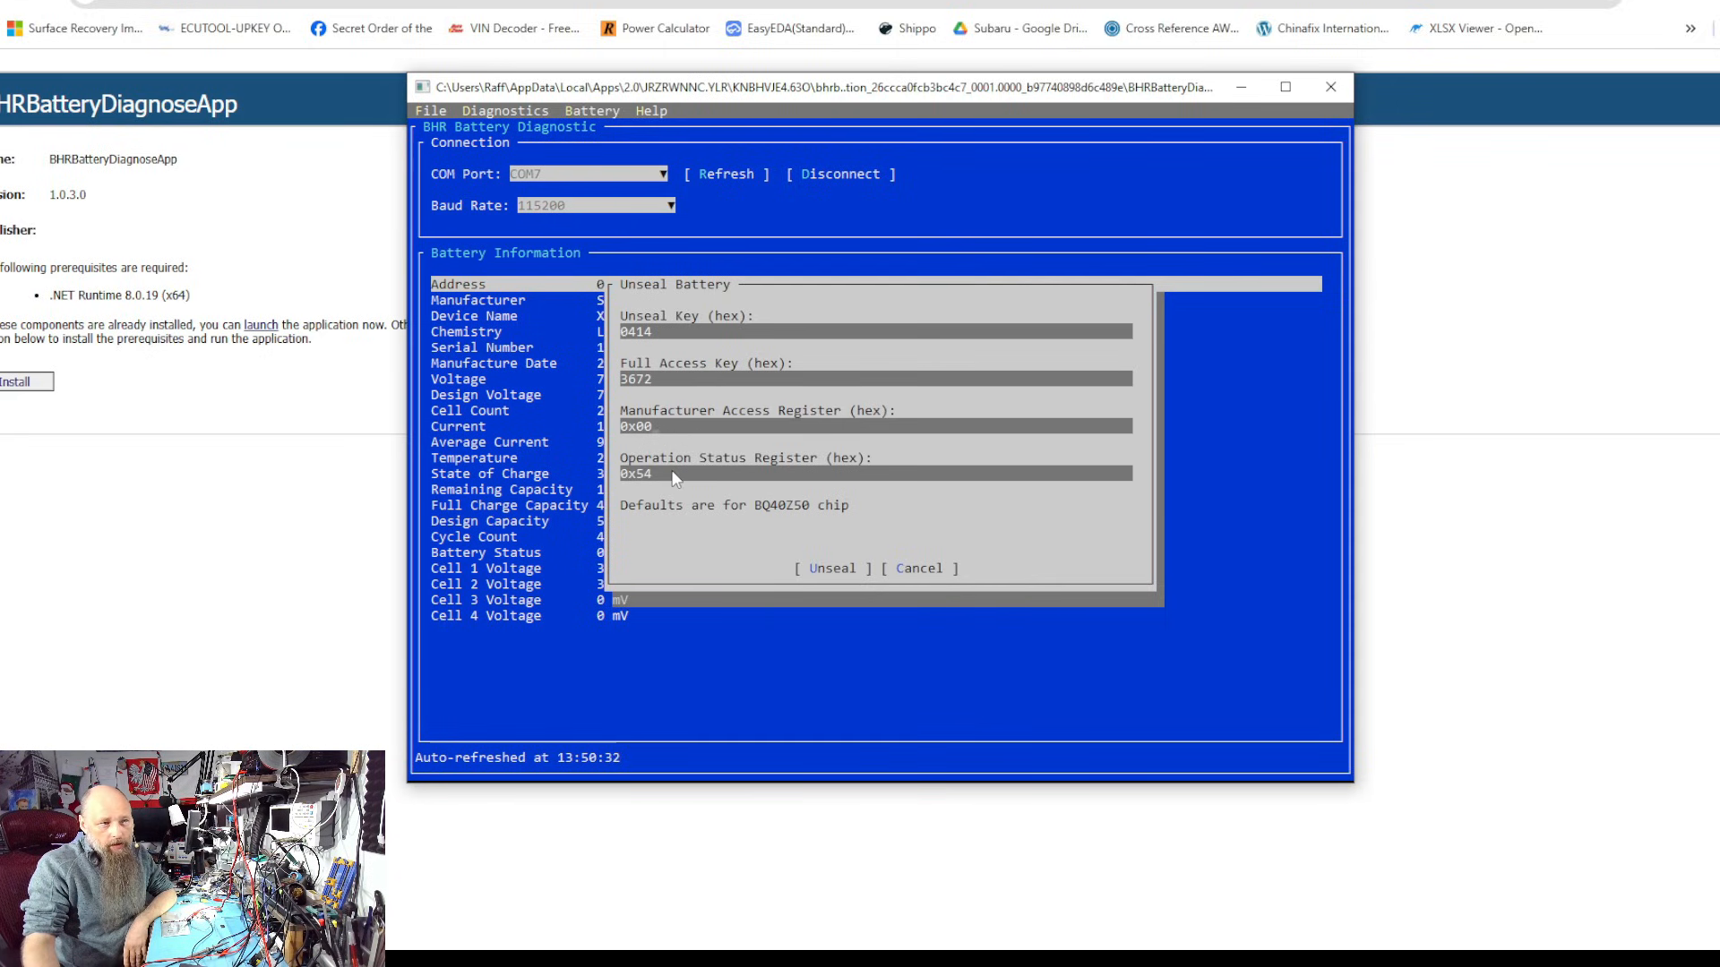
mouse_move(693, 483)
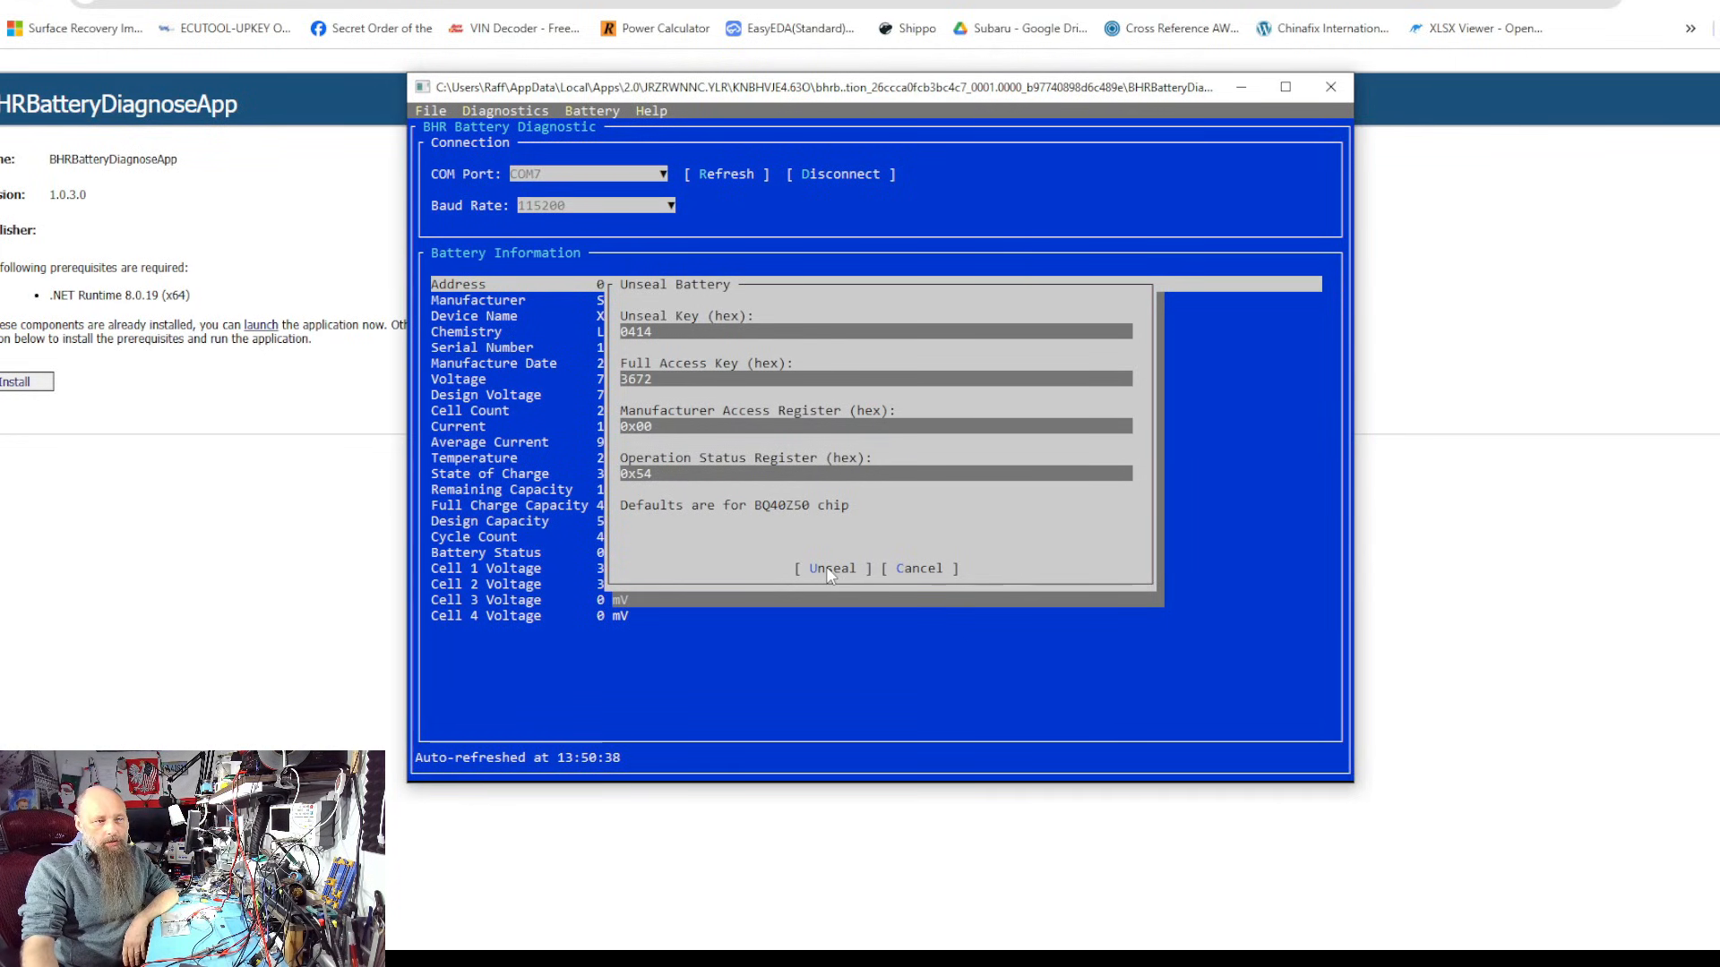
left_click(832, 568)
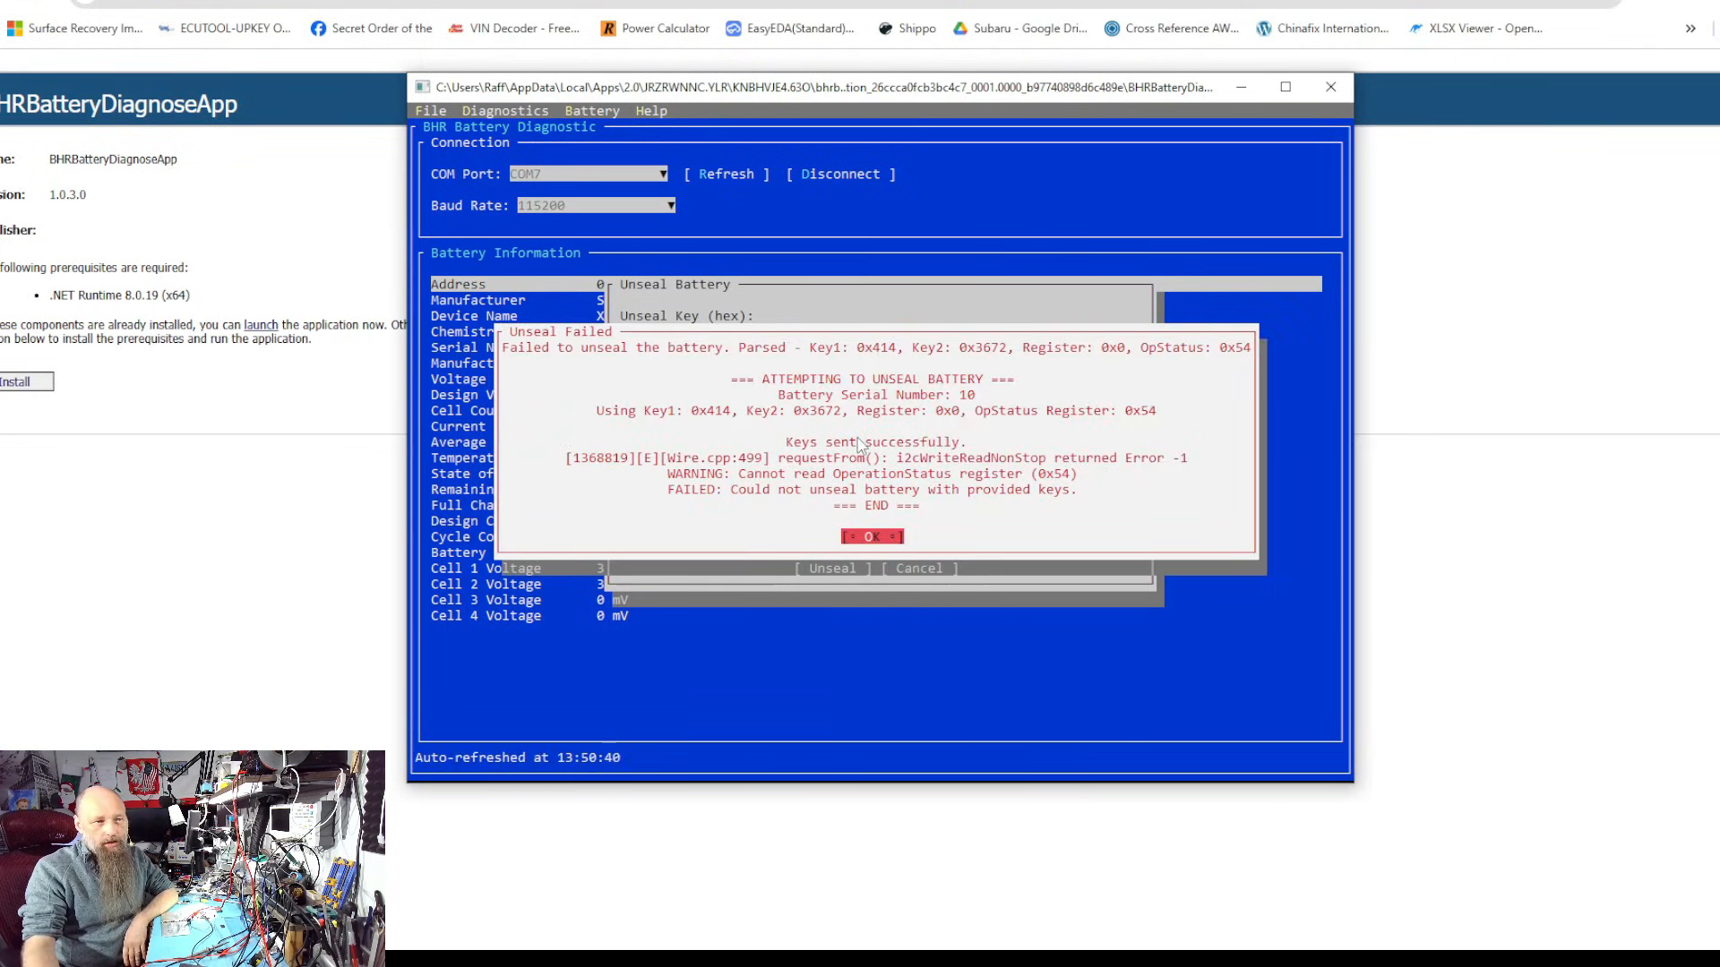
mouse_move(806, 397)
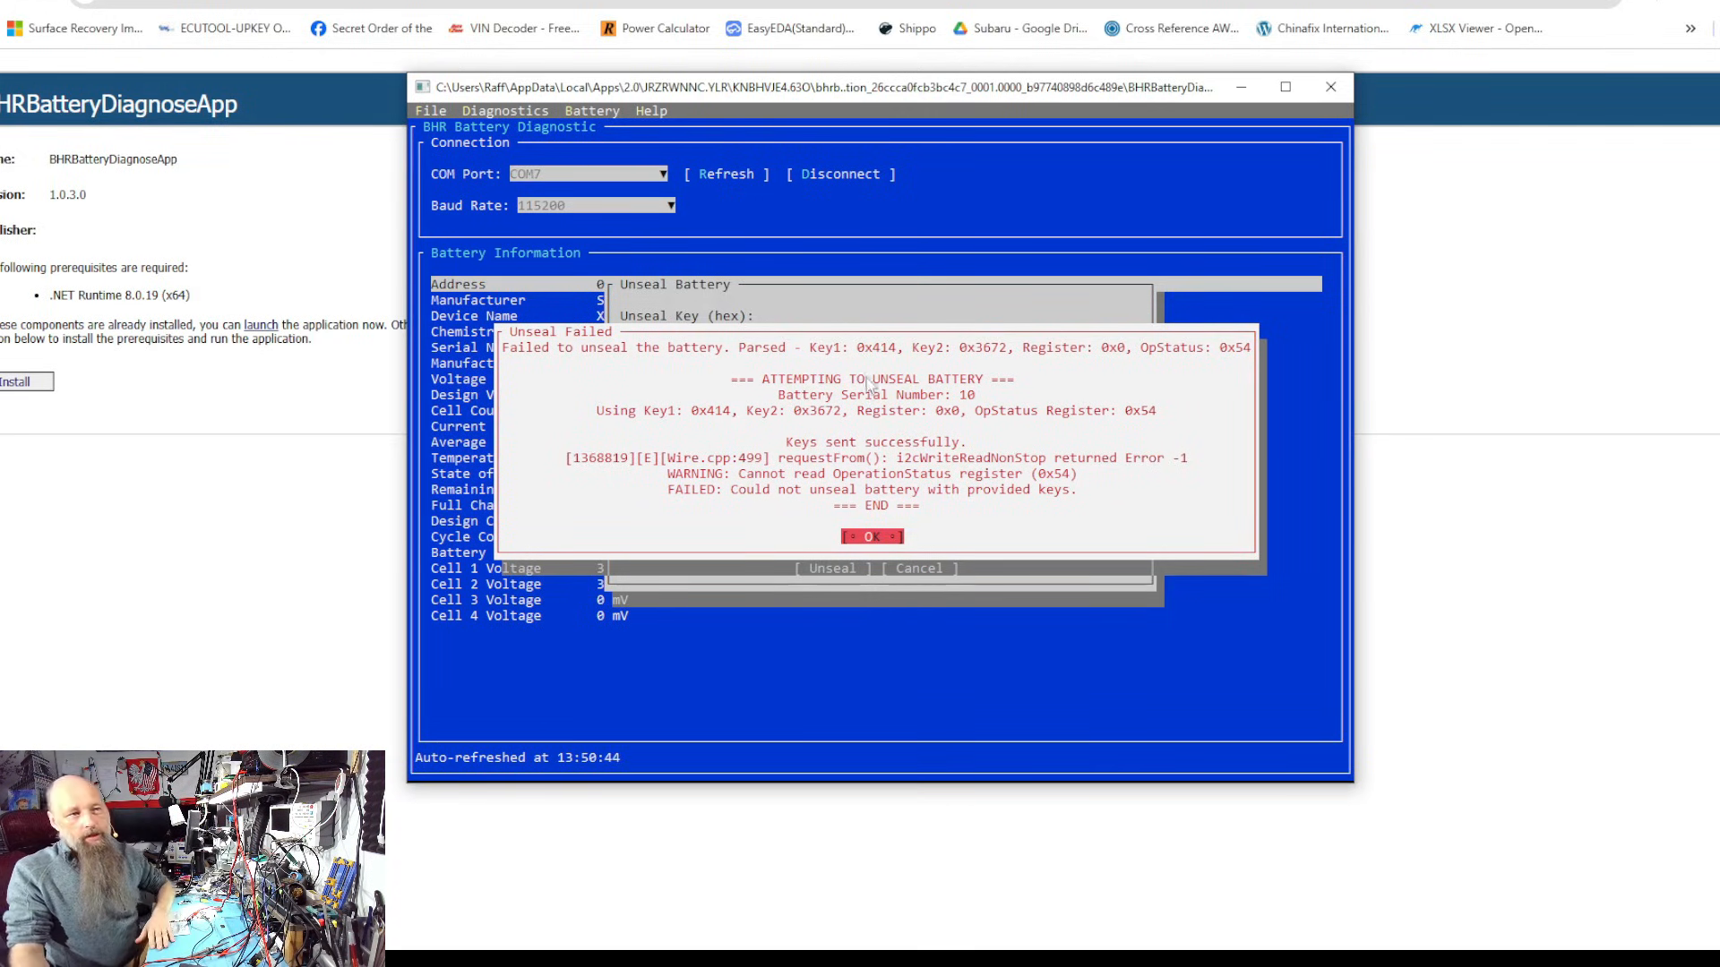
mouse_move(767, 543)
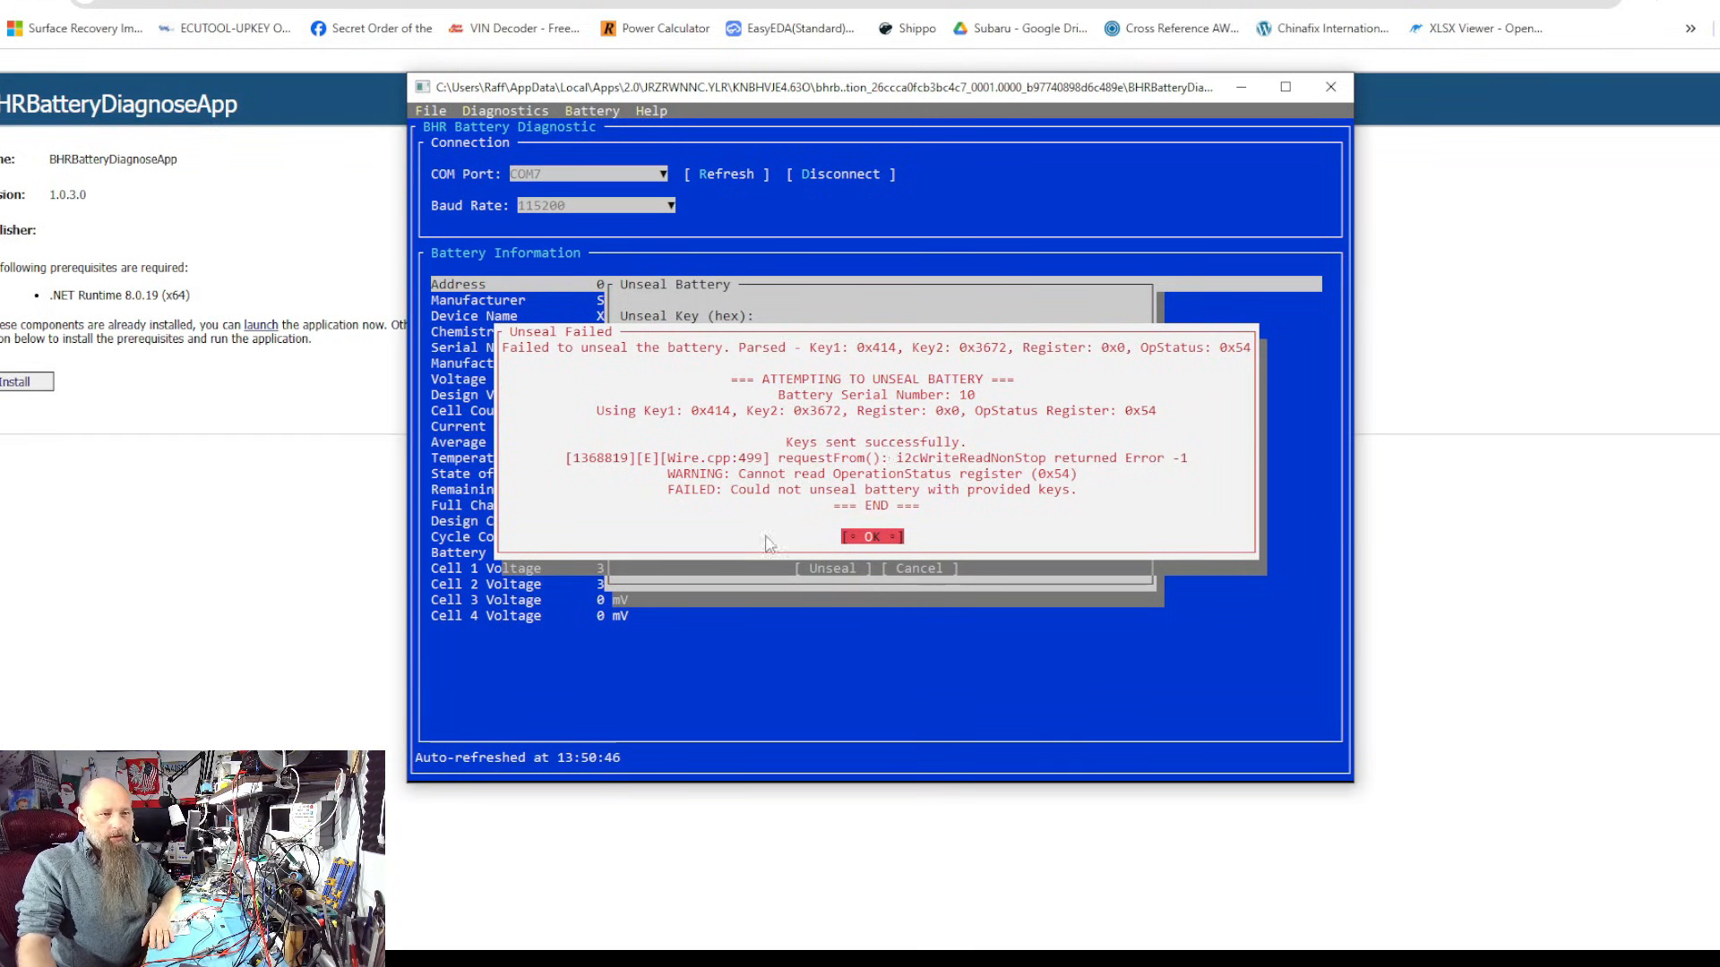
mouse_move(924, 477)
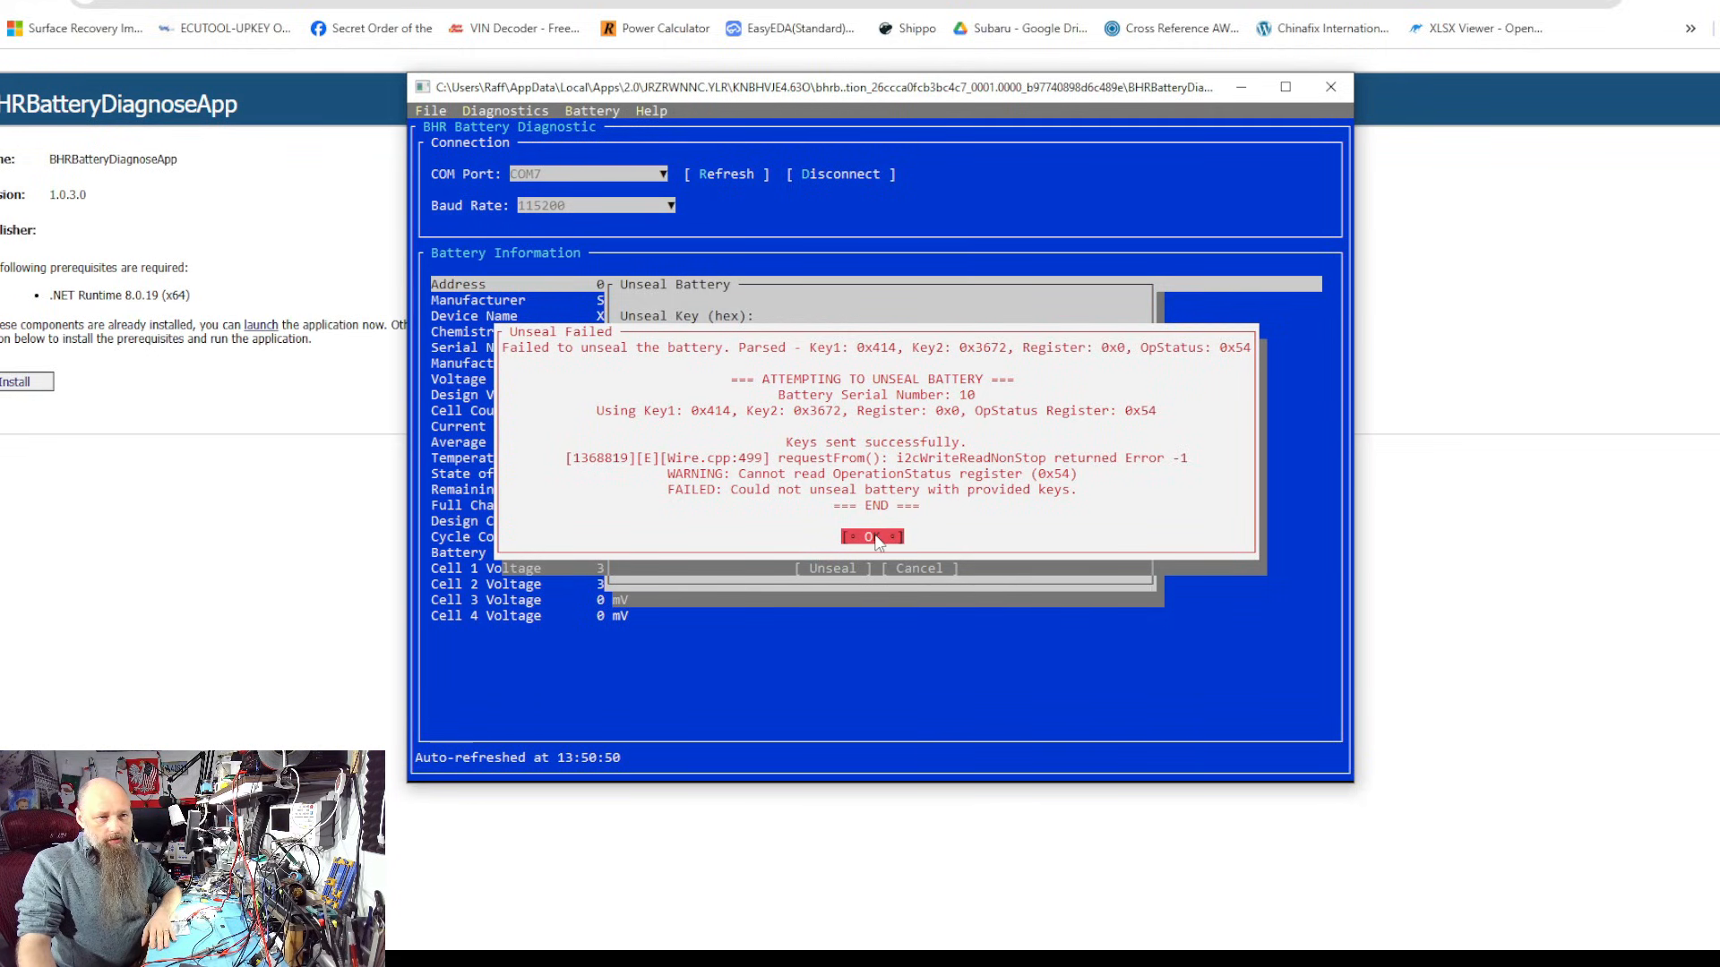
Dismiss Unseal Failed, then run Battery > Reset Battery with register 0x00 and confirm Yes
left_click(871, 537)
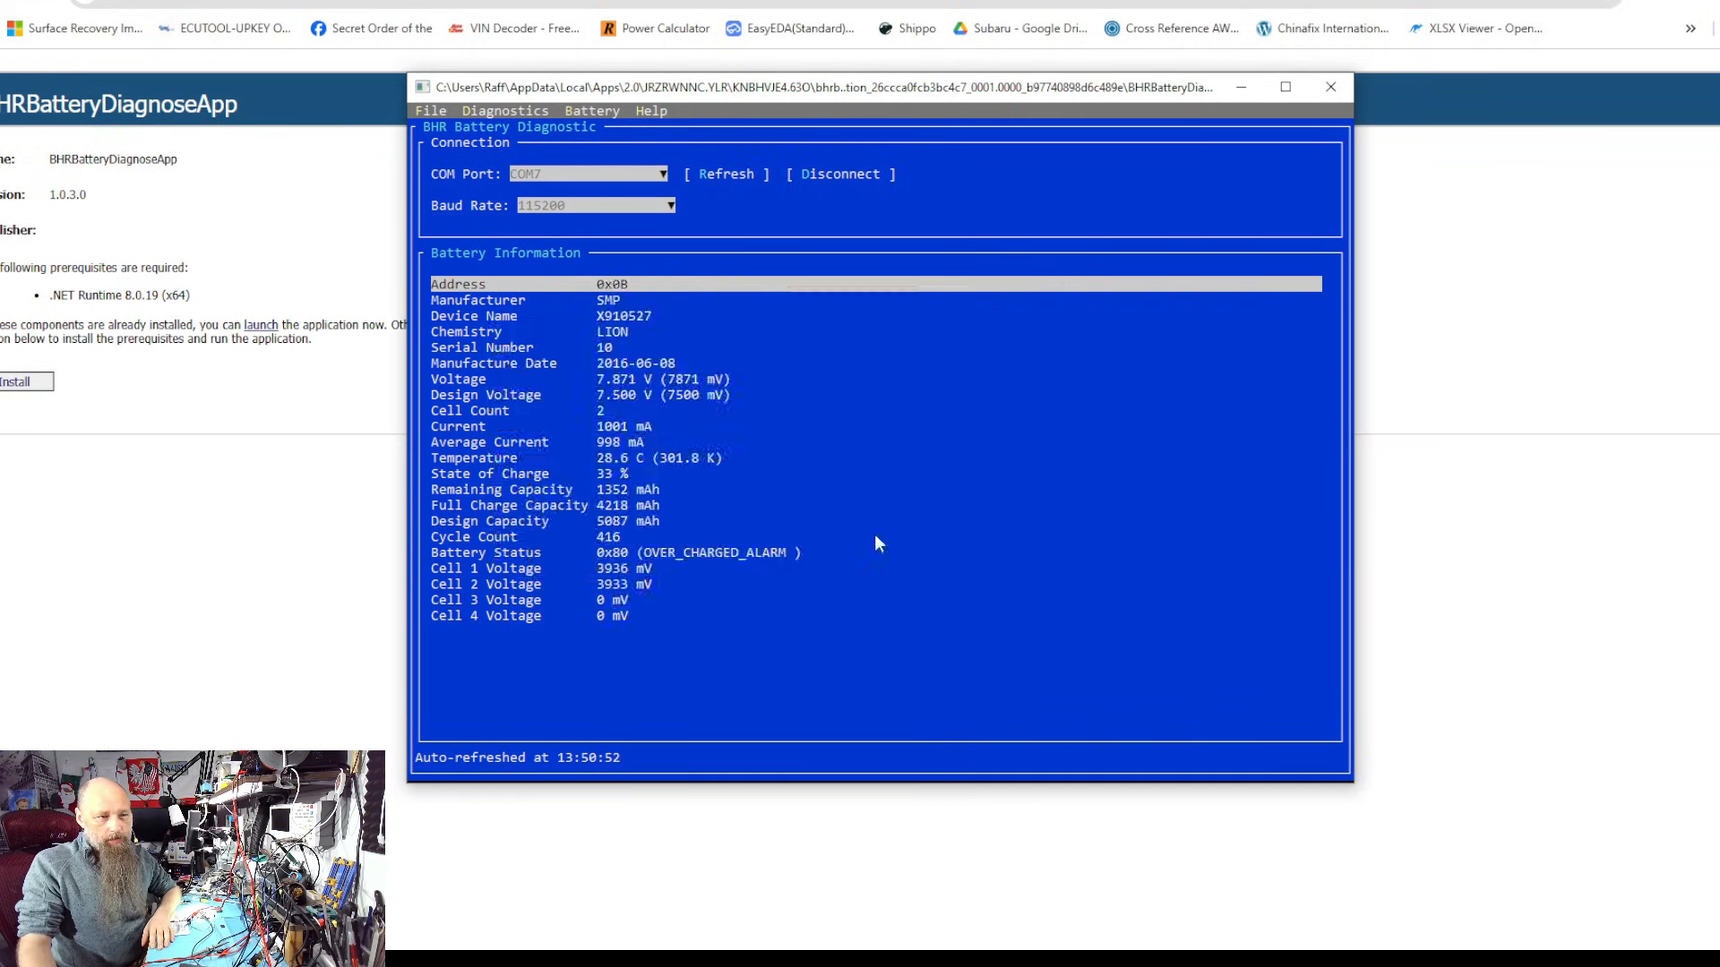
mouse_move(694, 391)
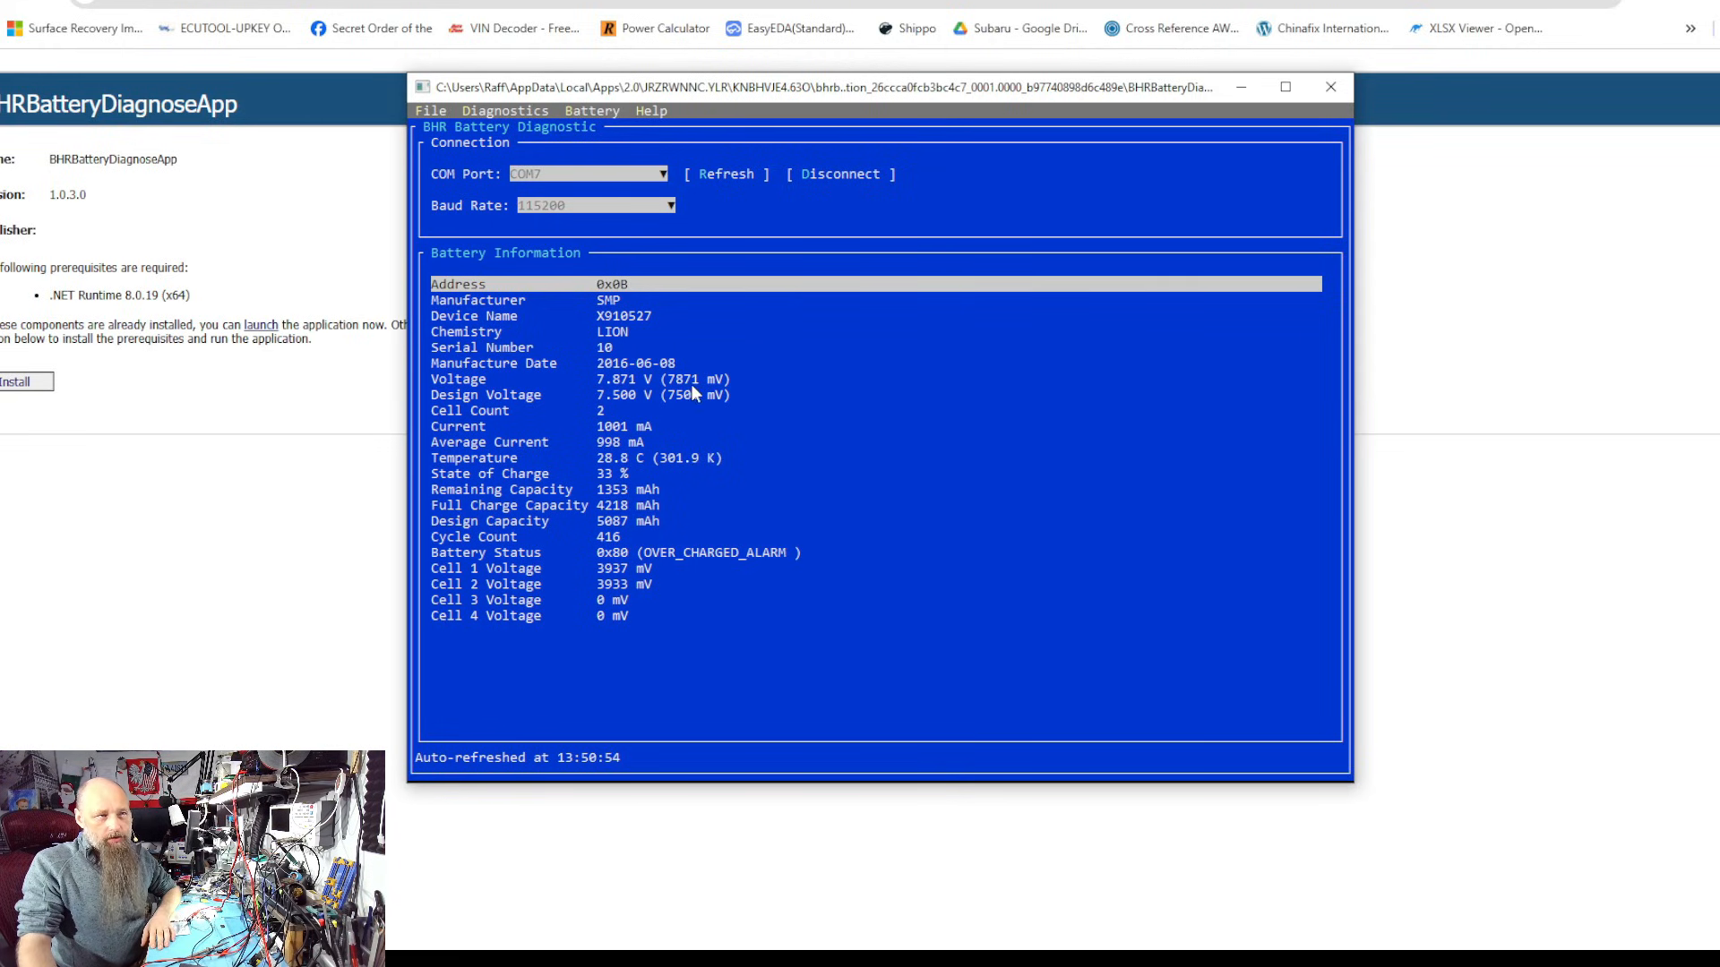
left_click(591, 110)
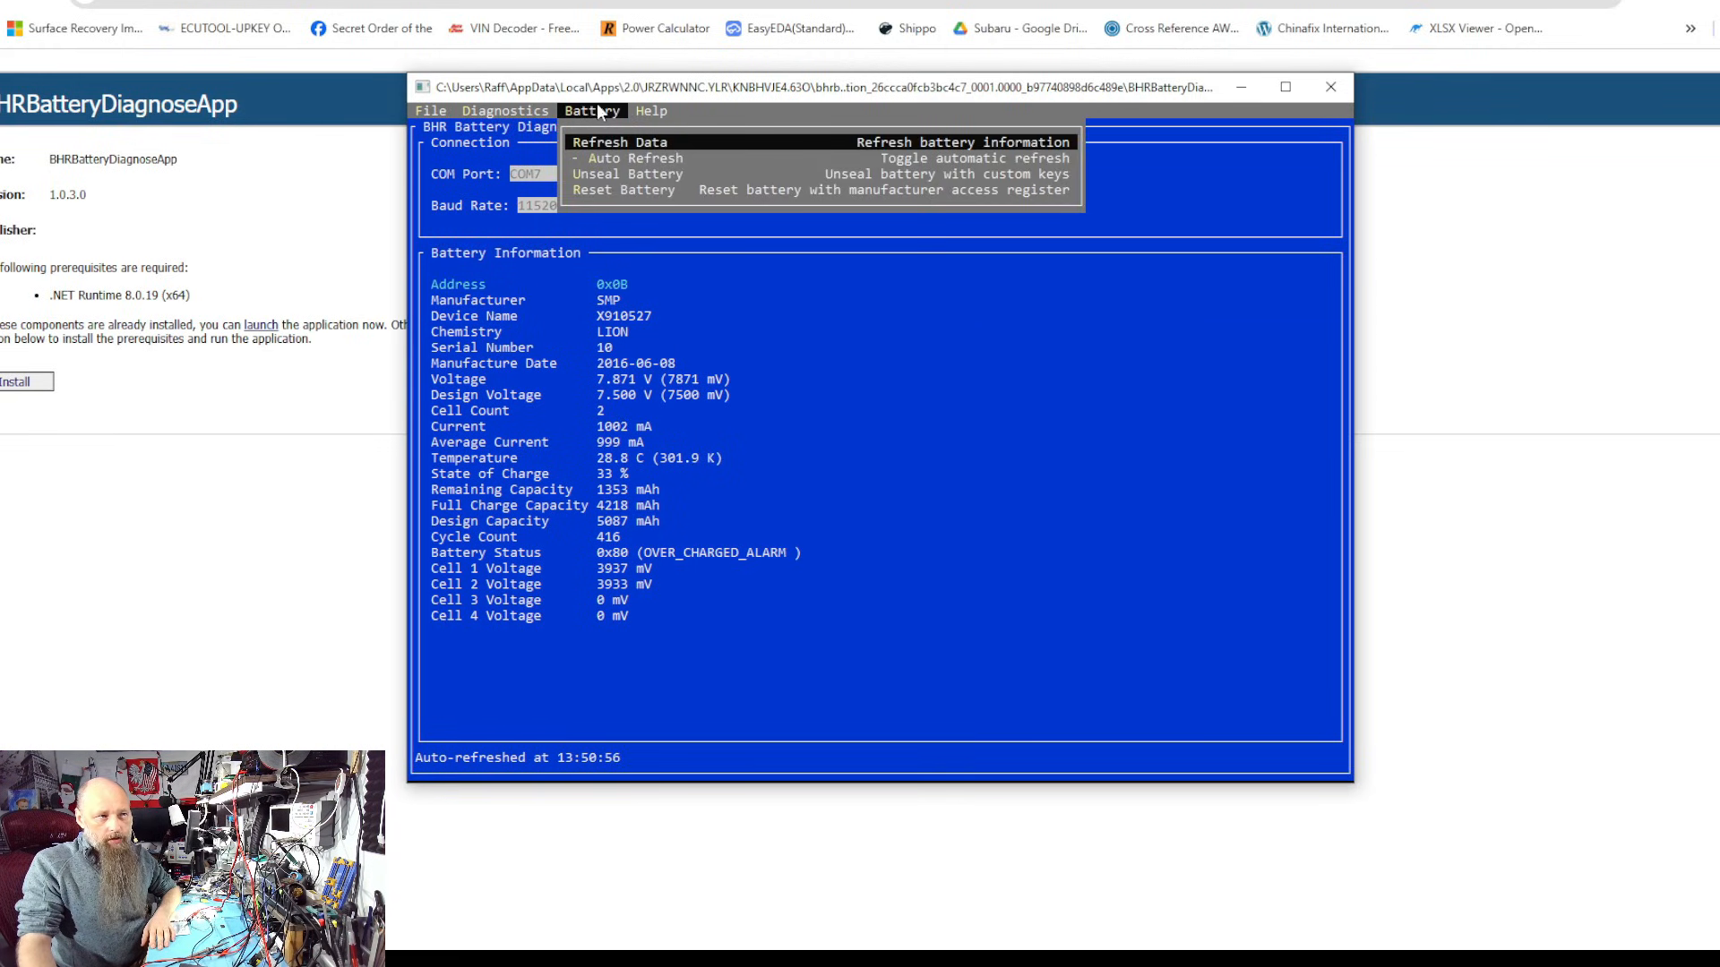
left_click(621, 189)
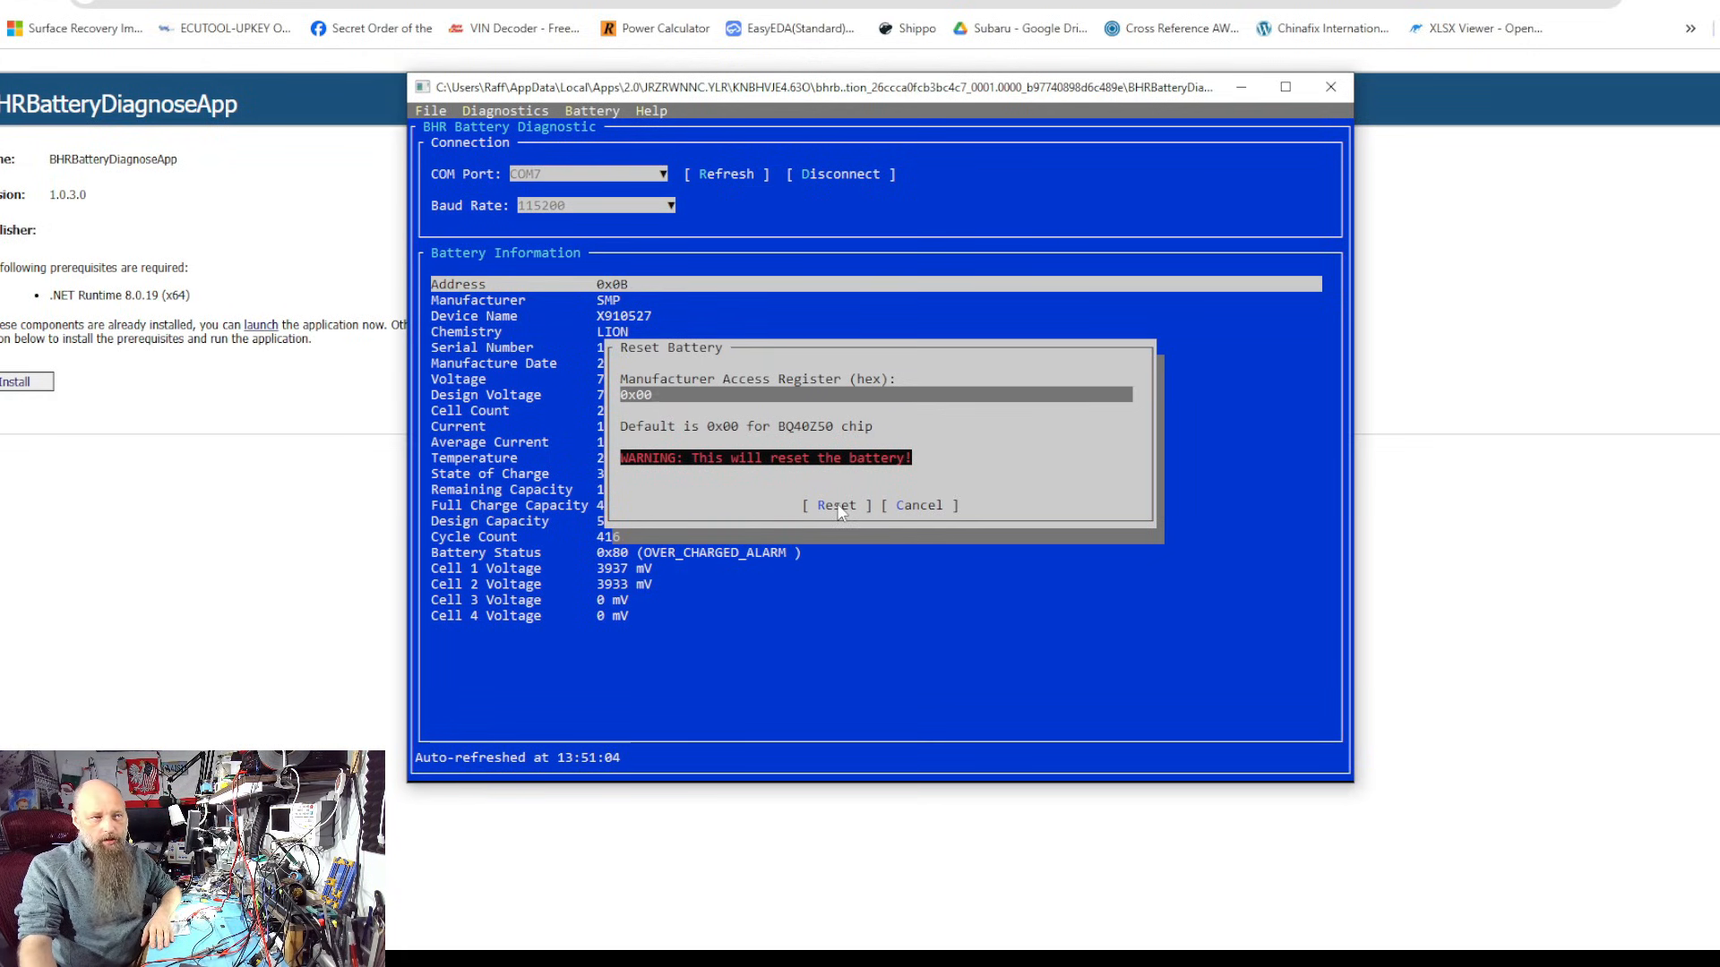
mouse_move(787, 433)
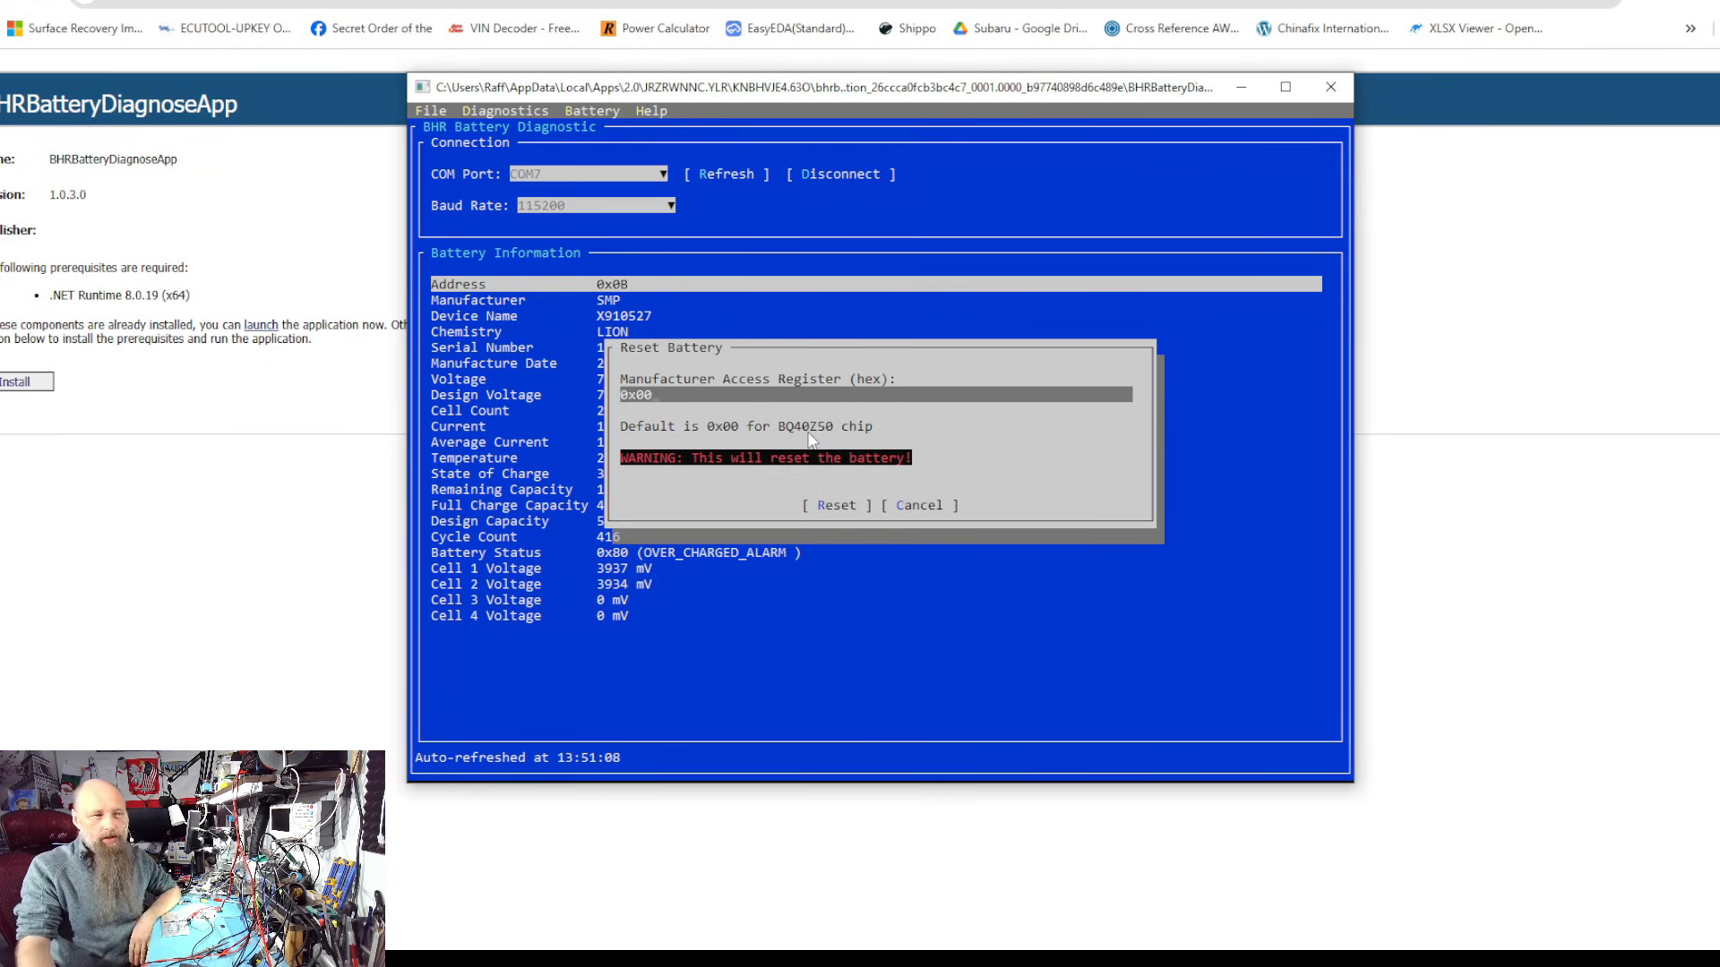
left_click(836, 504)
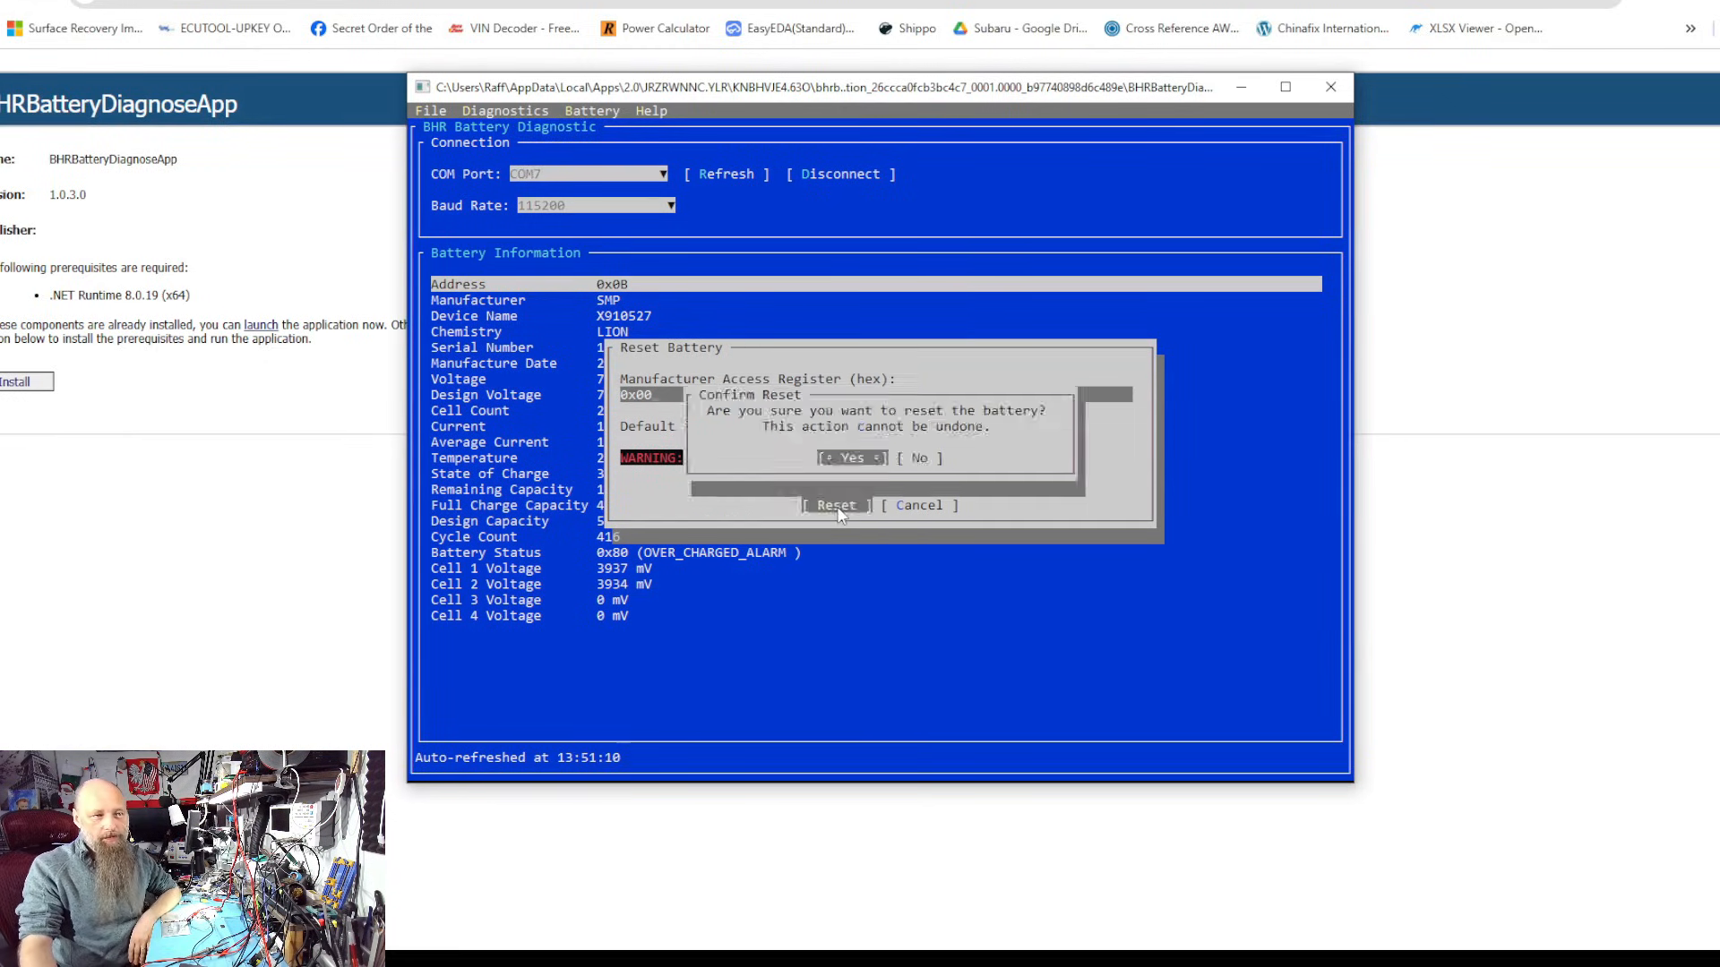
left_click(919, 458)
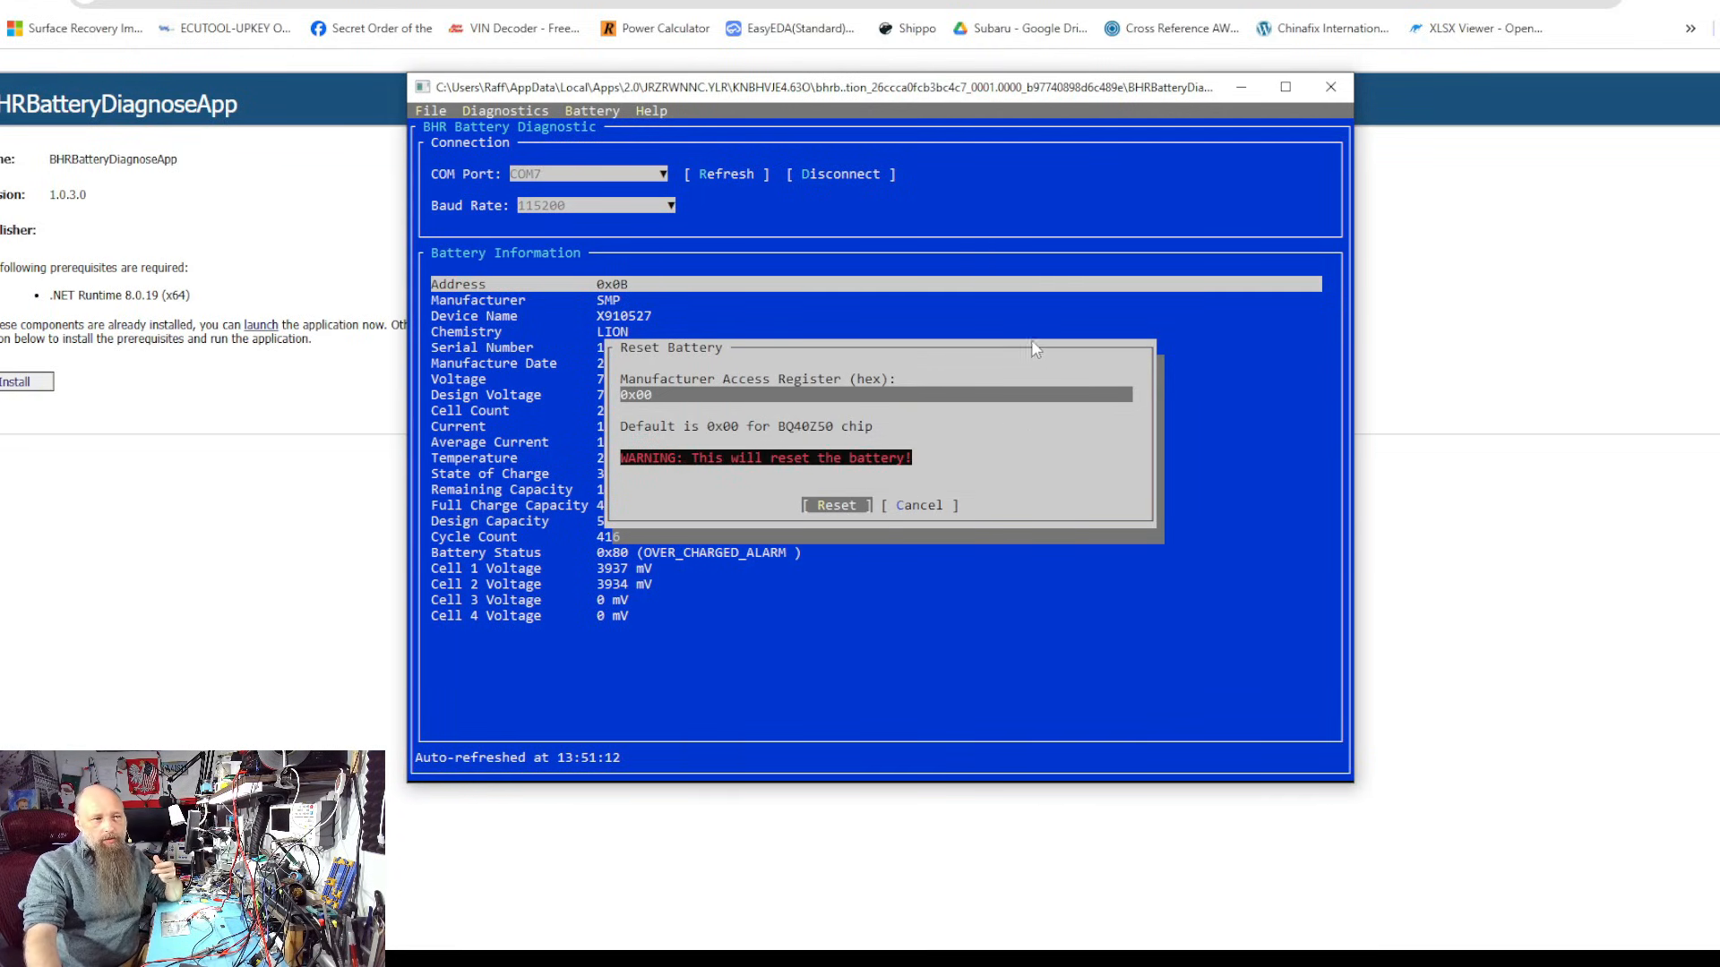
Dismiss the Reset Failed report; battery status still shows OVER_CHARGED_ALARM
left_click(835, 504)
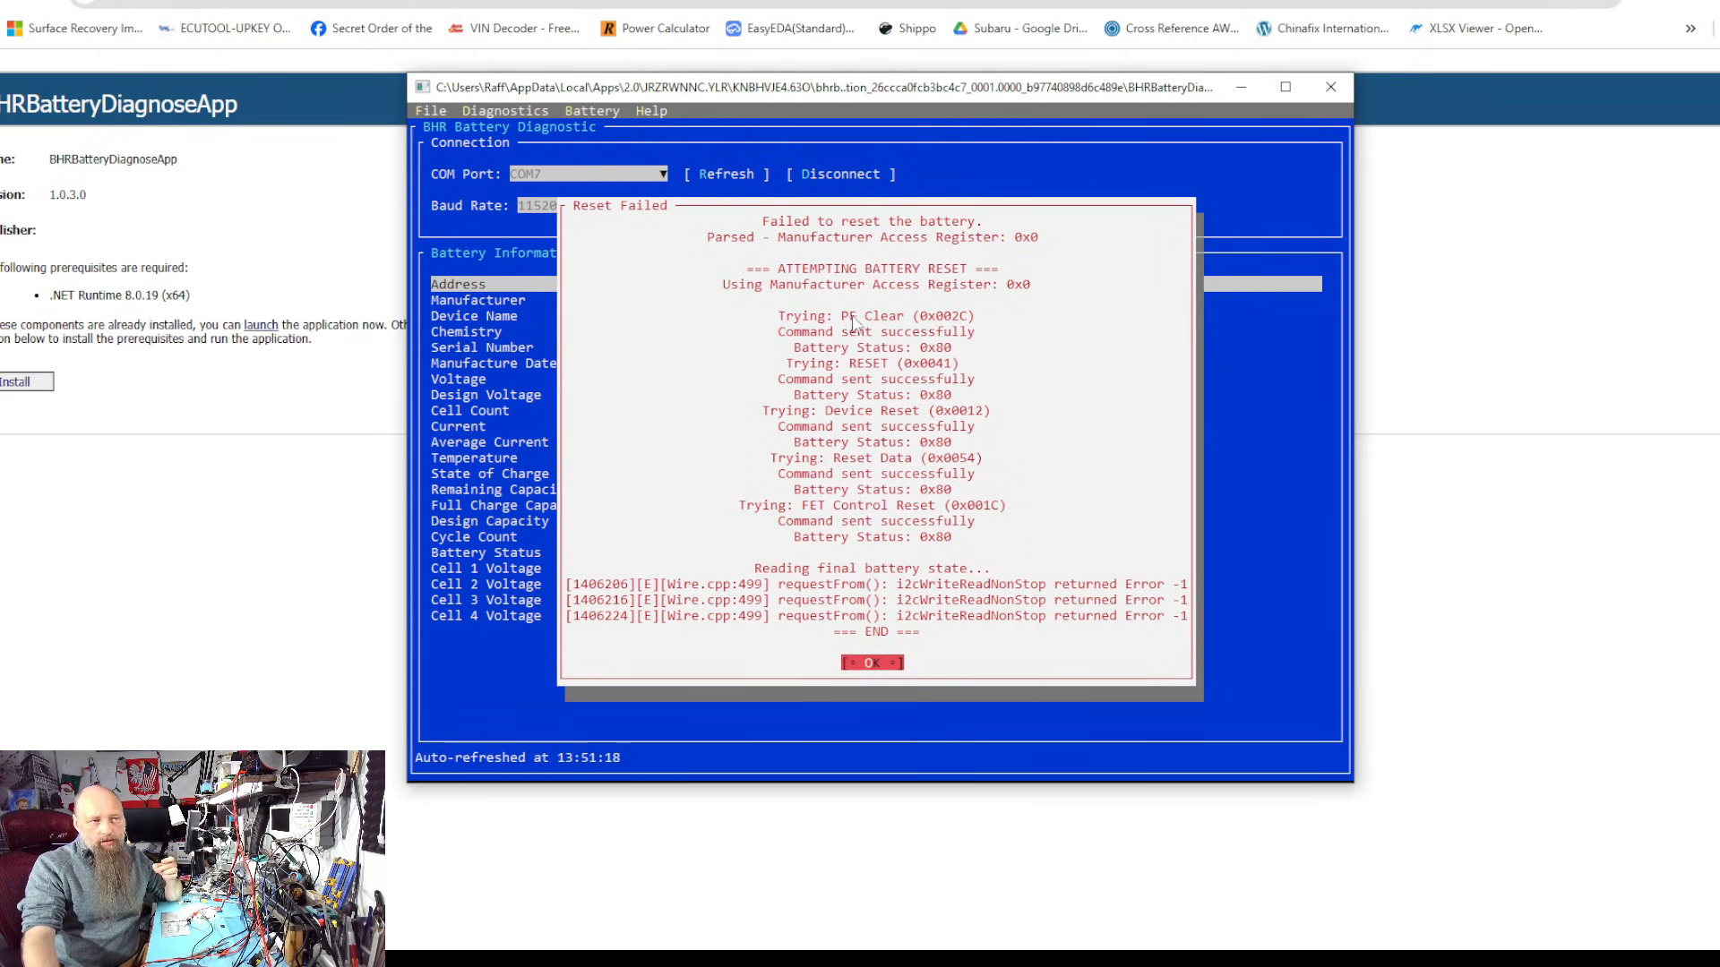
mouse_move(1018, 522)
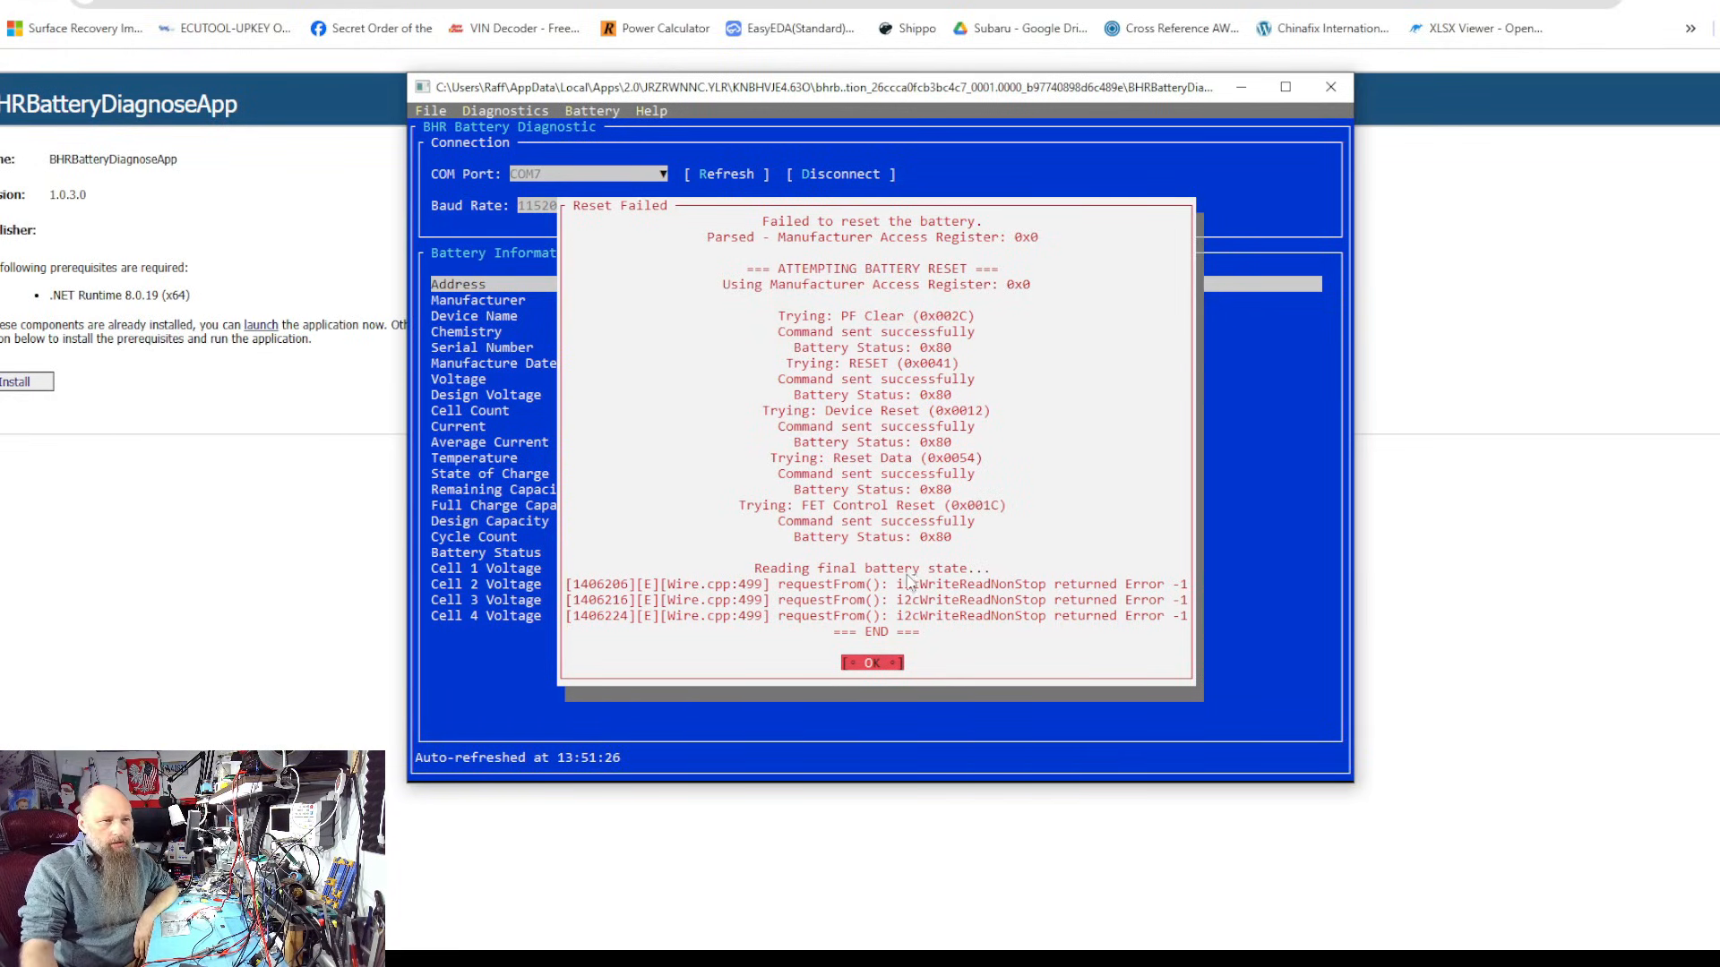
left_click(870, 663)
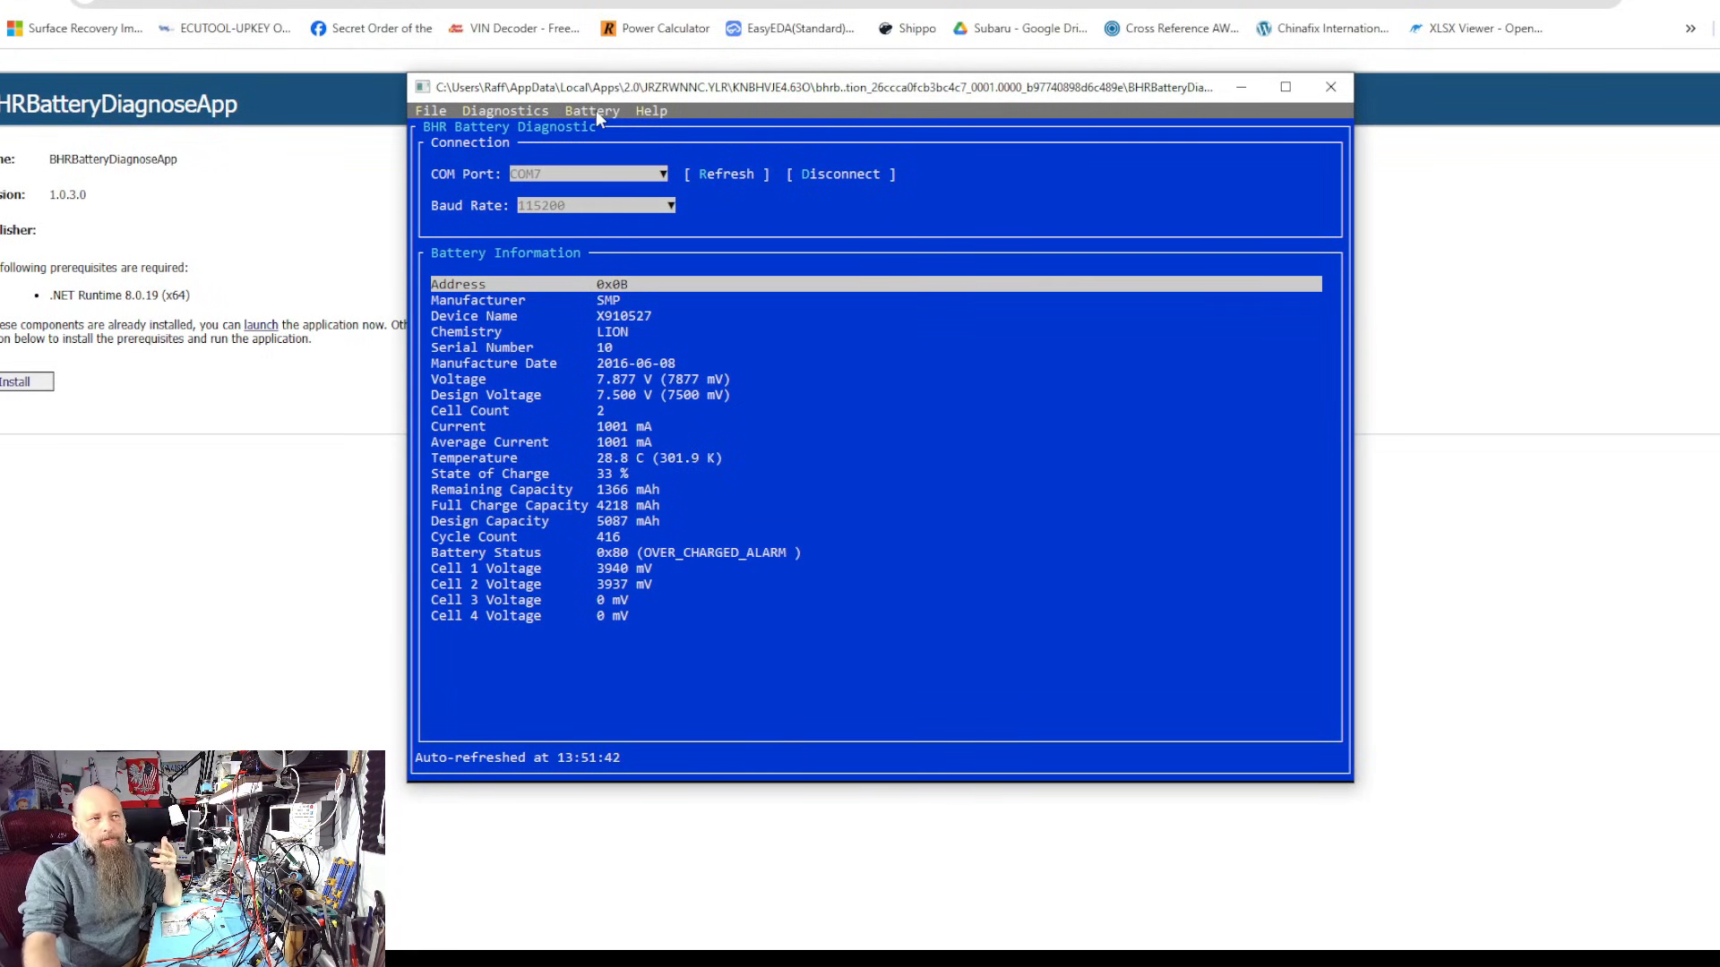
Choose Battery > Unseal Battery to reopen the form with default BQ40Z50 keys
left_click(591, 110)
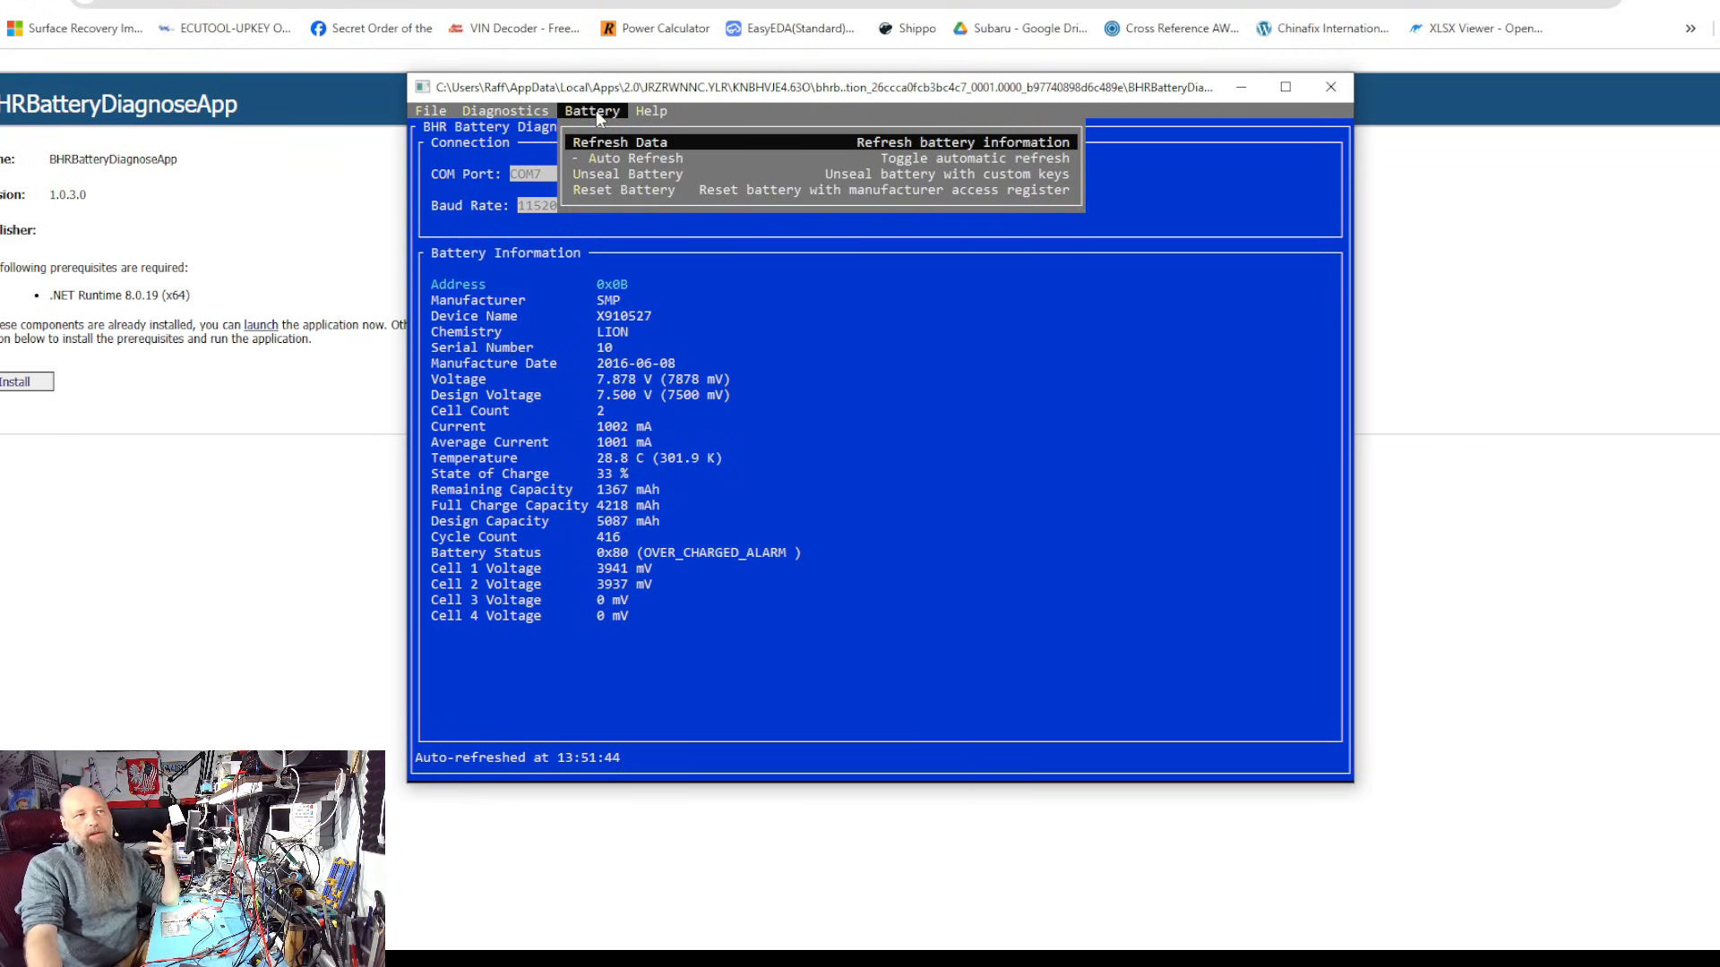
left_click(629, 173)
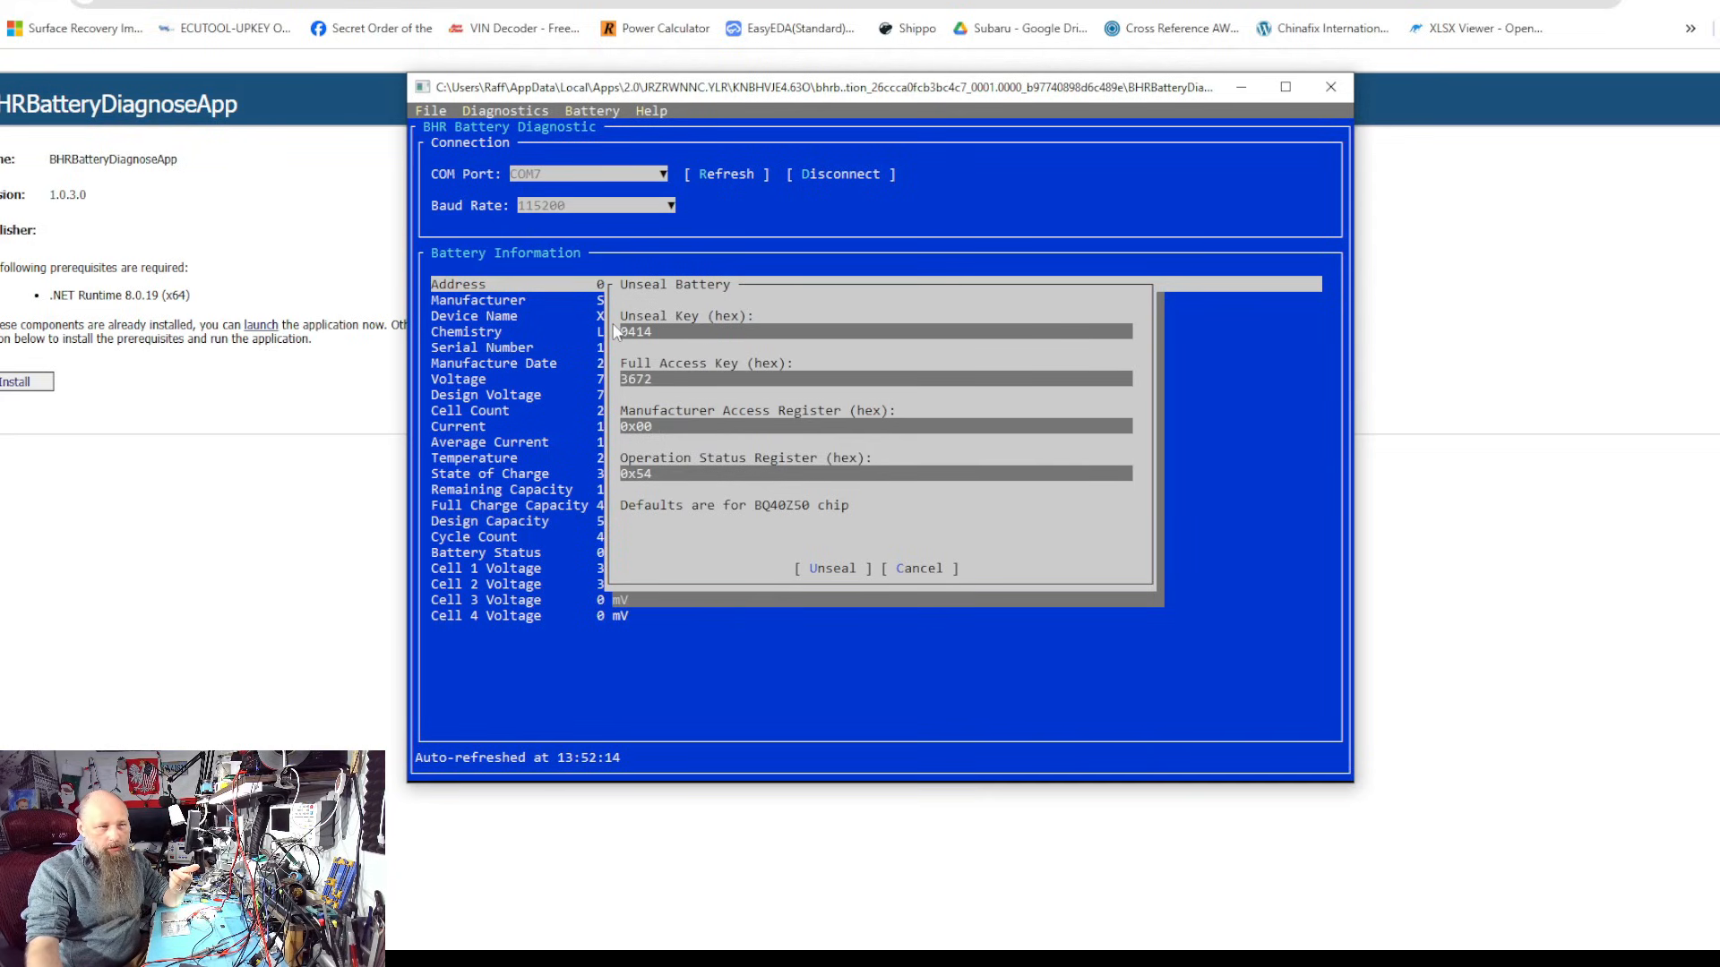
mouse_move(713, 353)
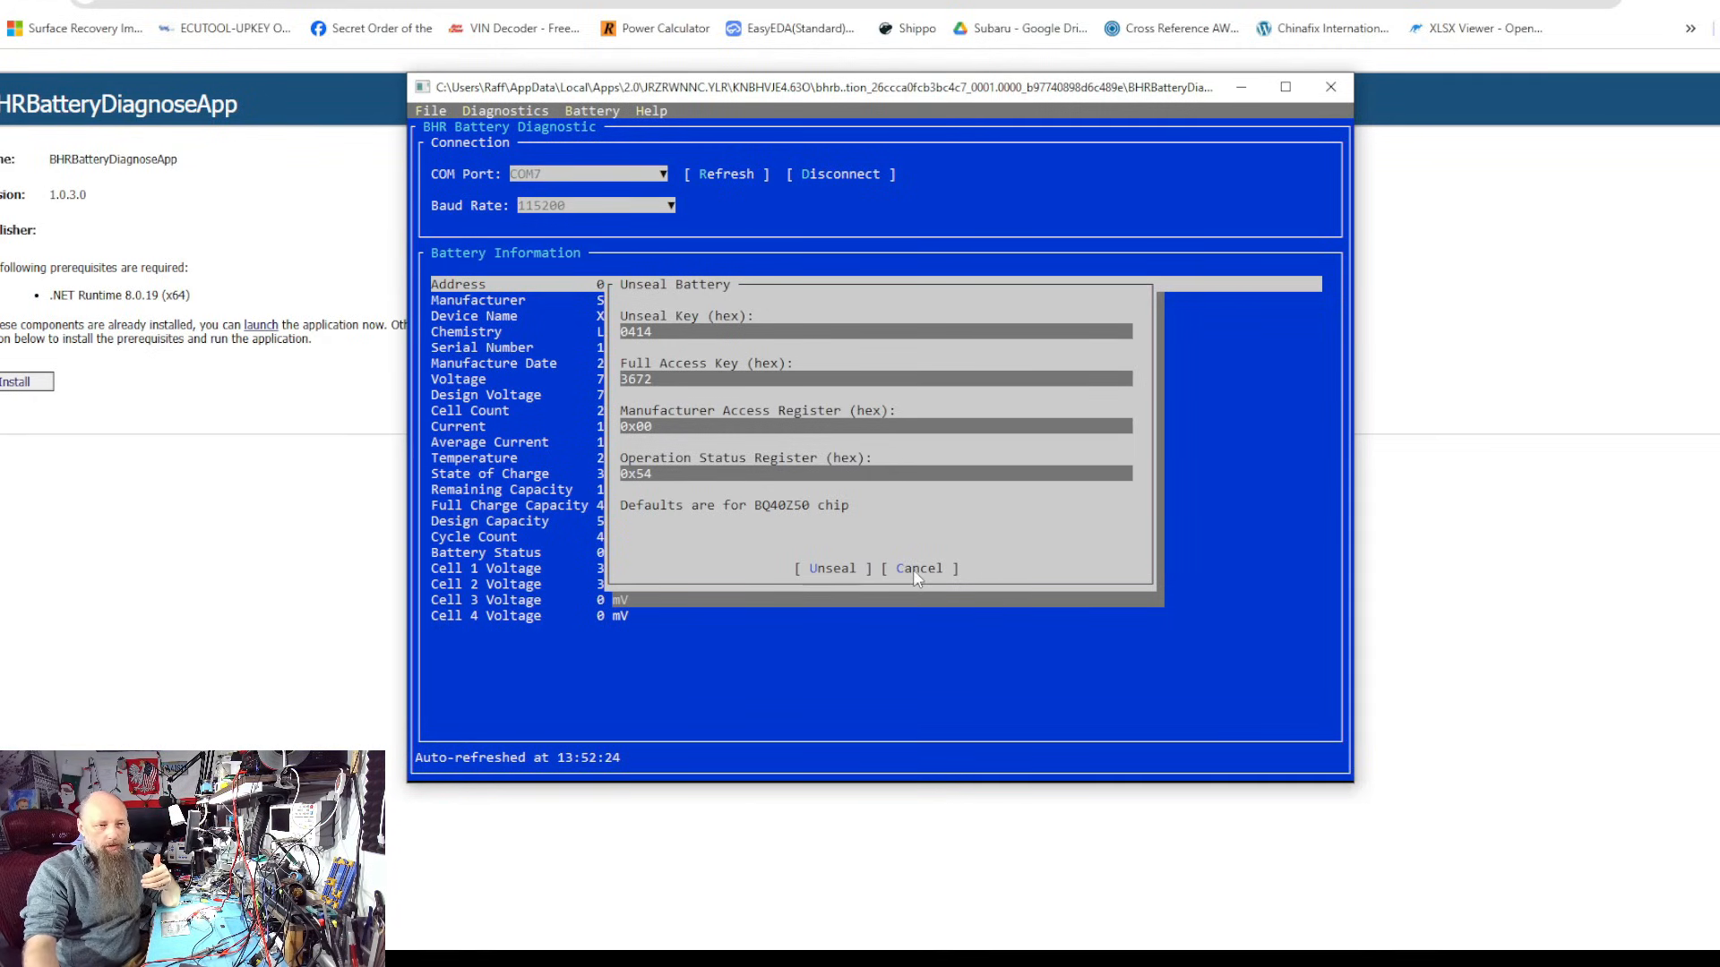
Cancel the Unseal Battery dialog and watch live readings, current at -10 mA
left_click(918, 568)
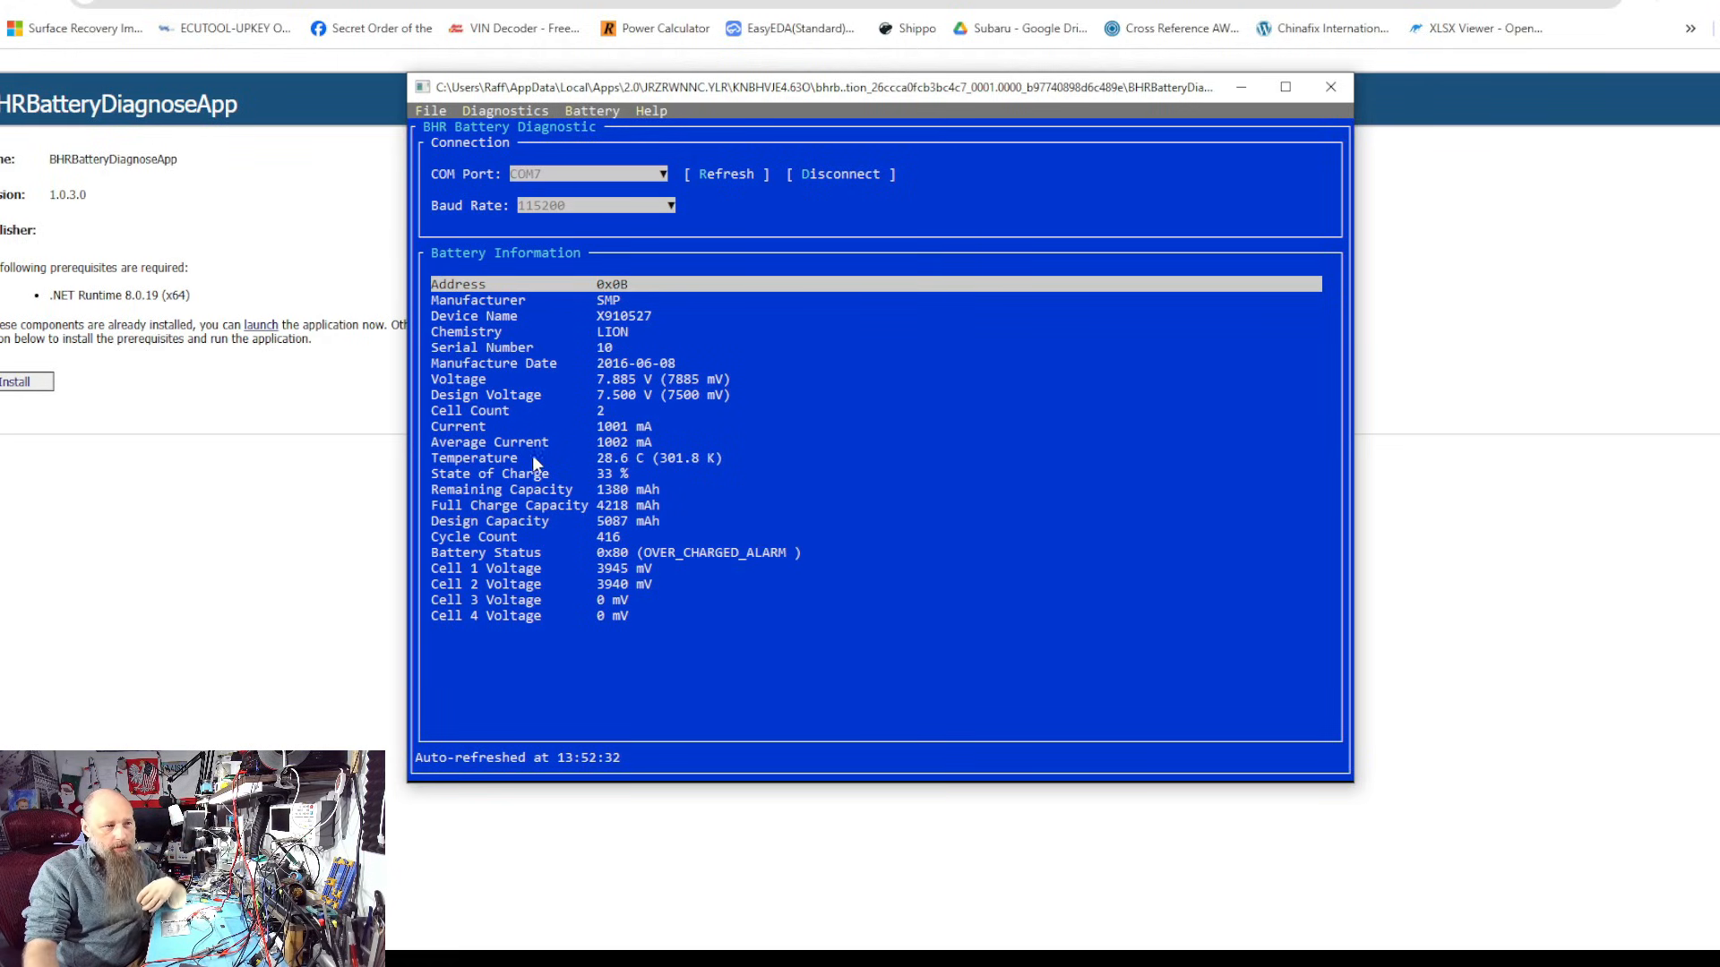
mouse_move(678, 487)
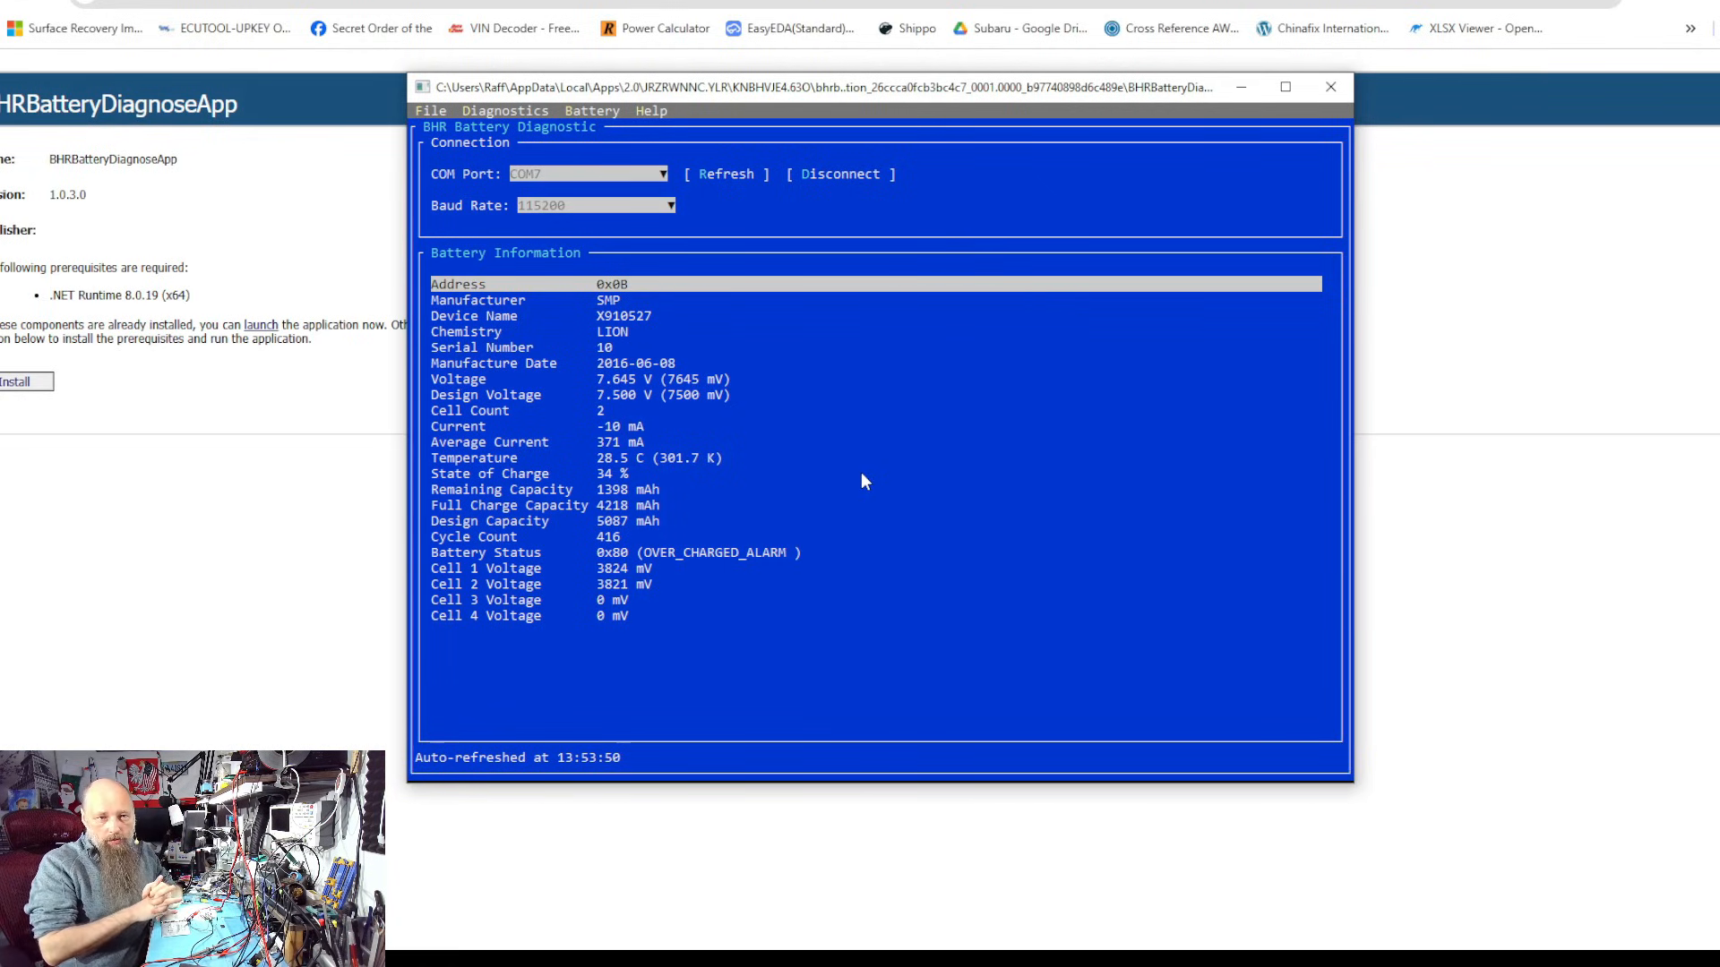
mouse_move(827, 396)
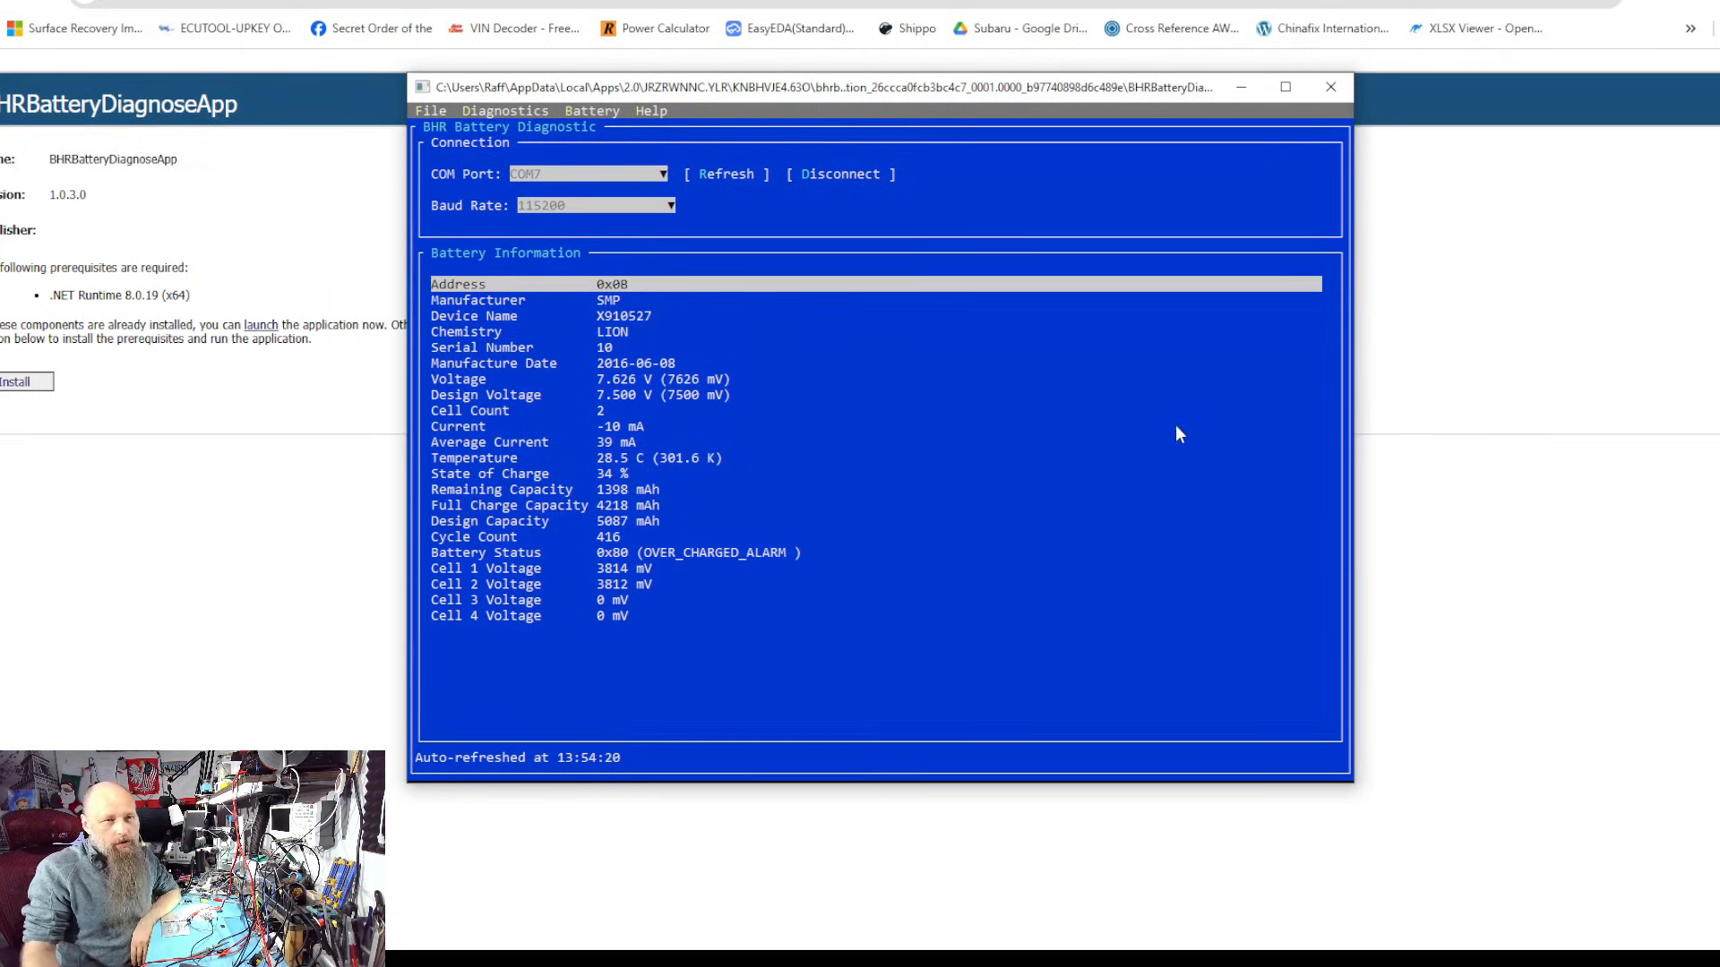
mouse_move(888, 475)
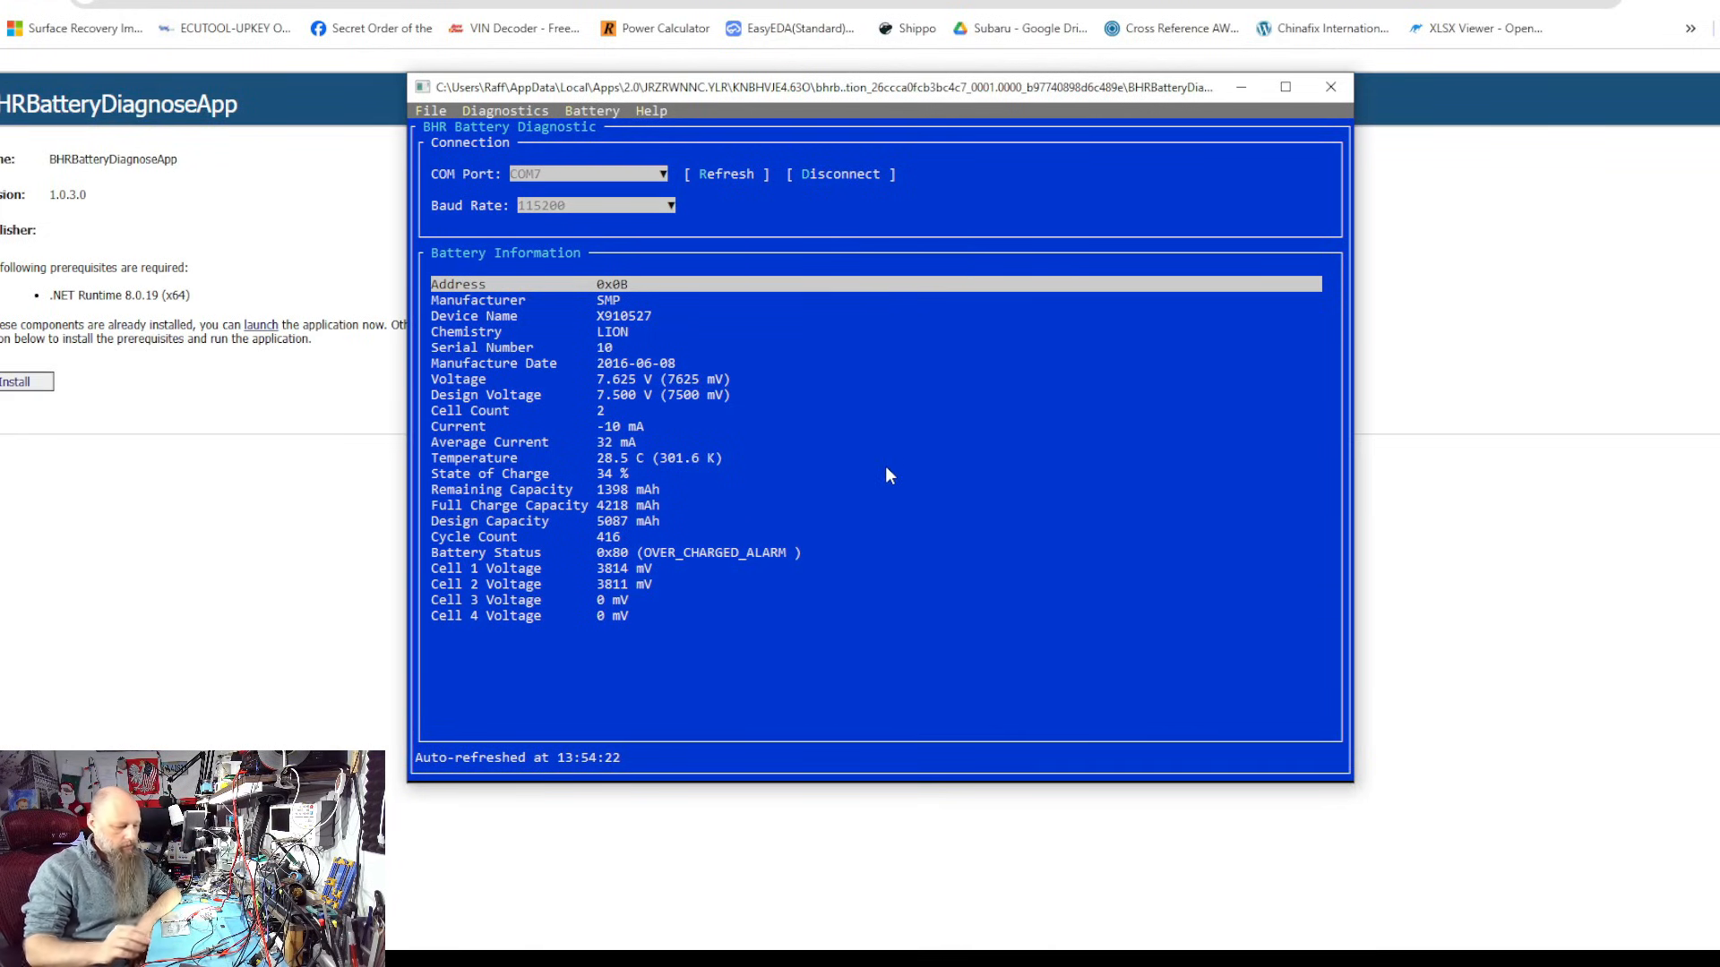